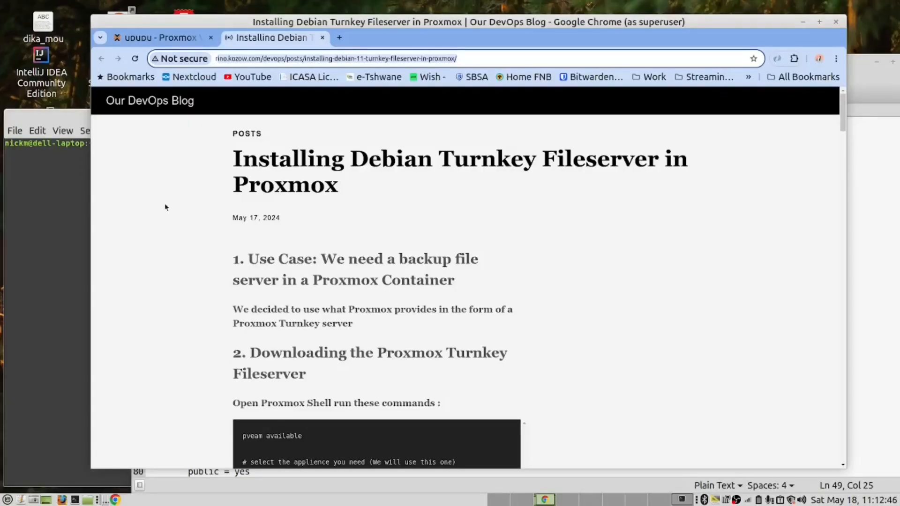
mouse_move(175, 206)
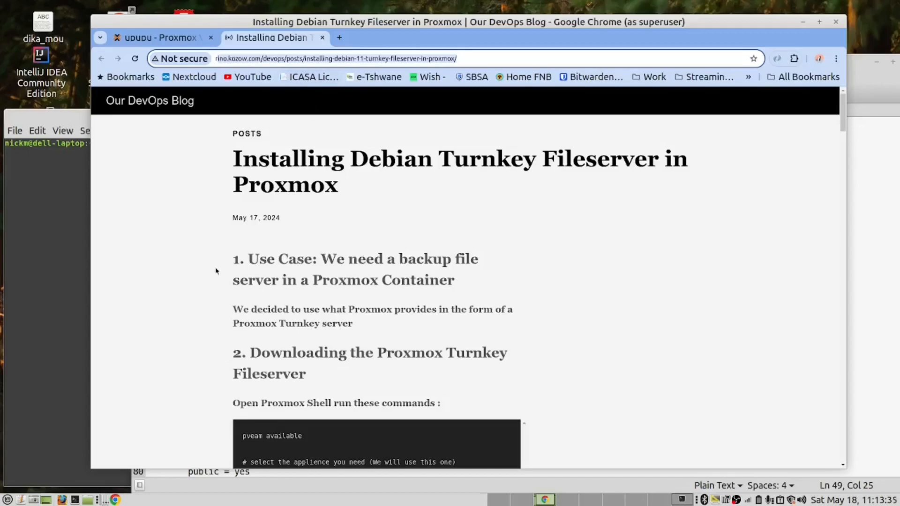
mouse_move(180, 272)
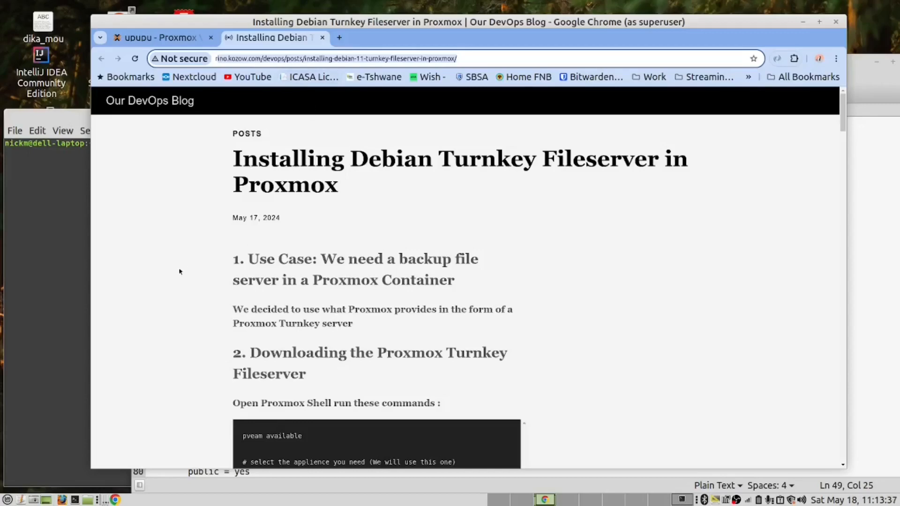
mouse_move(201, 198)
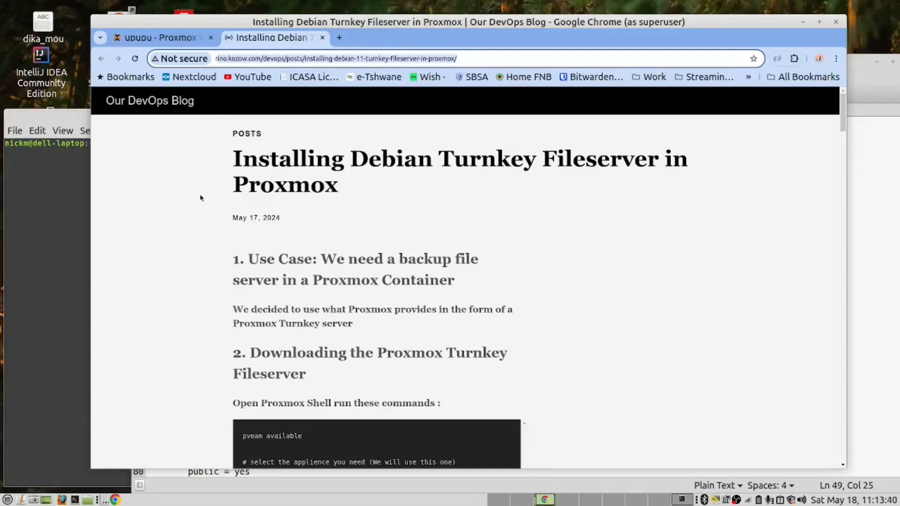
mouse_move(205, 257)
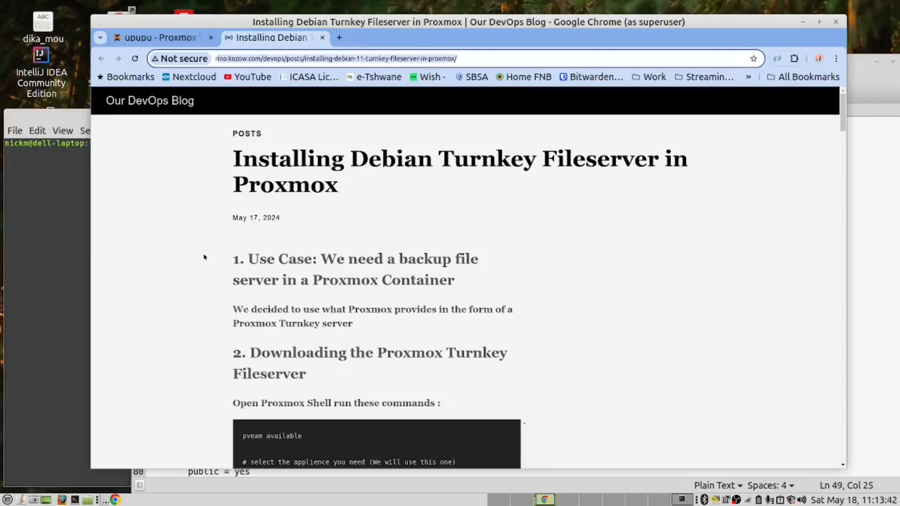
mouse_move(186, 260)
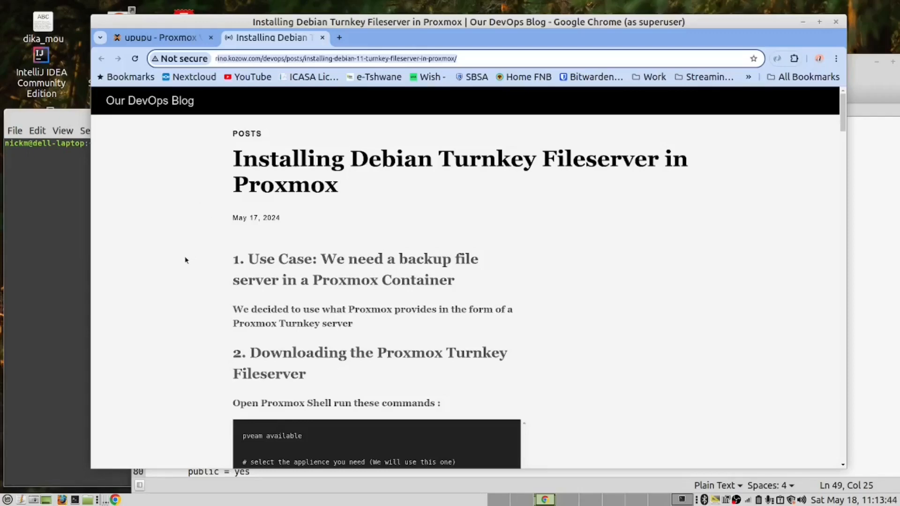
mouse_move(193, 263)
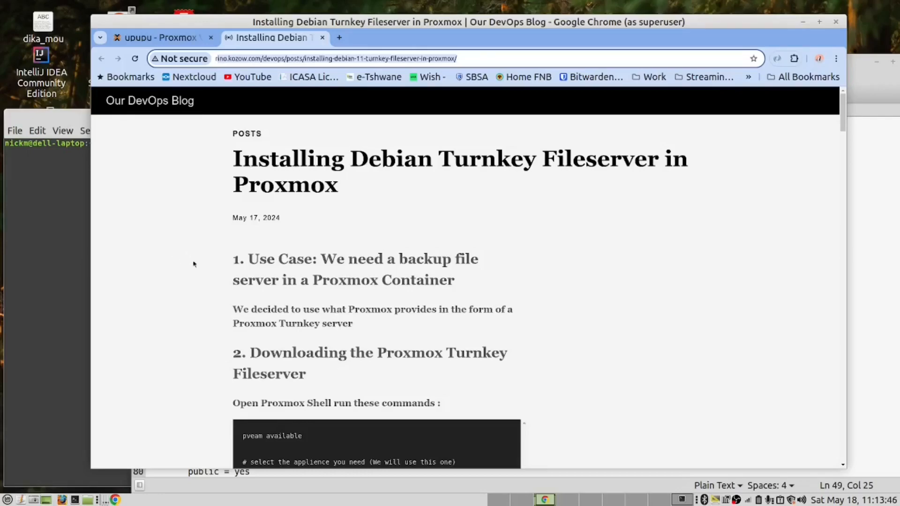
mouse_move(197, 270)
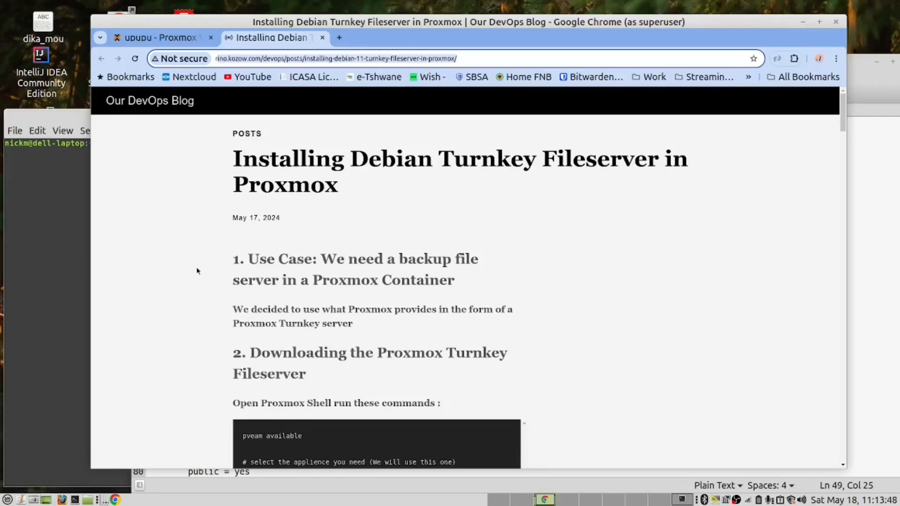
- Bring the 'upupu - Proxmox' tab to the front, leaving the Turnkey blog post
left_click(157, 38)
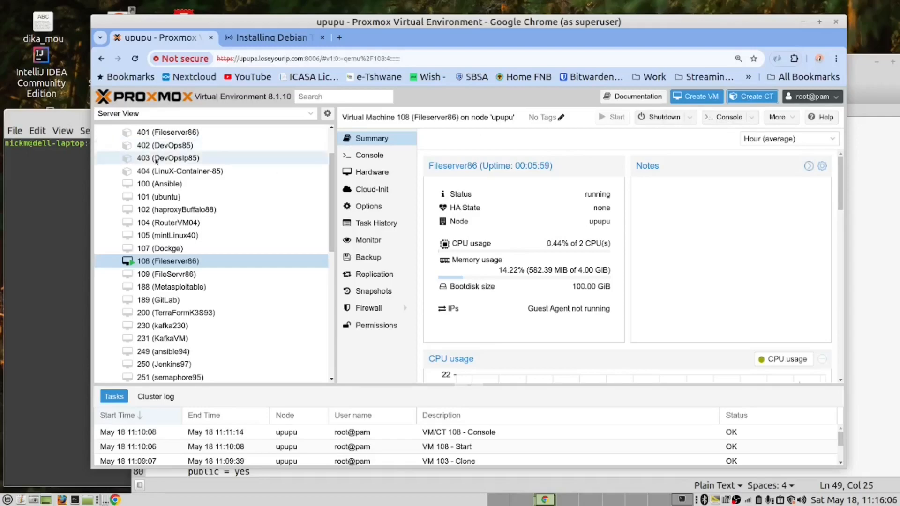
- Run 'pveam available' in a shell on node upupu to list container templates
scroll("up", 3)
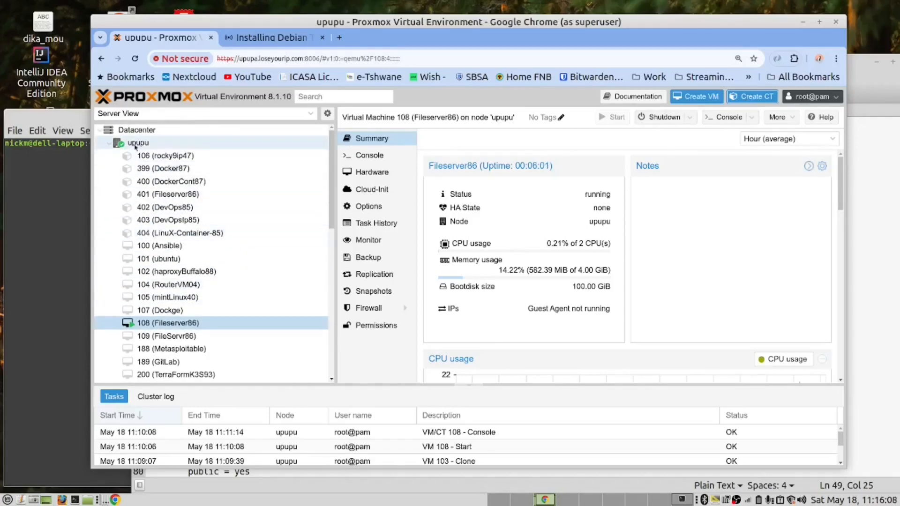
left_click(137, 142)
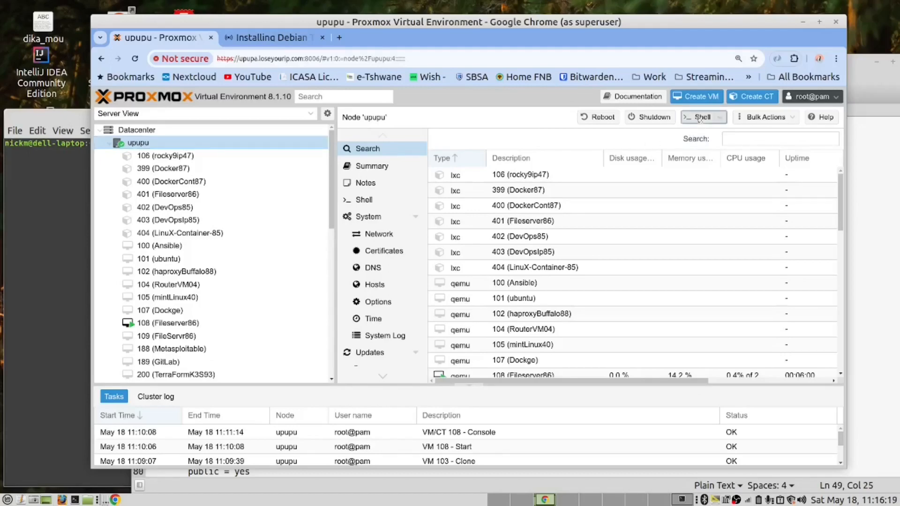
left_click(701, 117)
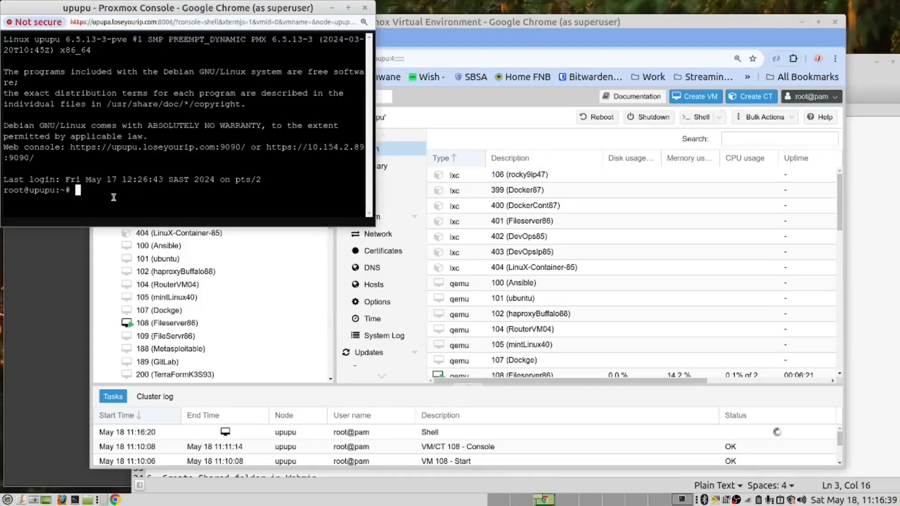
type("pveam available")
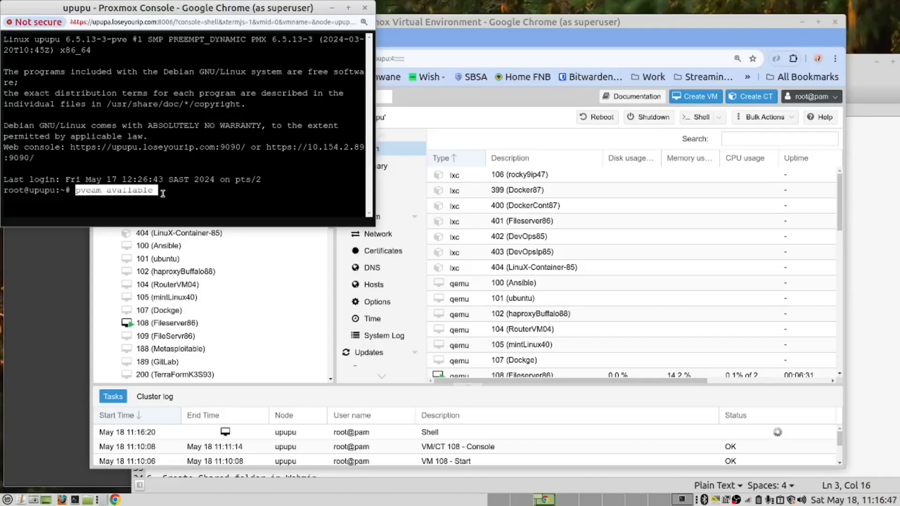
key("Return")
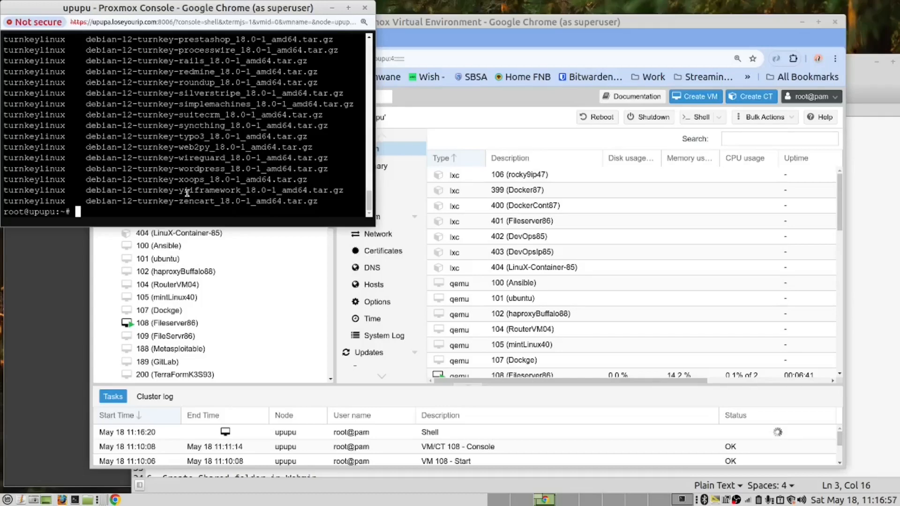
mouse_move(359, 203)
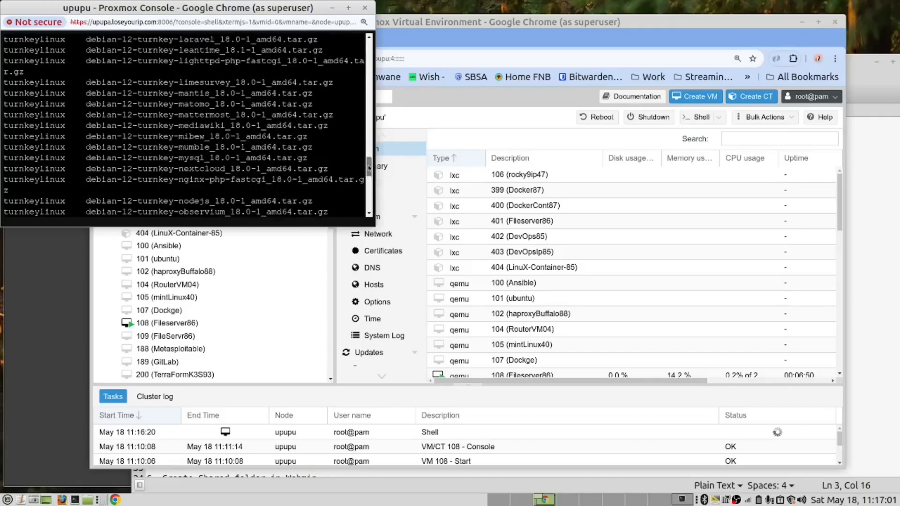
- Scroll the template list back to the debian-11-turnkey-fileserver_17.1-1 entry
scroll("up", 3)
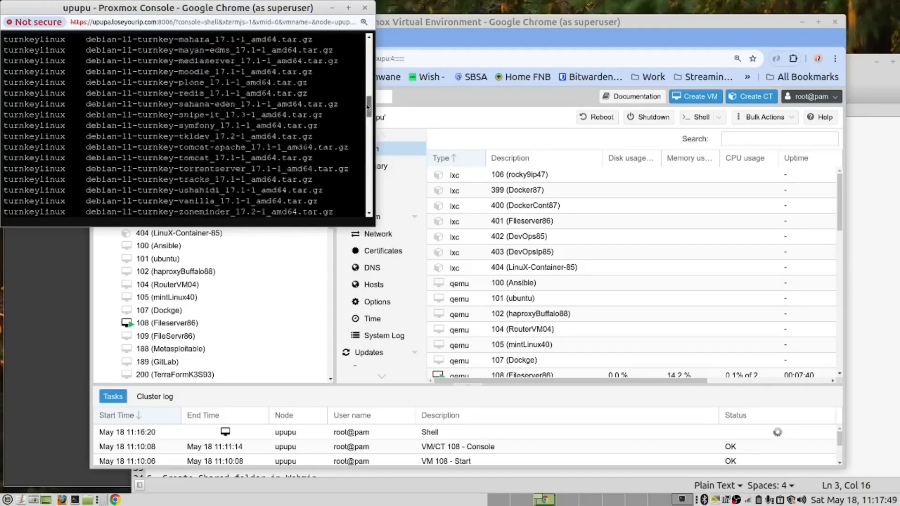
scroll("up", 3)
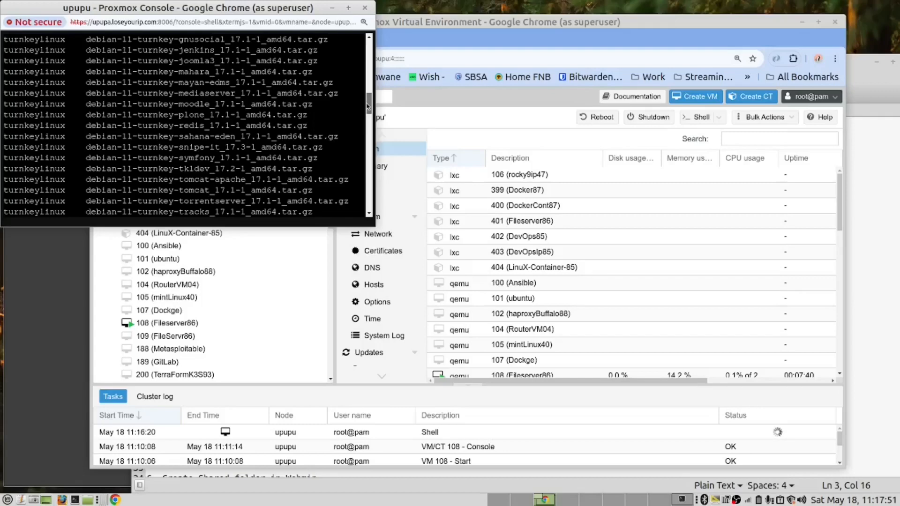
scroll("up", 3)
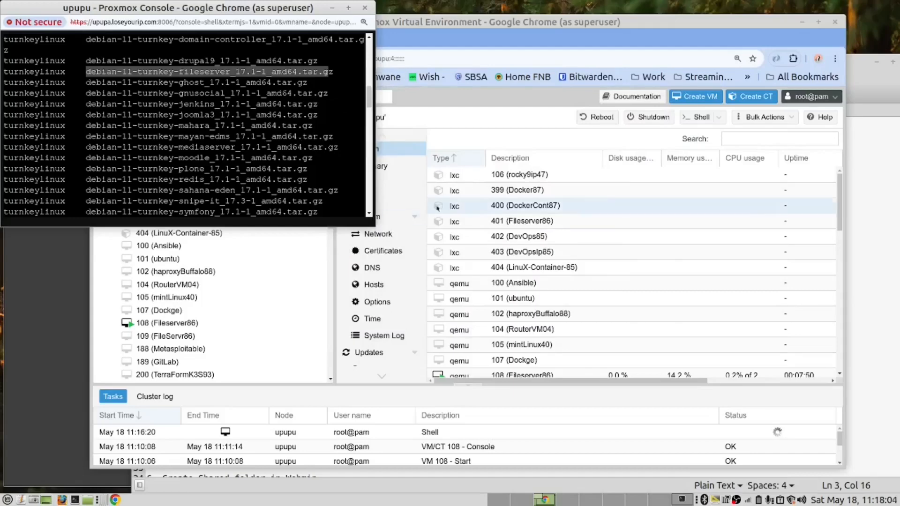
- Select storage ZZ_User_Data on node upupu in the Server View tree
left_click(177, 336)
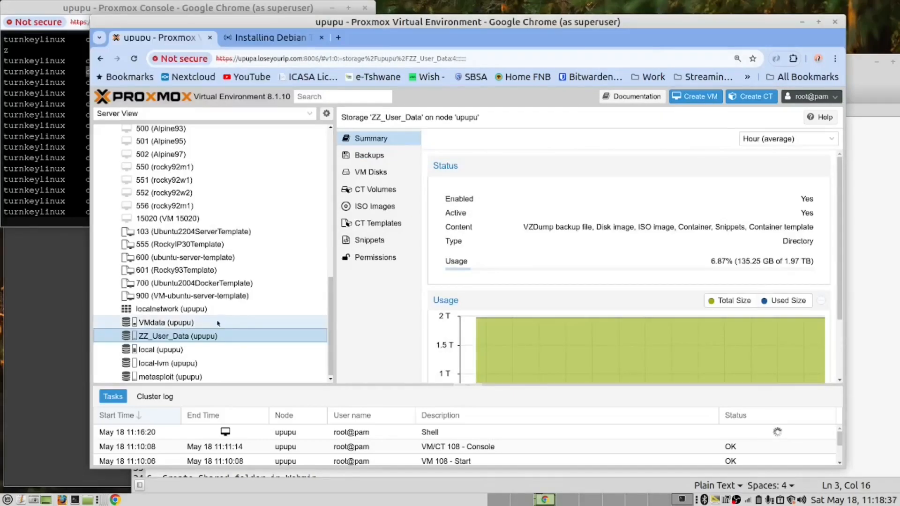
mouse_move(181, 336)
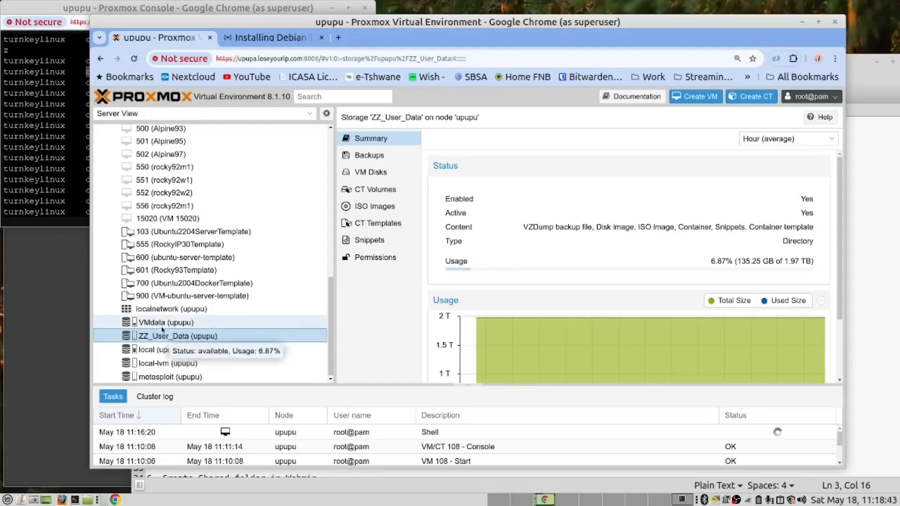
mouse_move(144, 322)
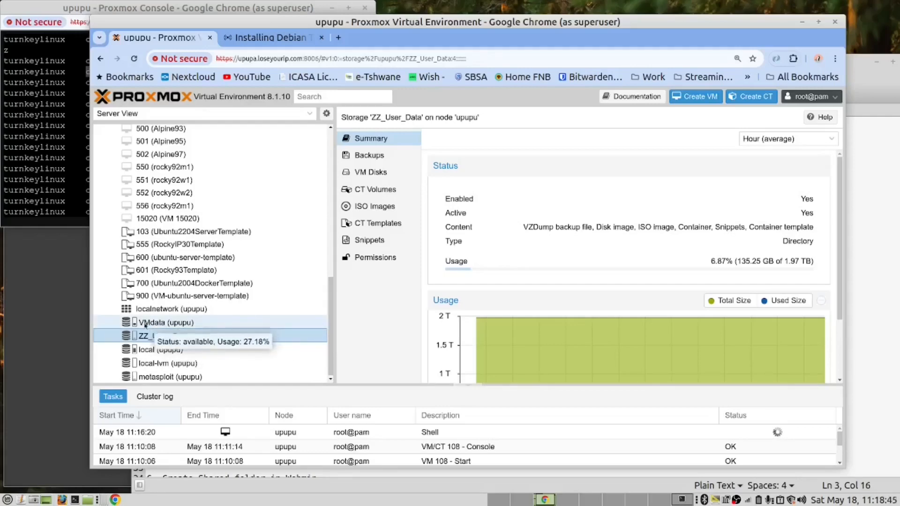
mouse_move(160, 335)
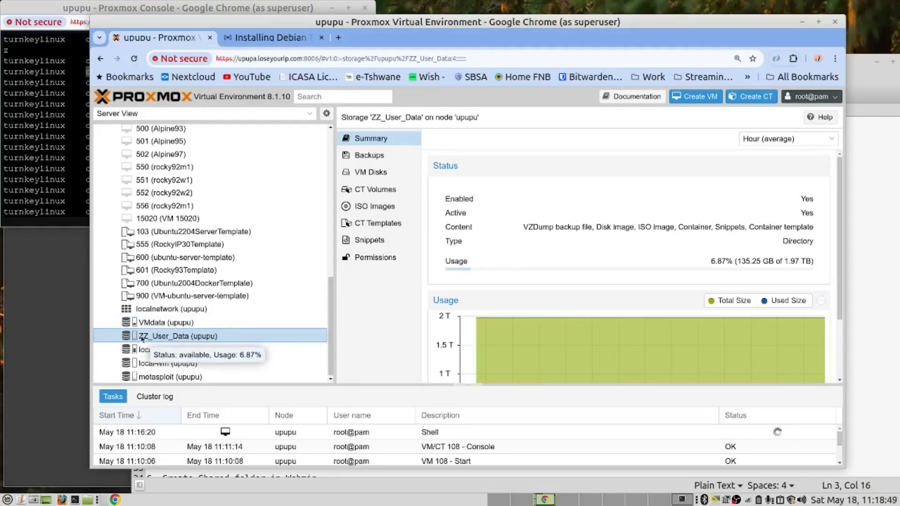
mouse_move(167, 336)
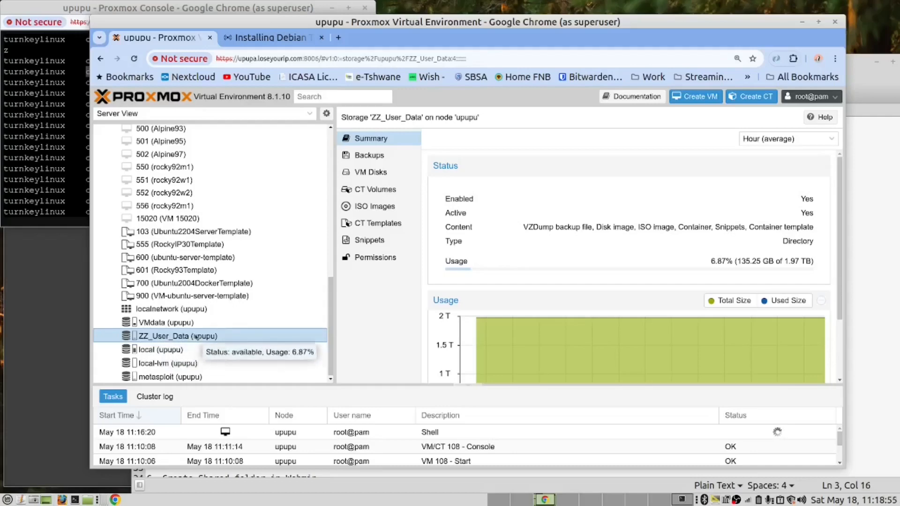
mouse_move(160, 349)
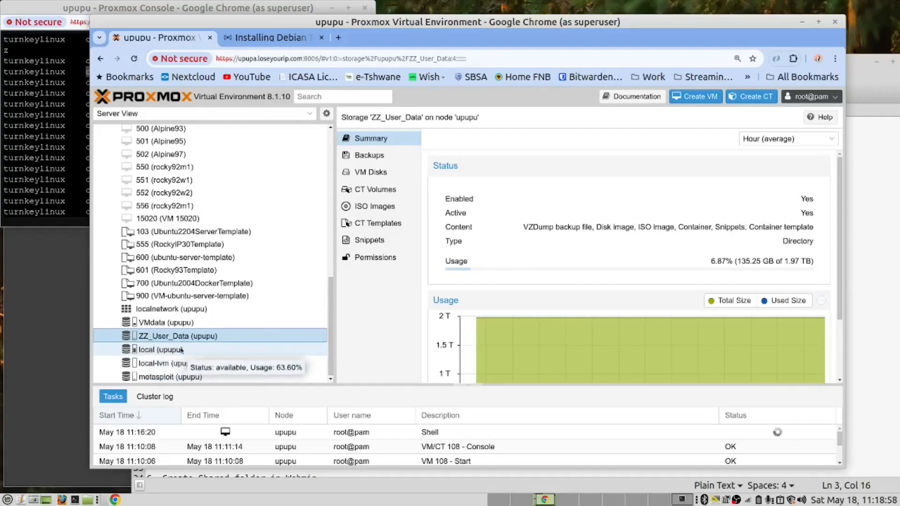
mouse_move(194, 347)
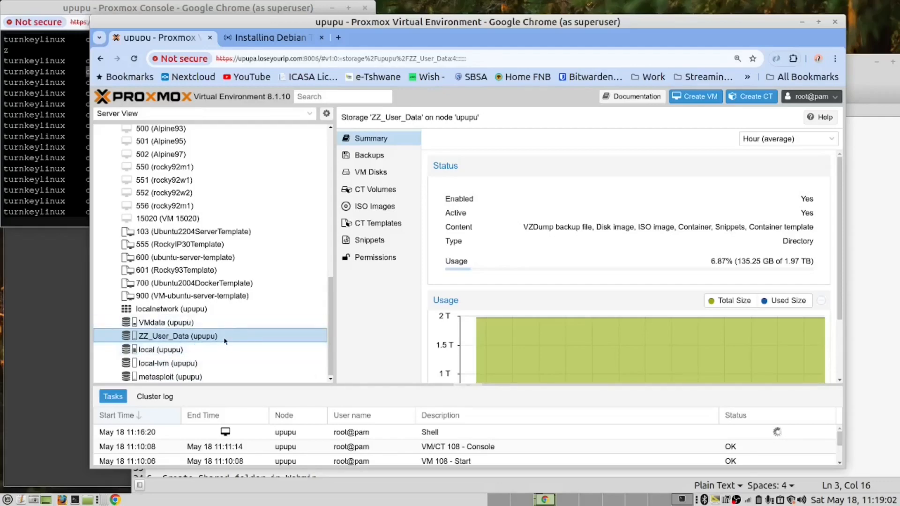
mouse_move(162, 342)
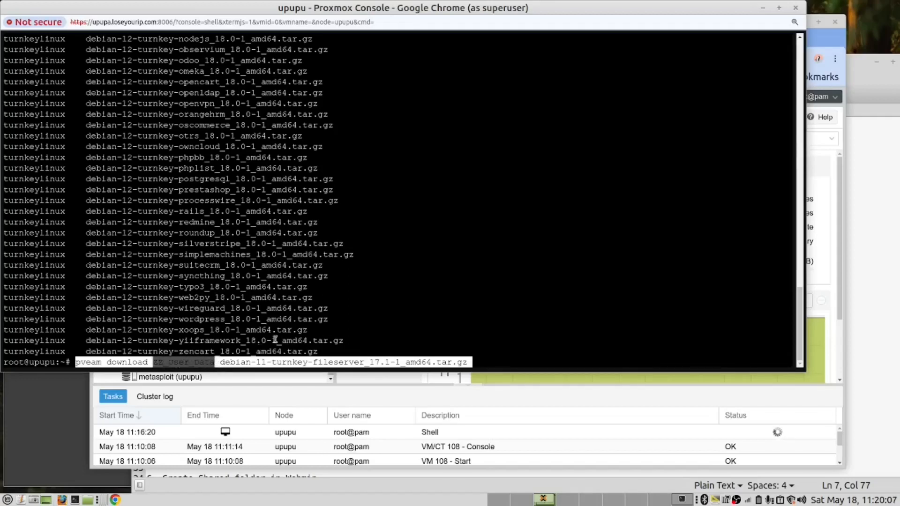
mouse_move(406, 274)
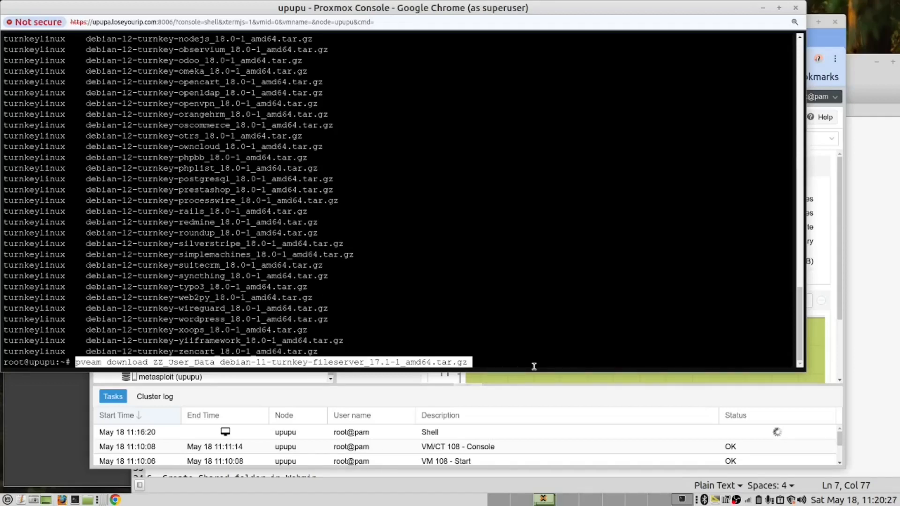
- Start the pveam download of the Debian 11 Turnkey fileserver template into ZZ_User_Data
key("ctrl+c")
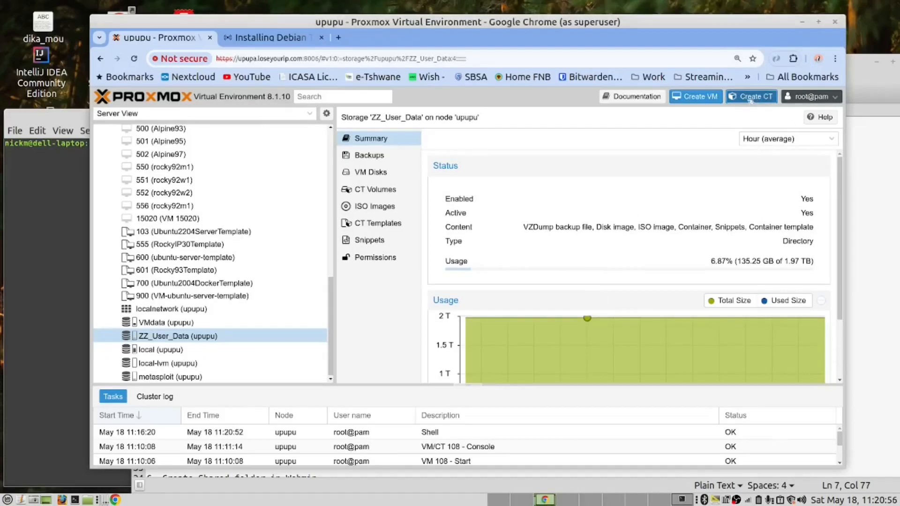
- Start a new LXC container named Fileserver and set and confirm its root password
left_click(750, 96)
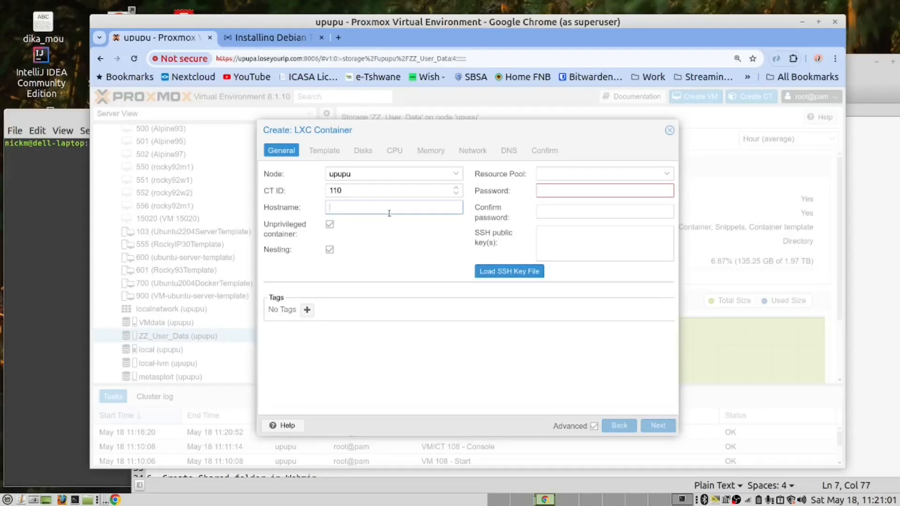
type("Fileserver")
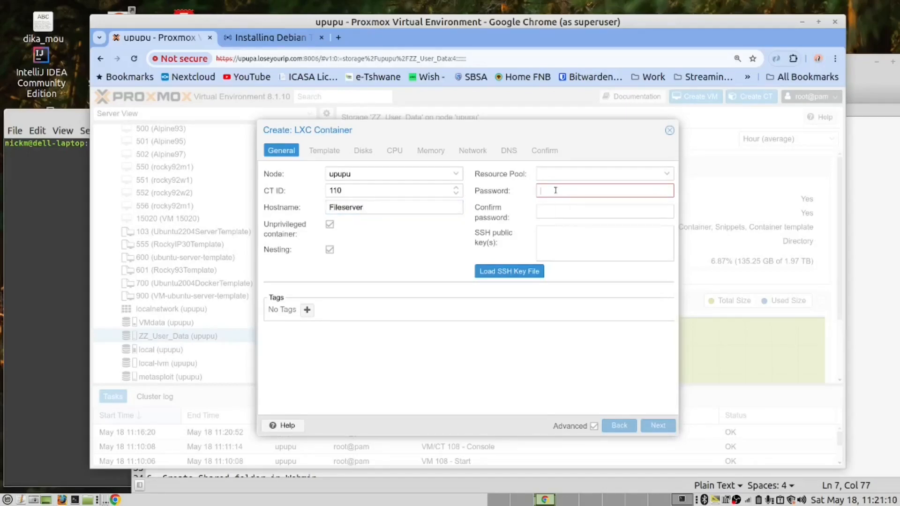
type("•")
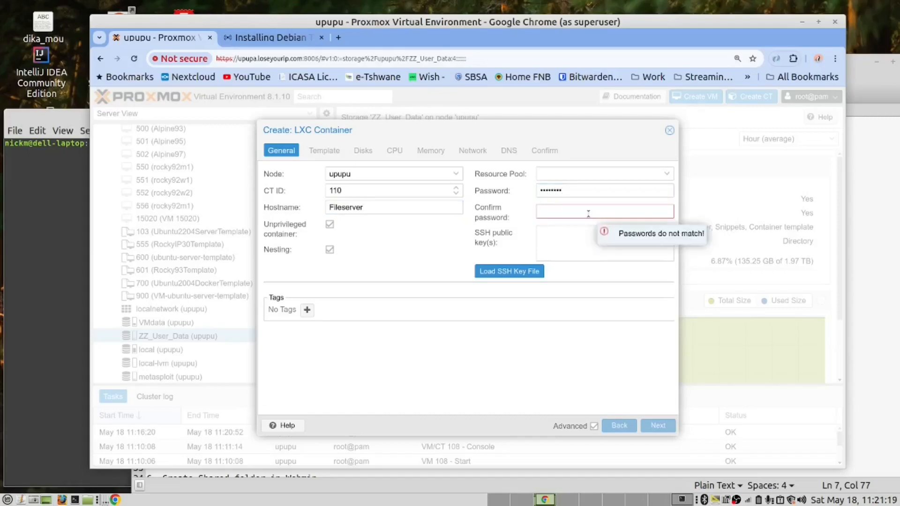
type("••••••••")
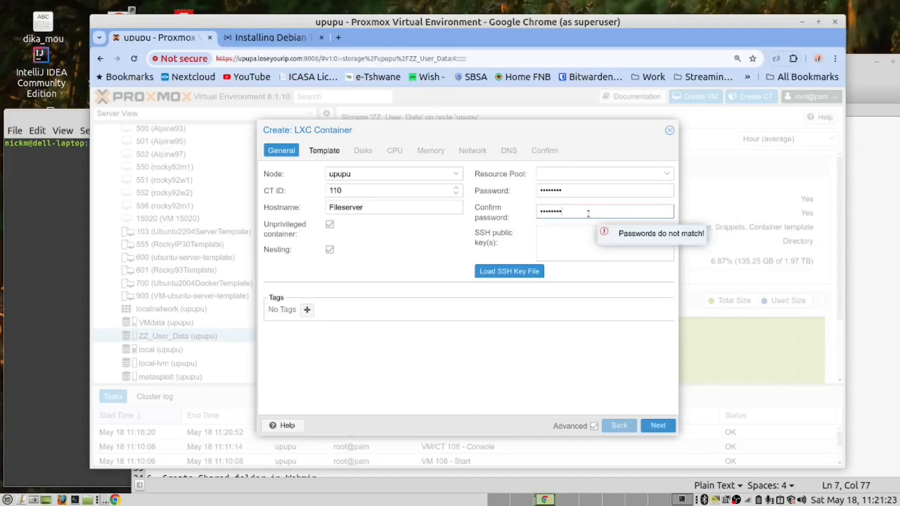
left_click(324, 150)
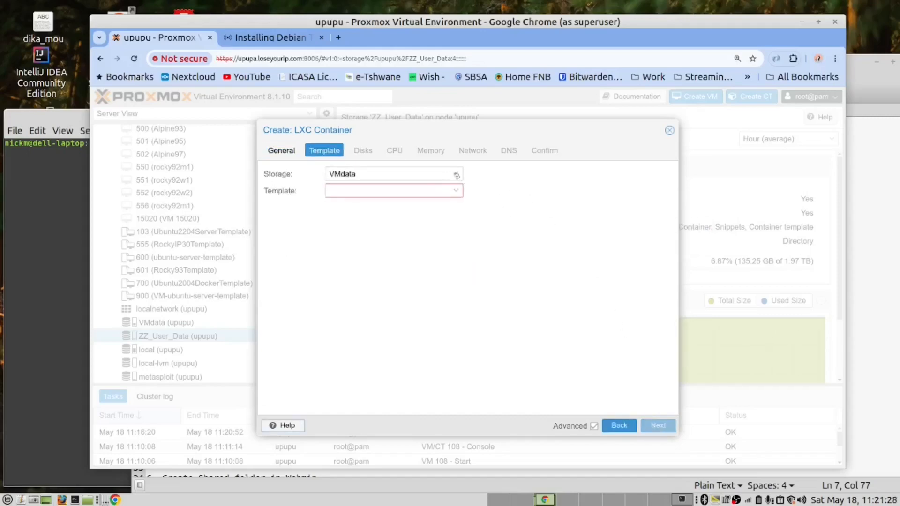
- Choose the debian-11-turnkey-fileserver template from storage ZZ_User_Data
left_click(455, 173)
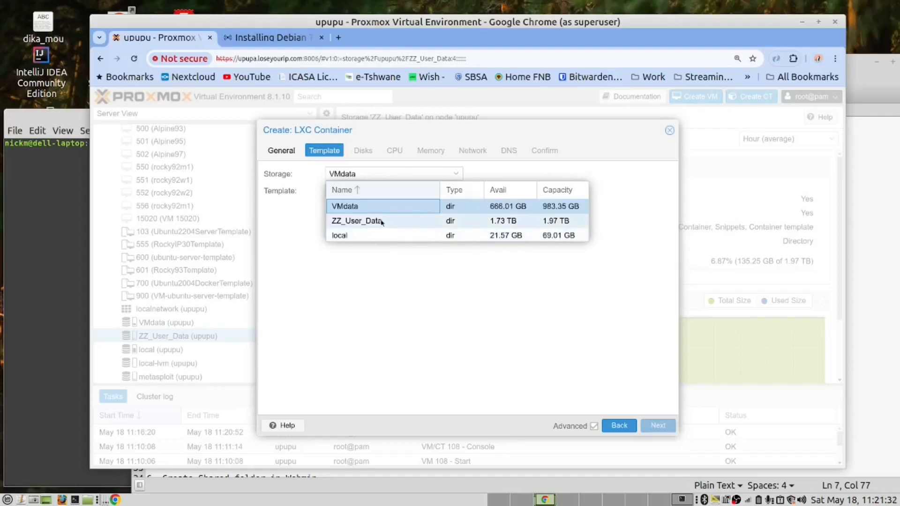
left_click(357, 221)
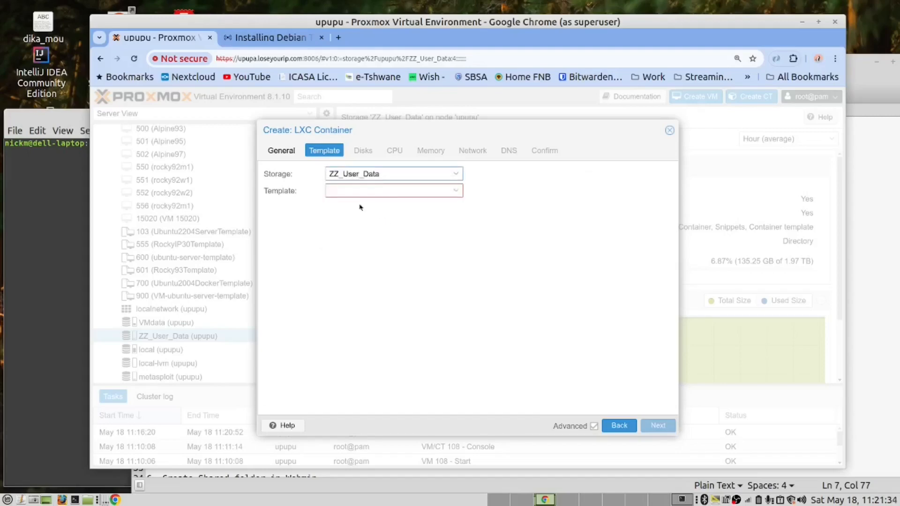
left_click(457, 190)
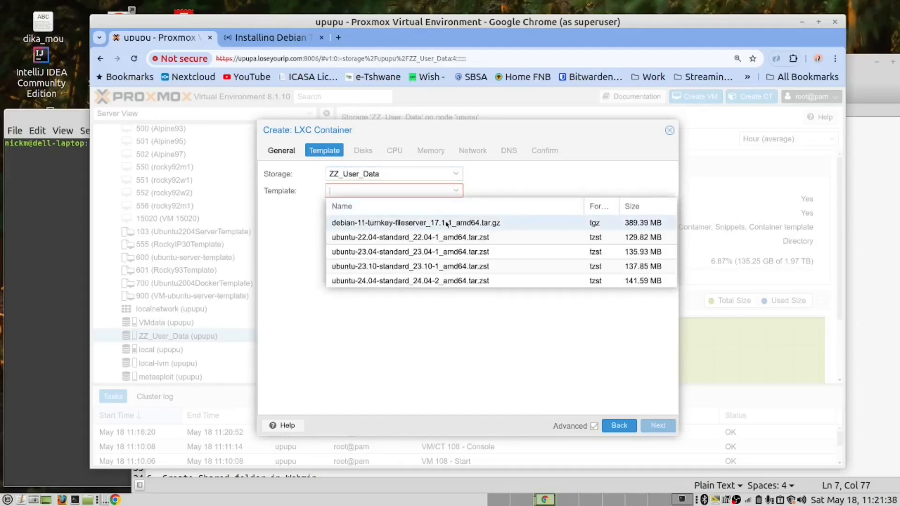
left_click(415, 223)
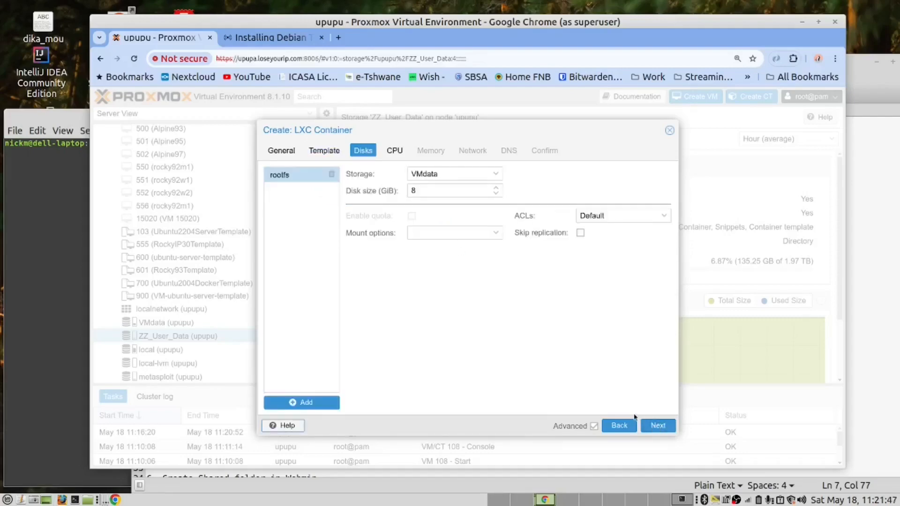
- Change the root disk size from 8 to 512 GiB and continue to CPU settings
left_click(453, 190)
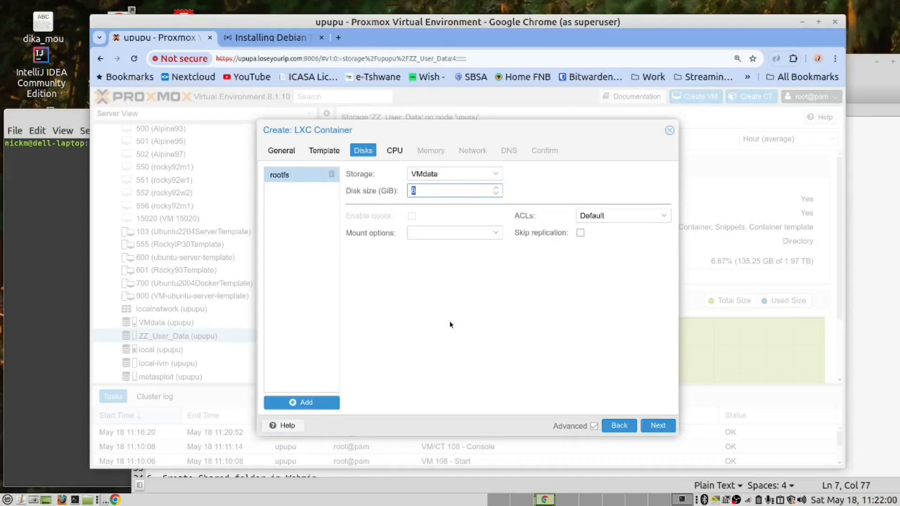
type("12")
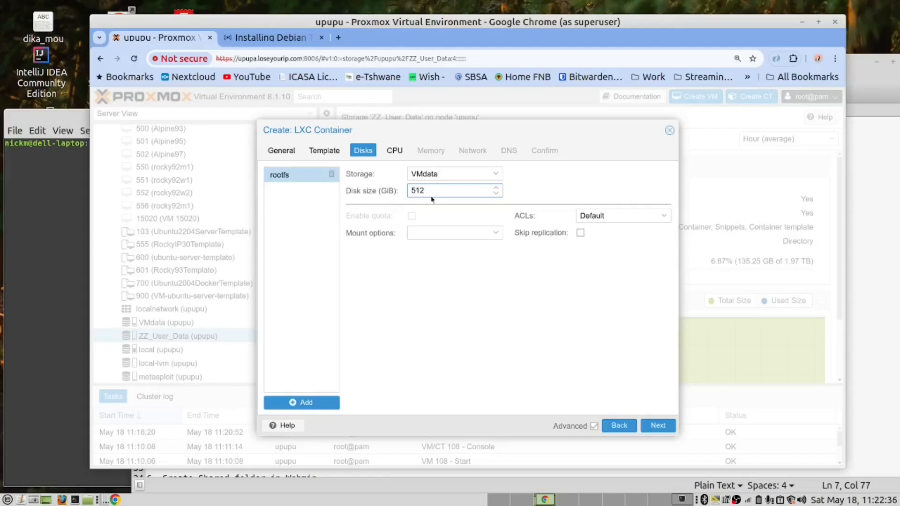
mouse_move(439, 216)
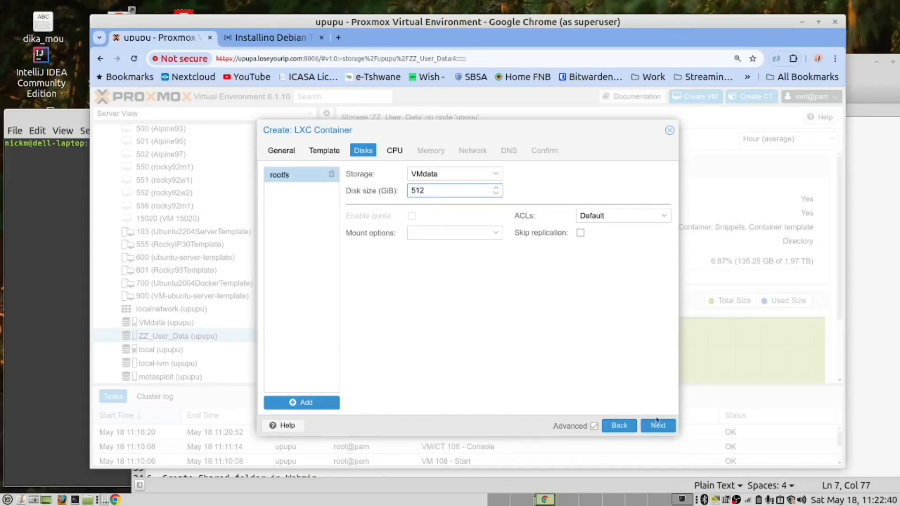
left_click(658, 425)
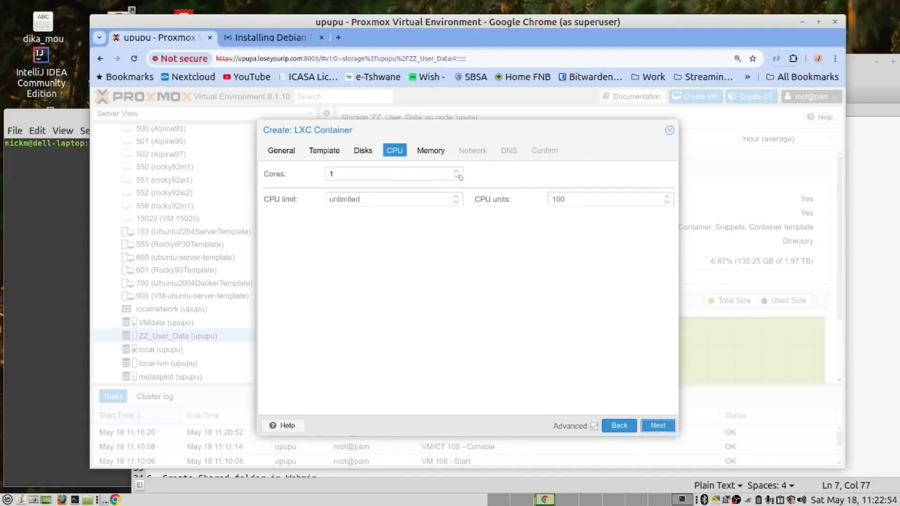
- Set 2 cores with CPU limit 1 and continue to memory settings
left_click(456, 171)
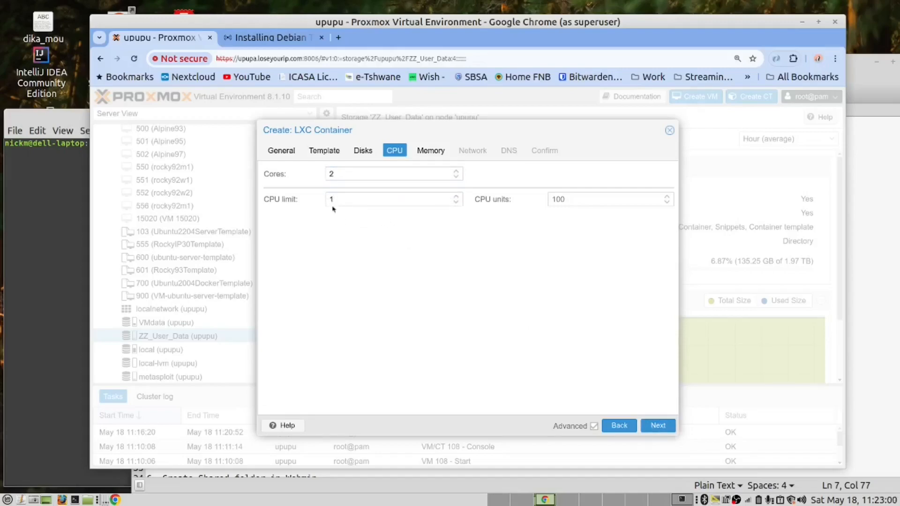
mouse_move(347, 224)
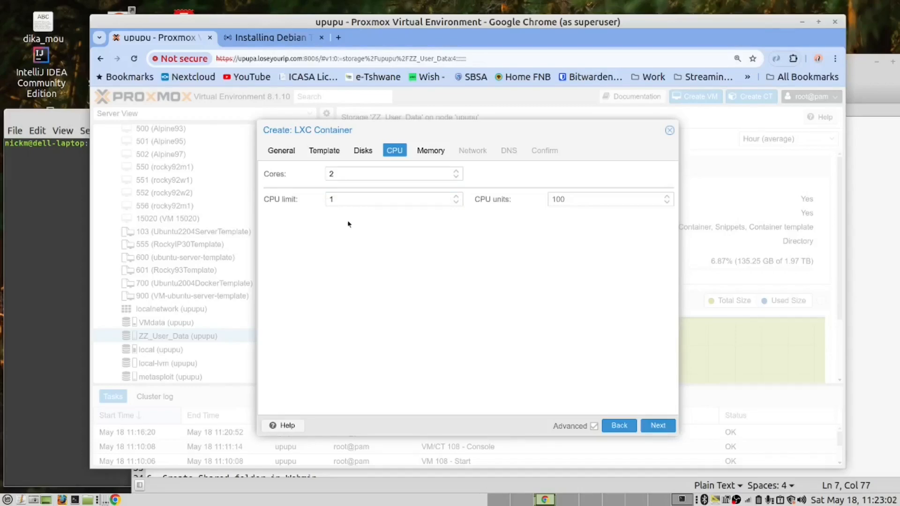
mouse_move(313, 259)
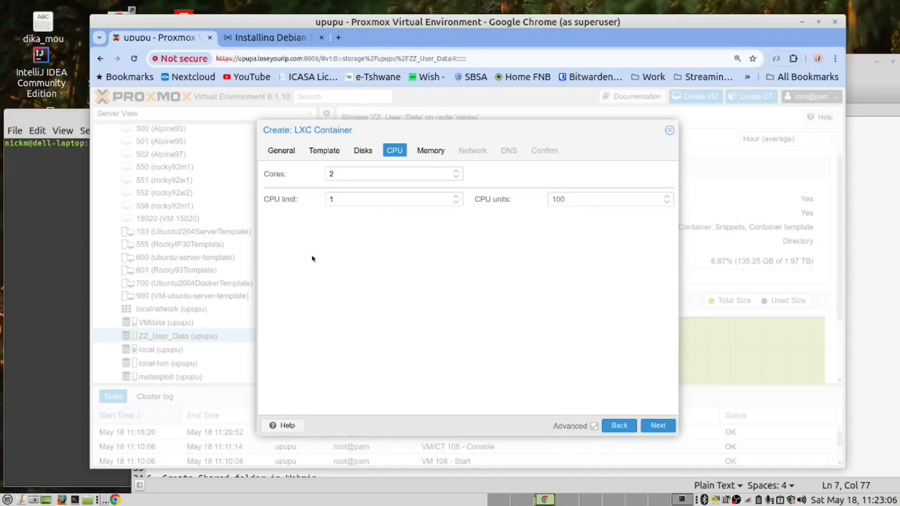
mouse_move(335, 247)
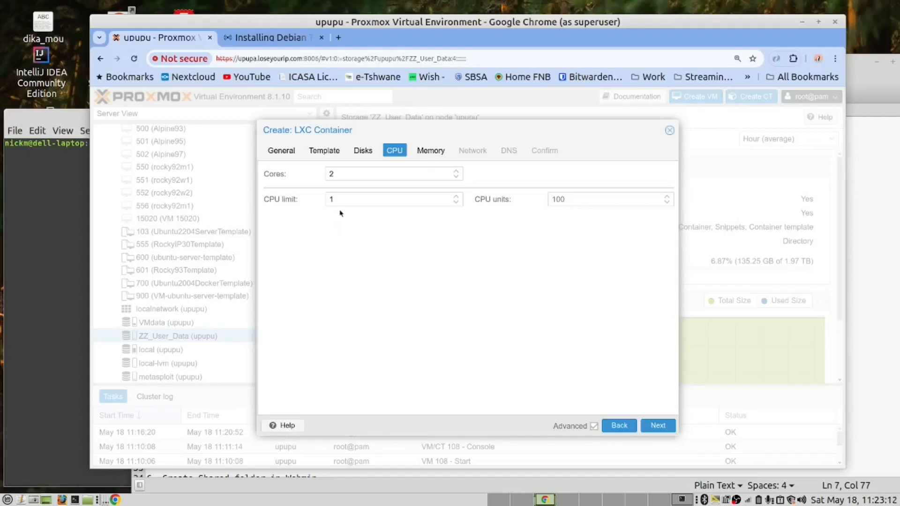
mouse_move(362, 233)
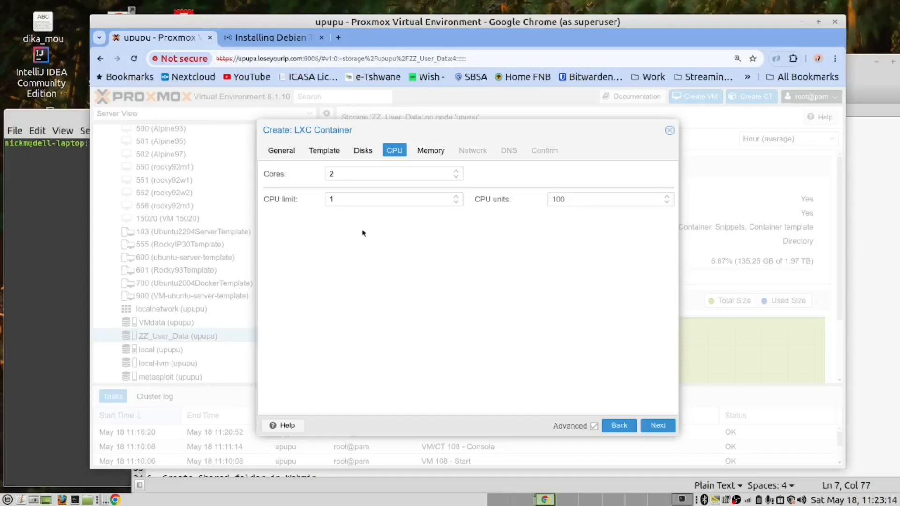
mouse_move(417, 219)
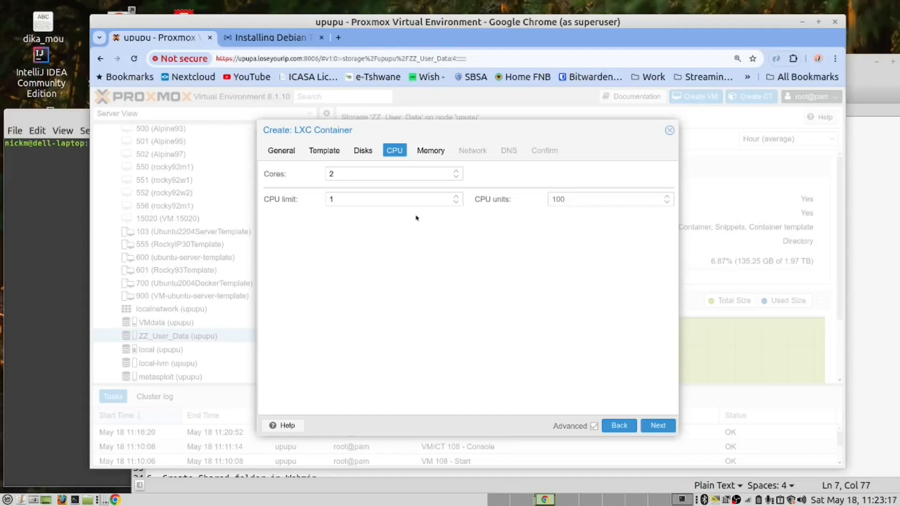
left_click(430, 150)
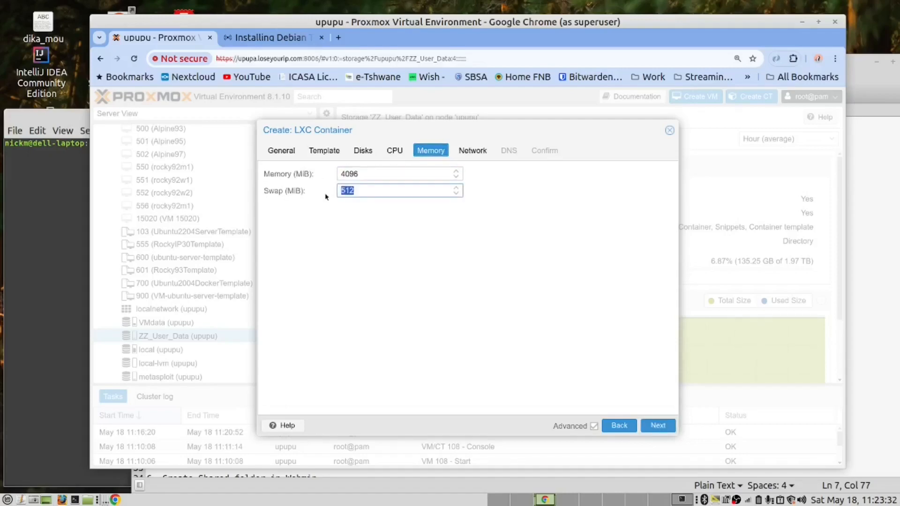
- Set memory to 4096 MiB and static IPv4 address 10.154.2.86/24
type("4096")
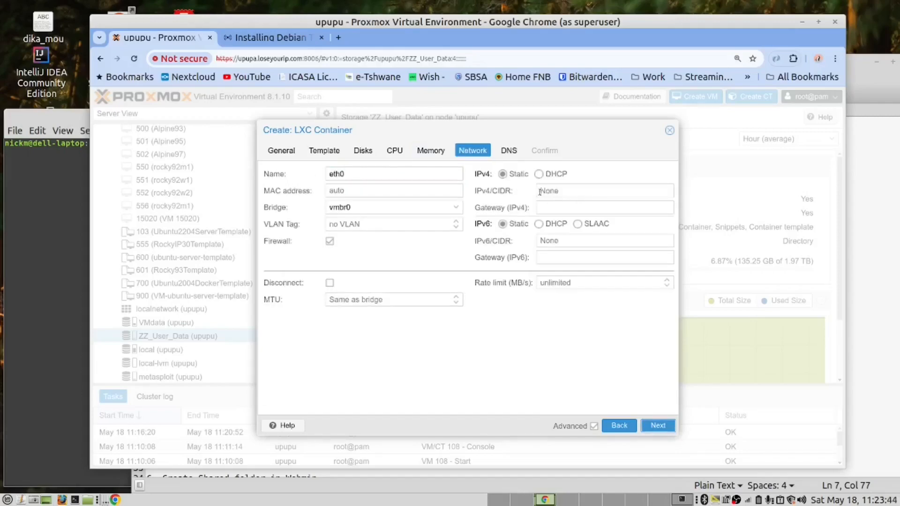
left_click(603, 190)
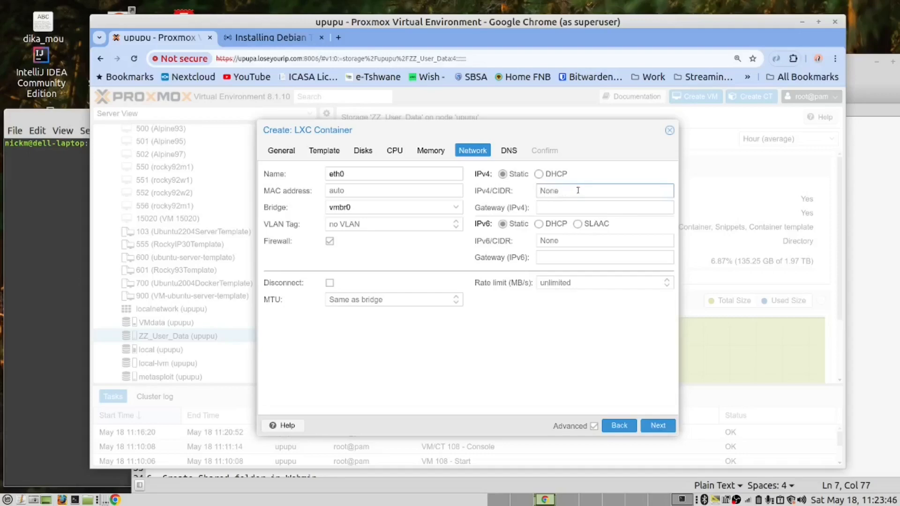
type("10.154.2.")
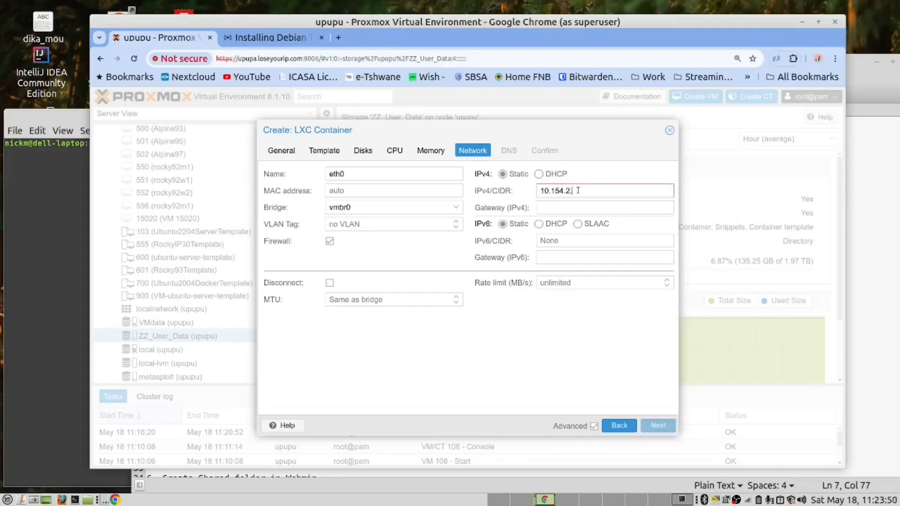
type("80")
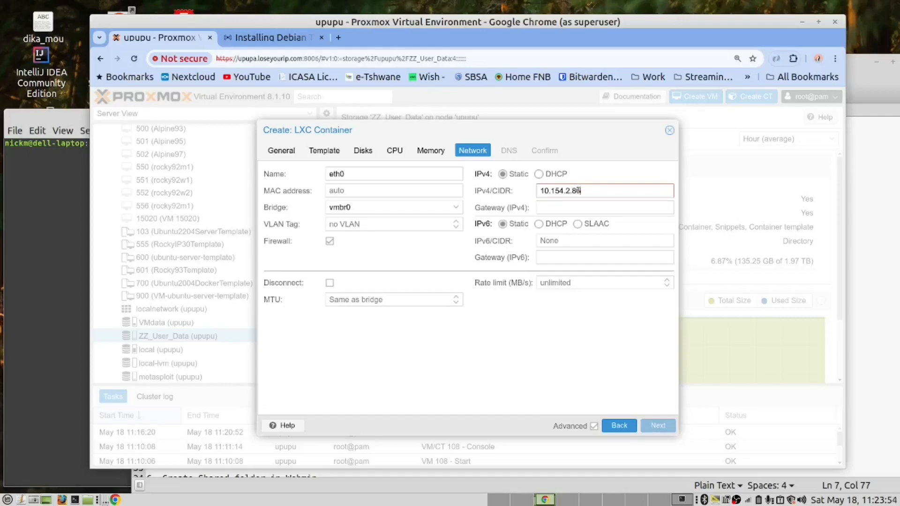
type("/24")
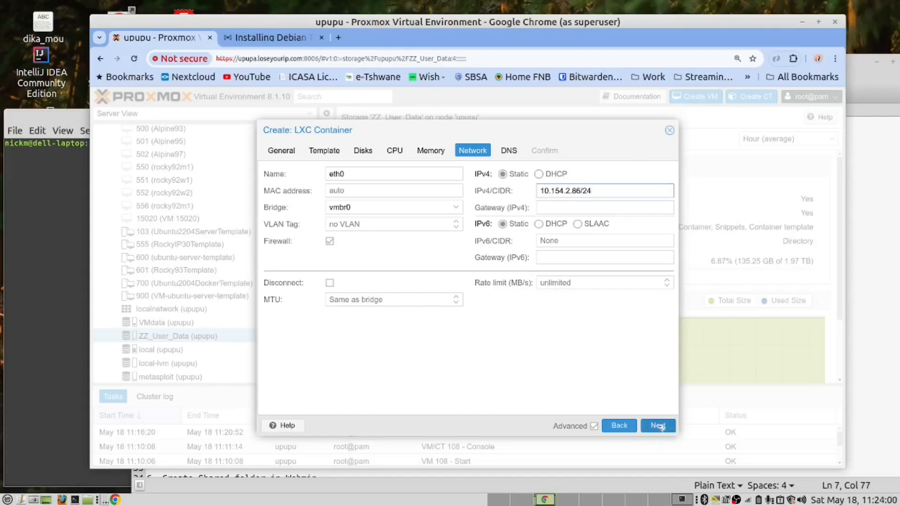
- Enter the IPv4 gateway 10.154.2.3
left_click(602, 207)
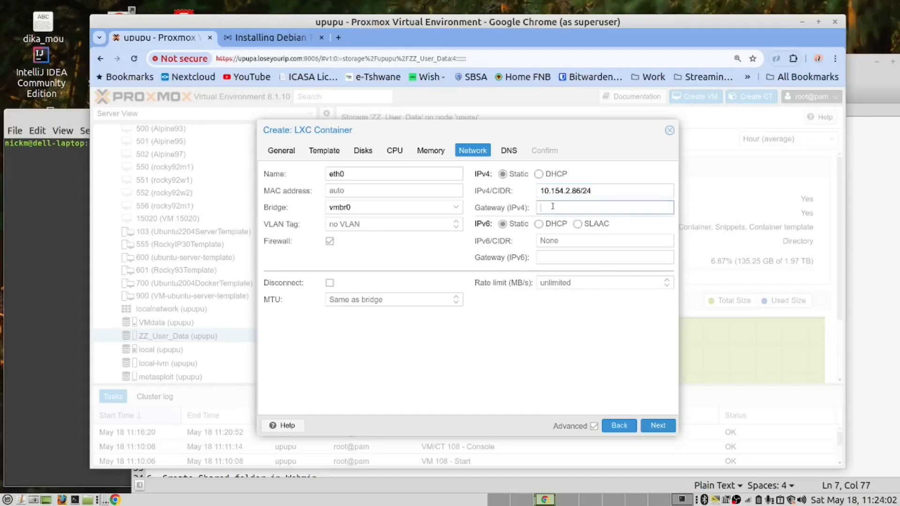
type("10")
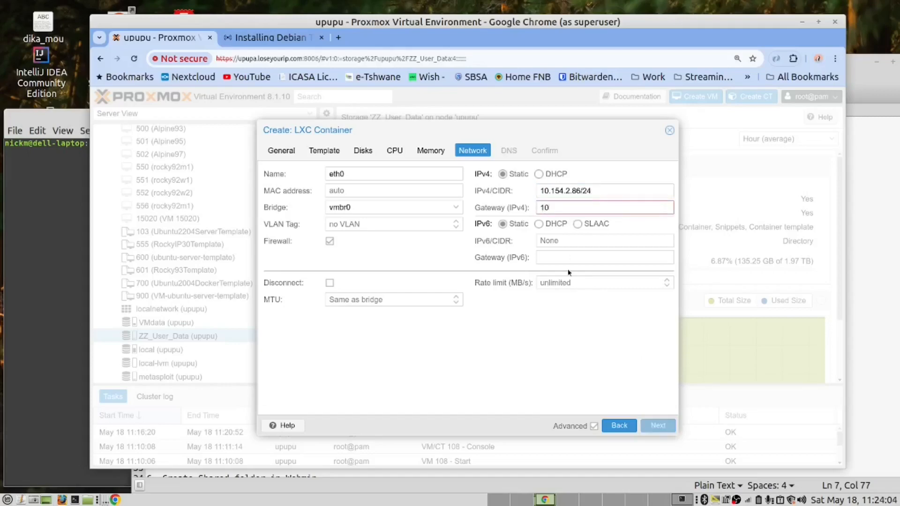
type(".1524")
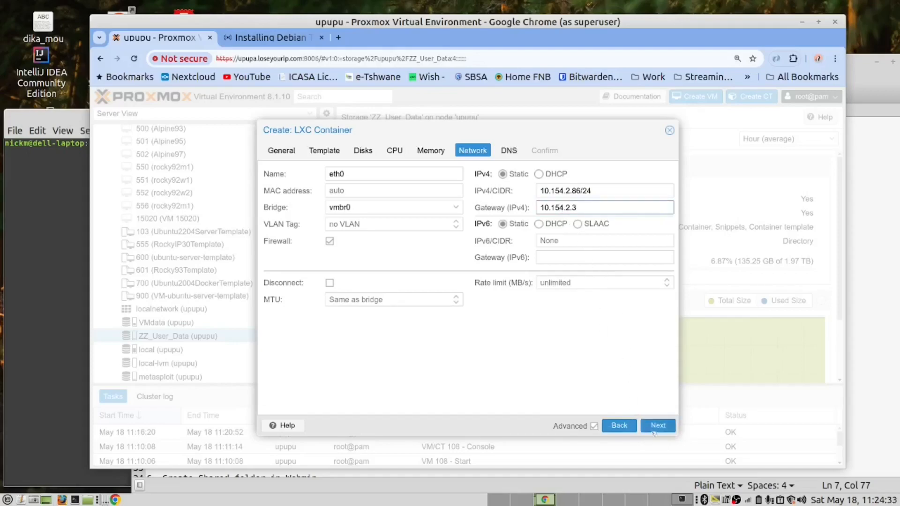
- Enter DNS domain 10.154.2.3 and DNS servers 8.8.8.8,1.1.1.1 on the DNS step
left_click(658, 425)
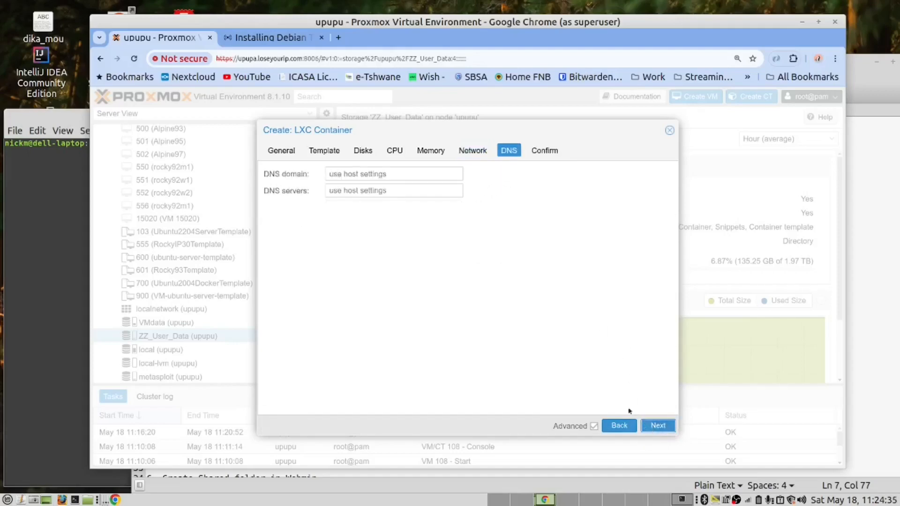
type("10")
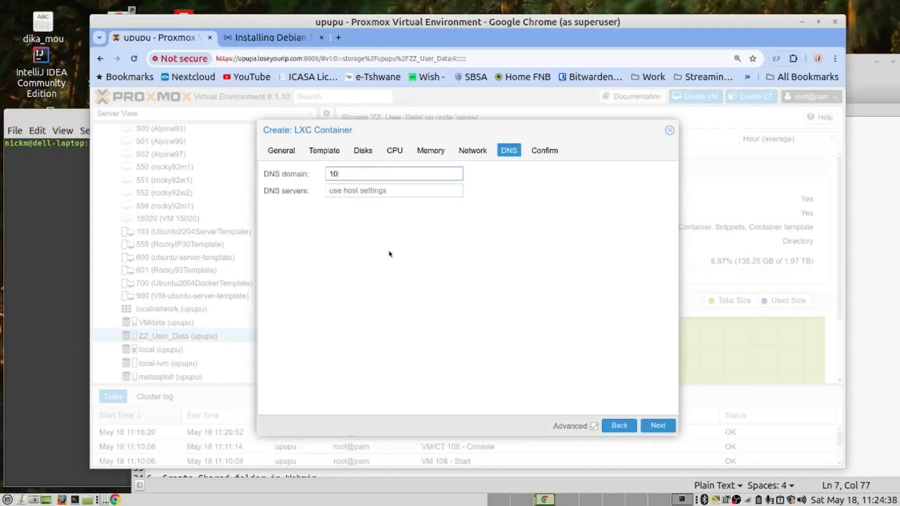
type(".154.2")
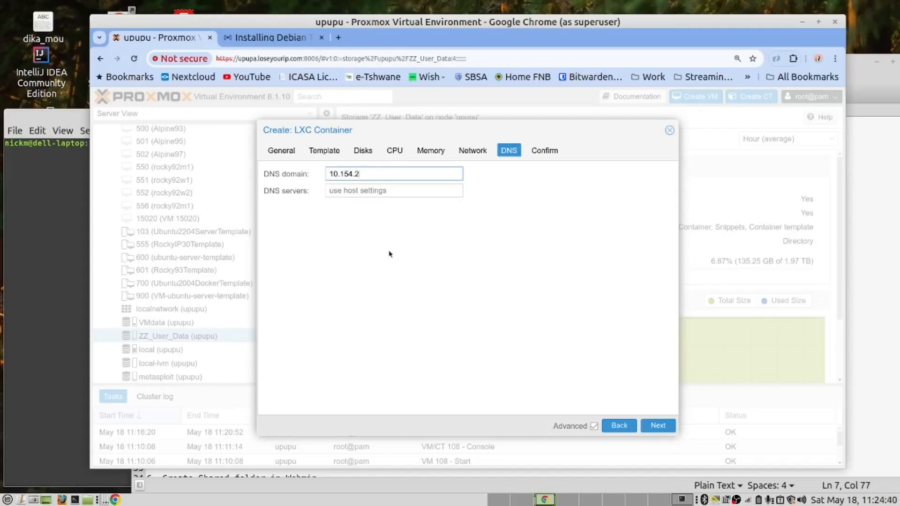
type("8")
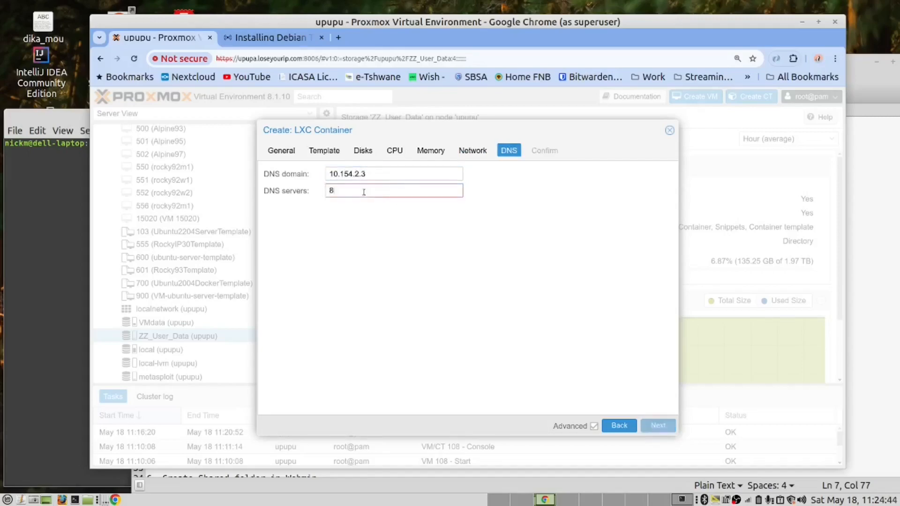
type(".8.8.8")
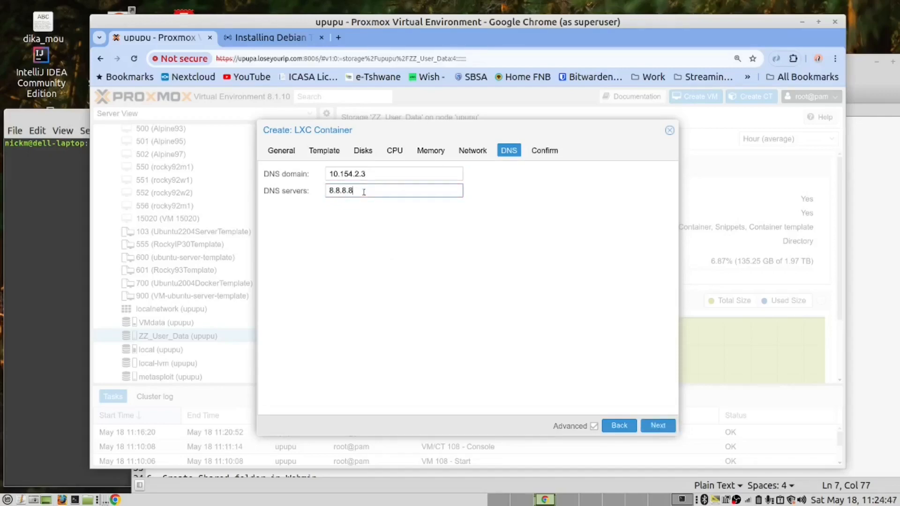
type(",10")
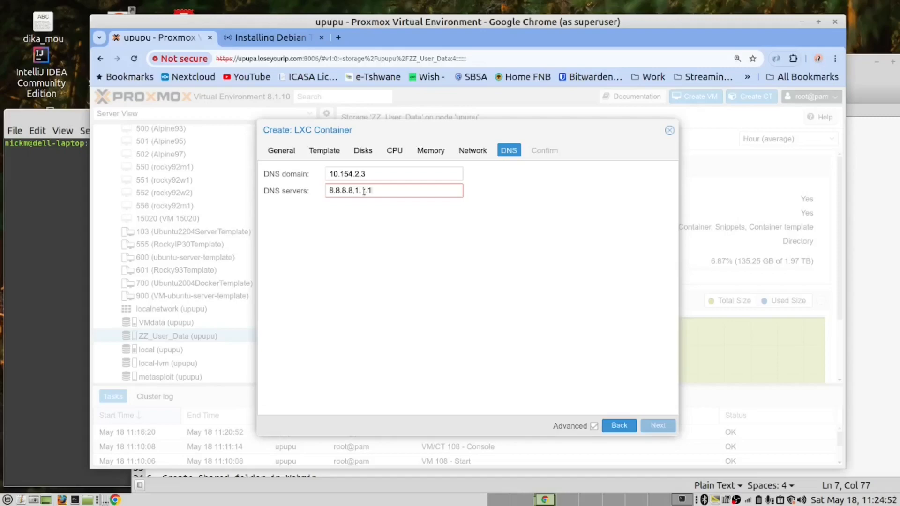
type(".1.1")
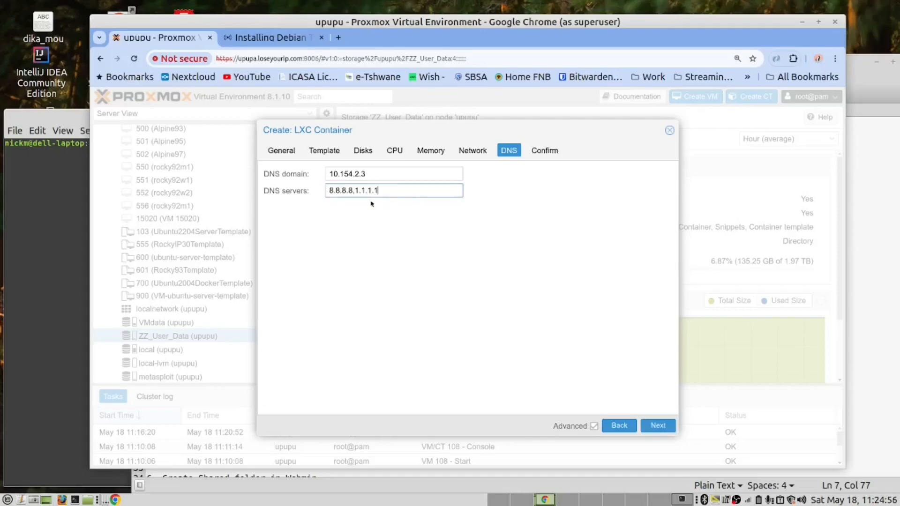
mouse_move(560, 374)
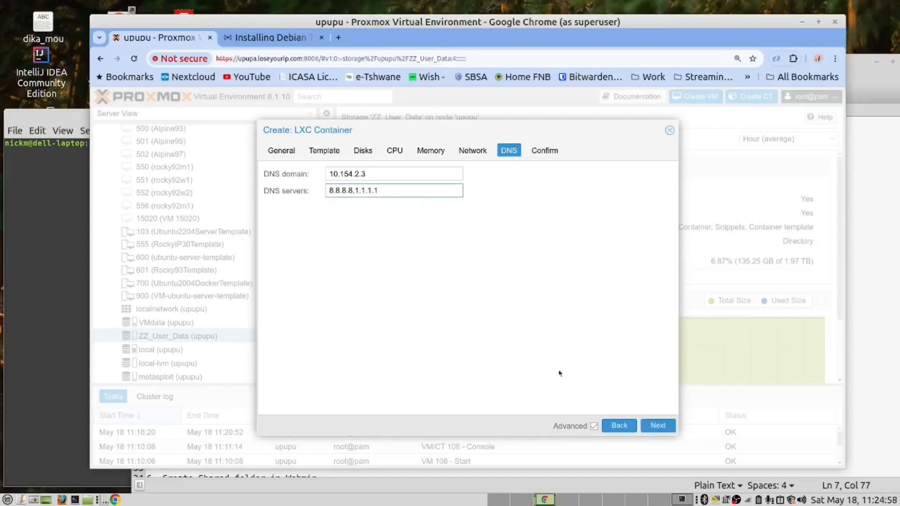
- Confirm the settings, finish creating CT 110, and close the TASK OK viewer
left_click(657, 425)
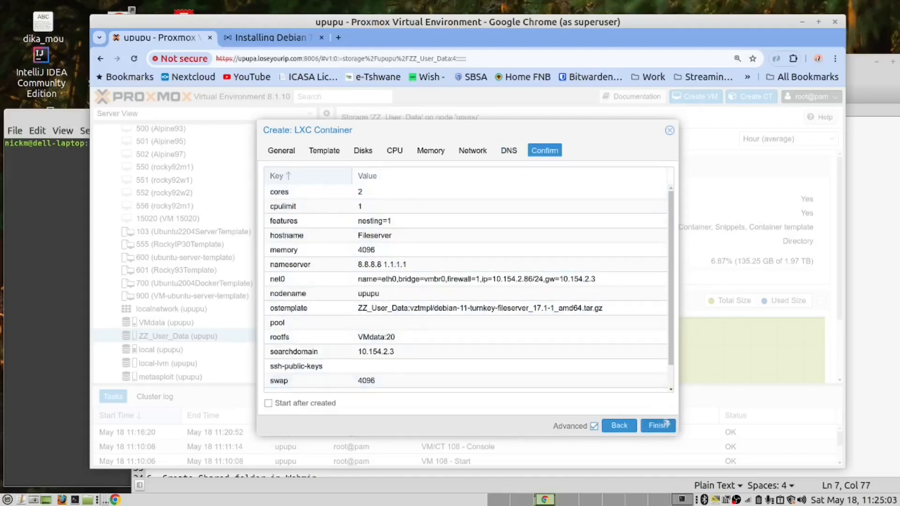
left_click(657, 425)
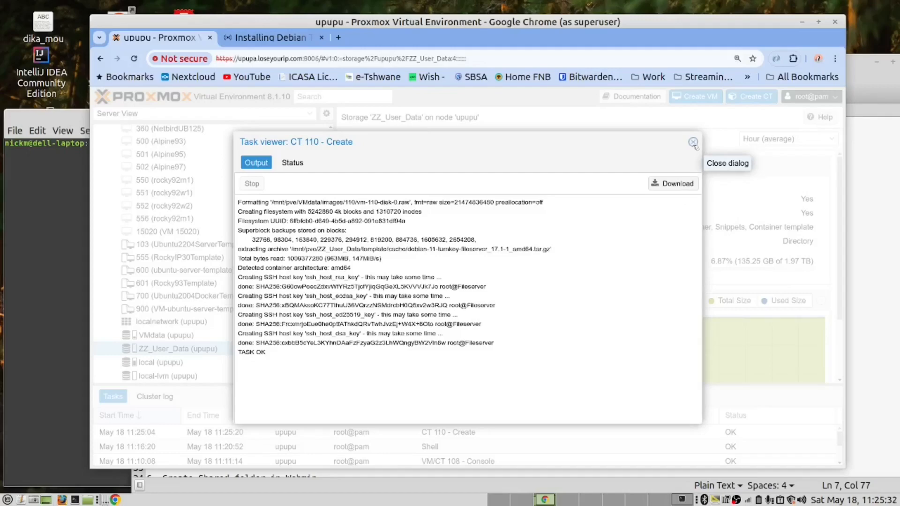
left_click(693, 142)
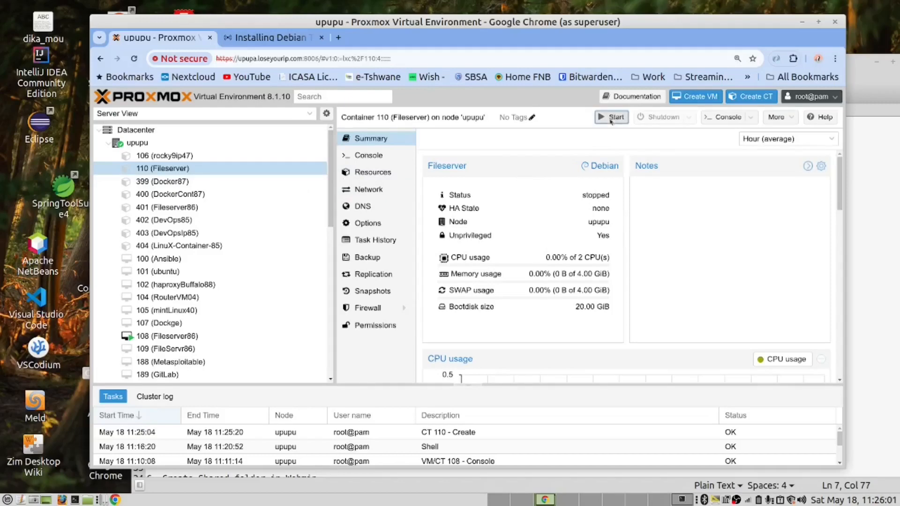
- Start container 110 (Fileserver) and bring up its Proxmox console
left_click(611, 117)
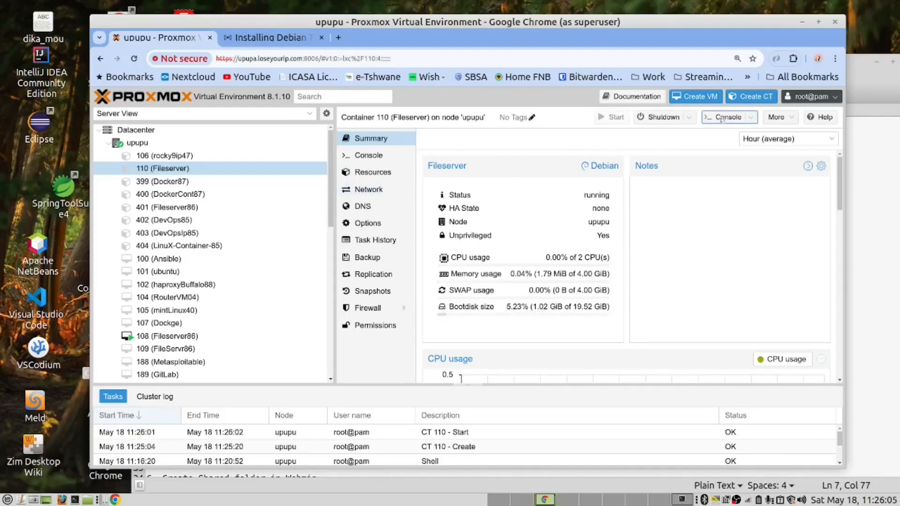
left_click(727, 117)
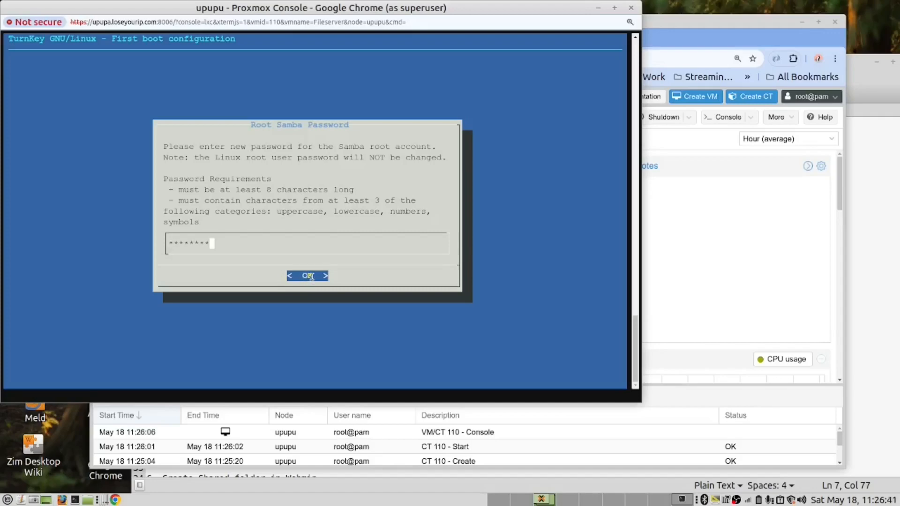
- Enter and confirm the Samba root password, then skip Hub services and security-alert notifications
left_click(308, 276)
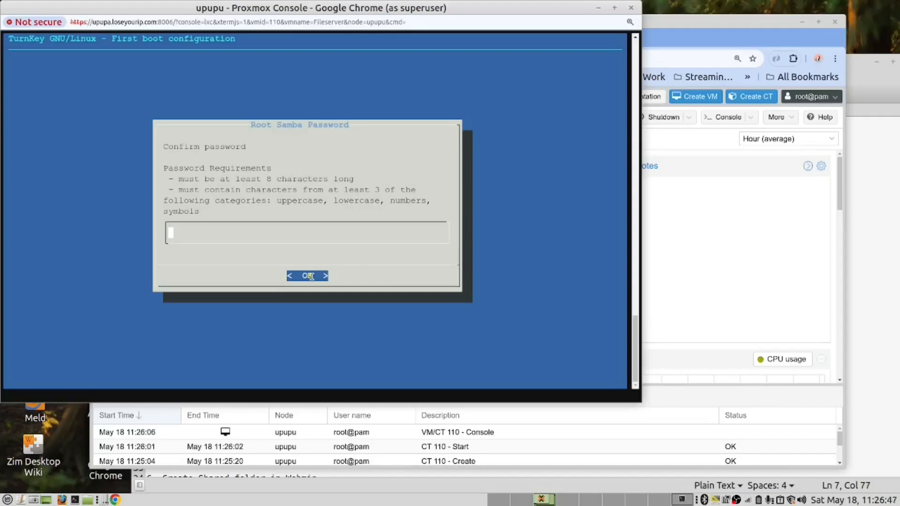
type("*****")
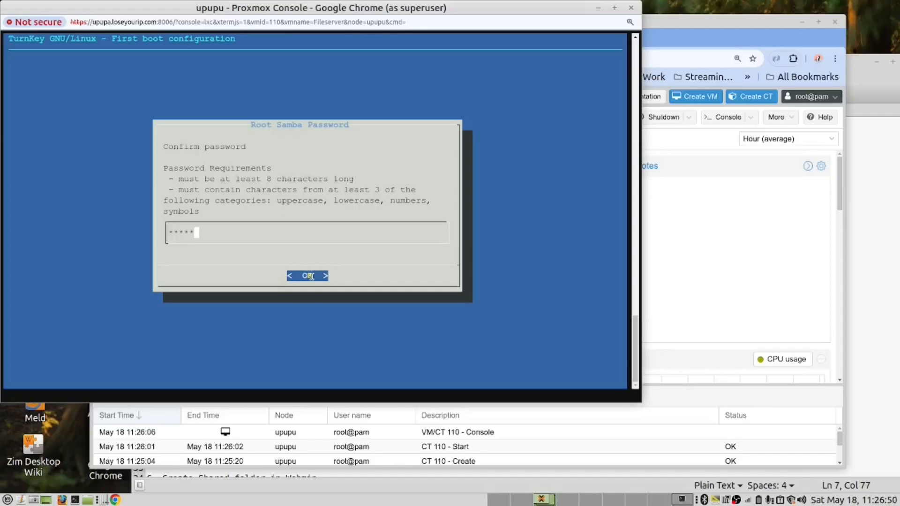
left_click(308, 276)
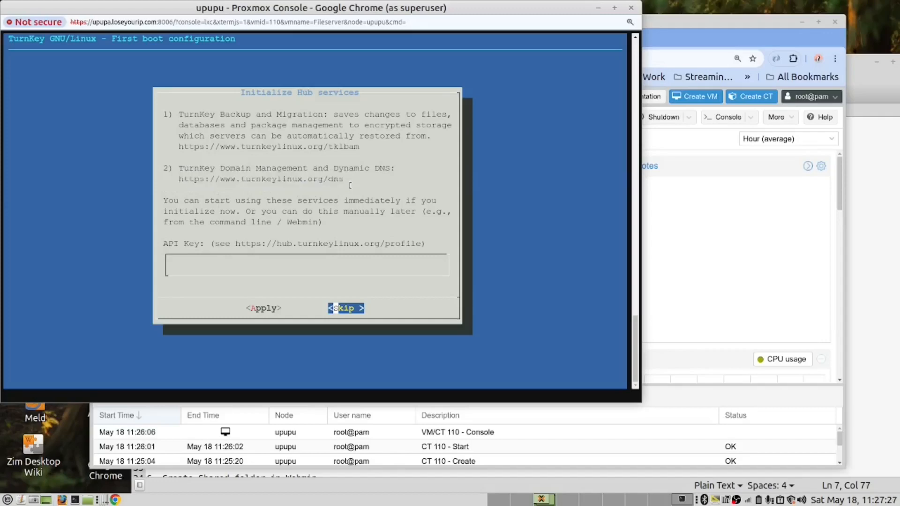
left_click(344, 309)
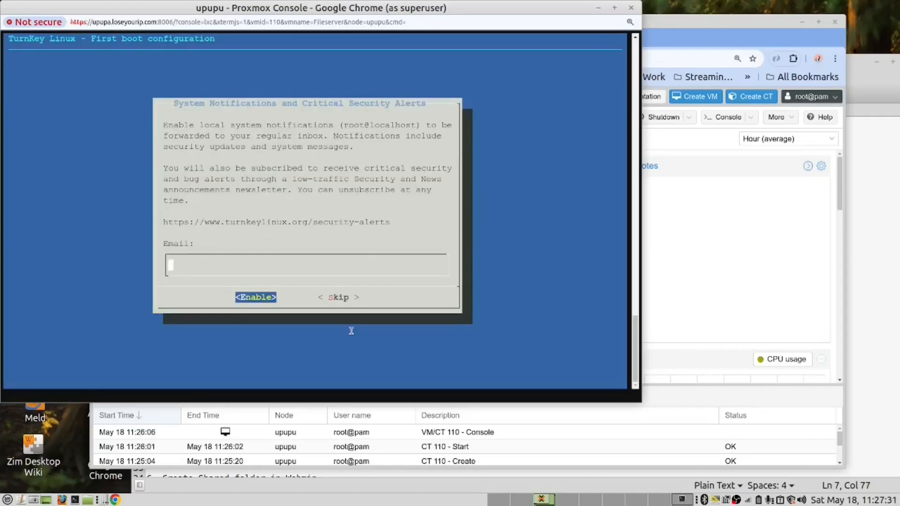
left_click(339, 297)
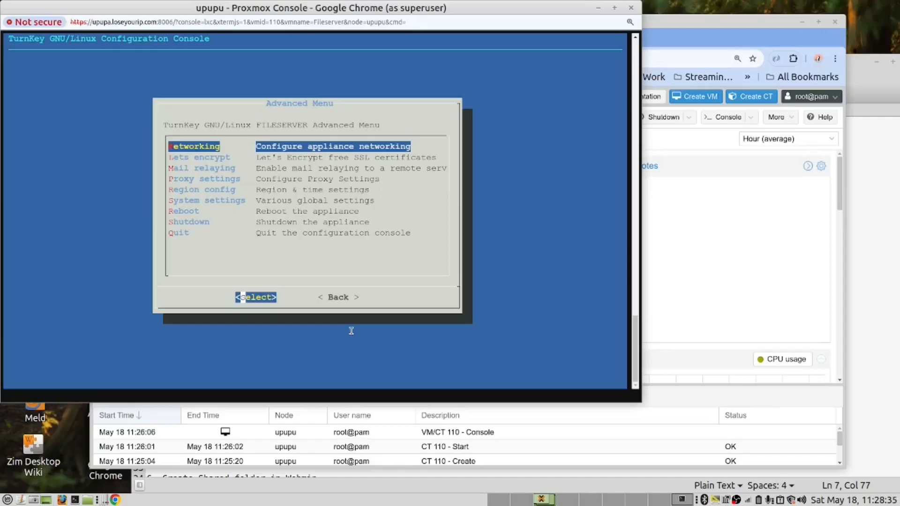
- Move down the TurnKey Advanced Menu to Reboot and confirm rebooting the appliance
key("Down")
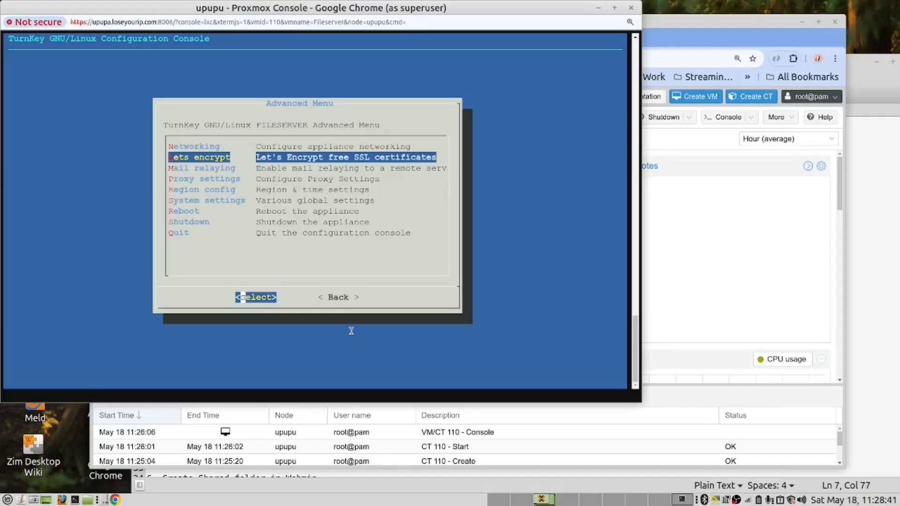
key("Down")
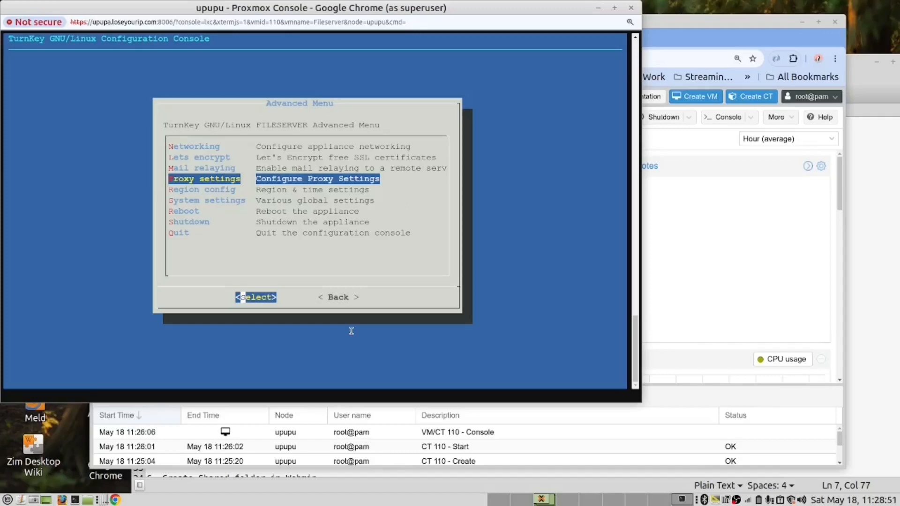
key("Down")
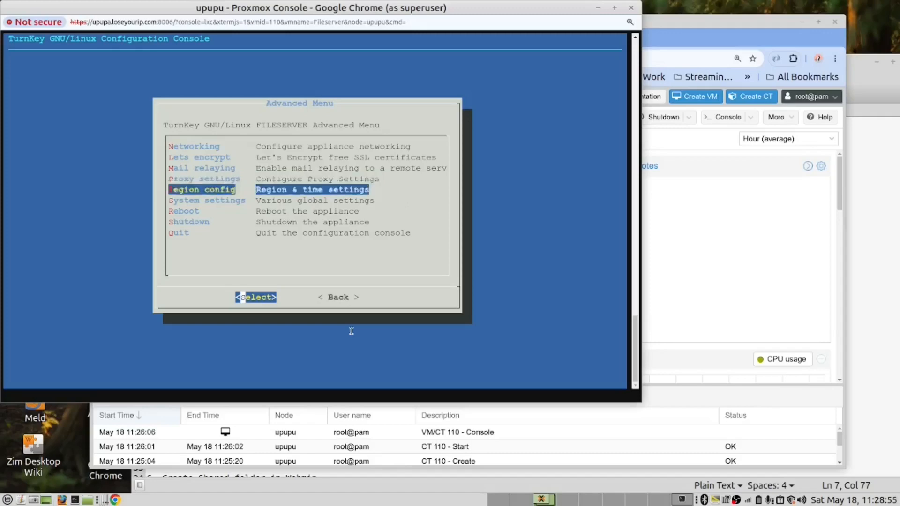
key("Down")
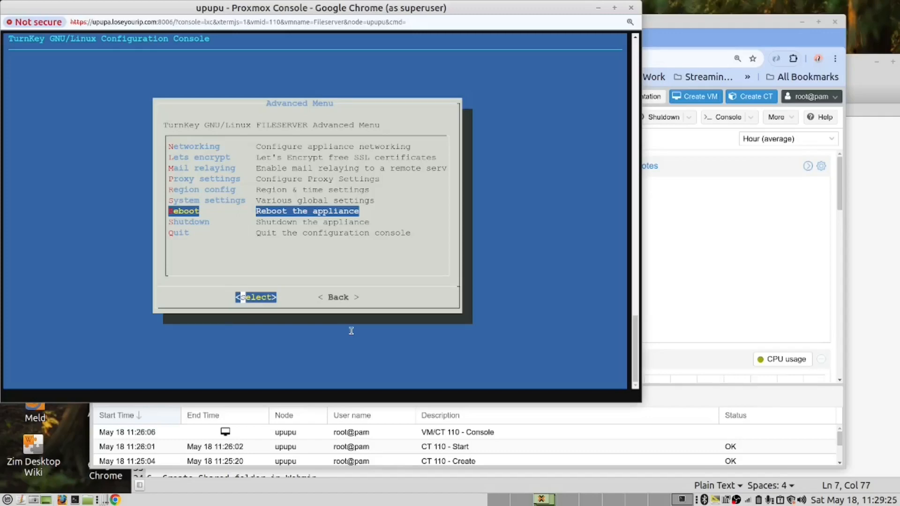
left_click(255, 298)
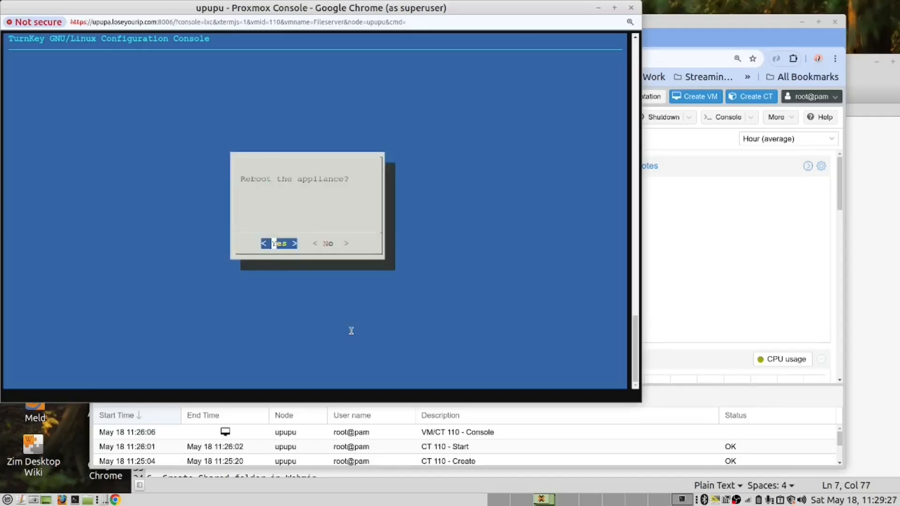
left_click(279, 243)
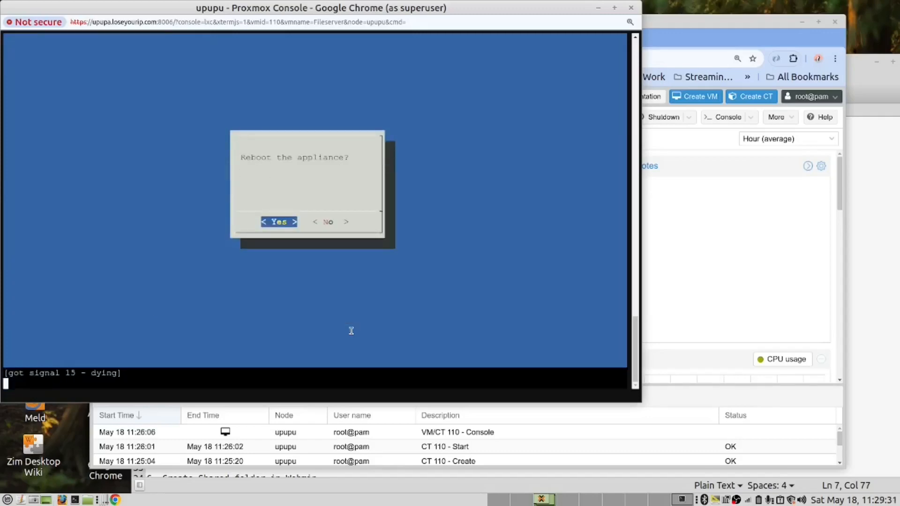
left_click(277, 222)
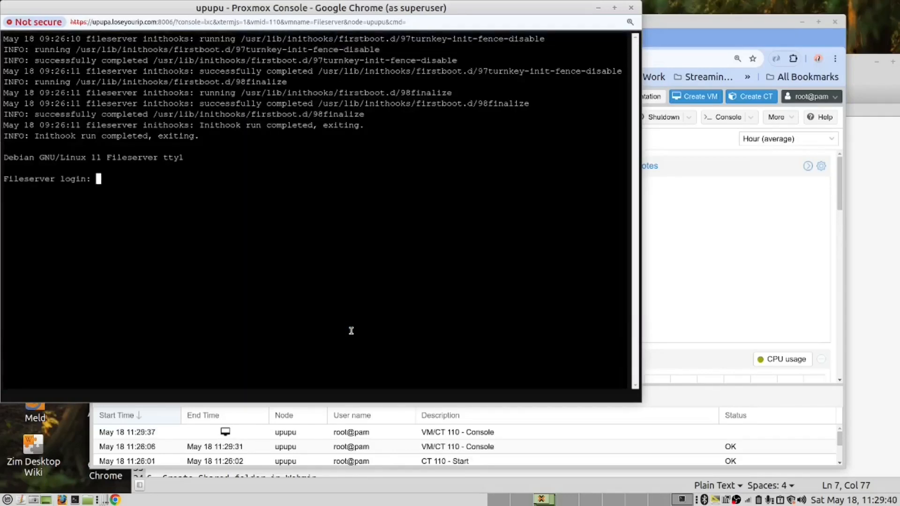
- Log in at the Fileserver login prompt as root with its password
type("root")
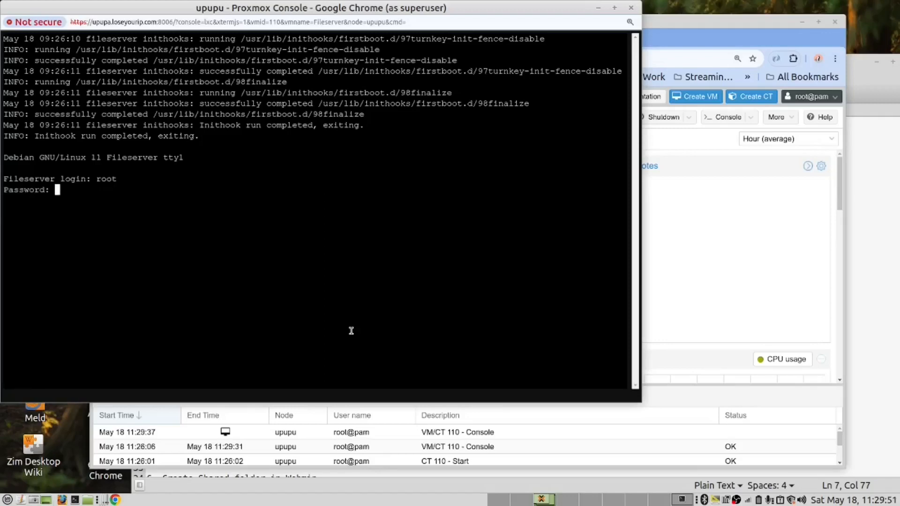
key("Return")
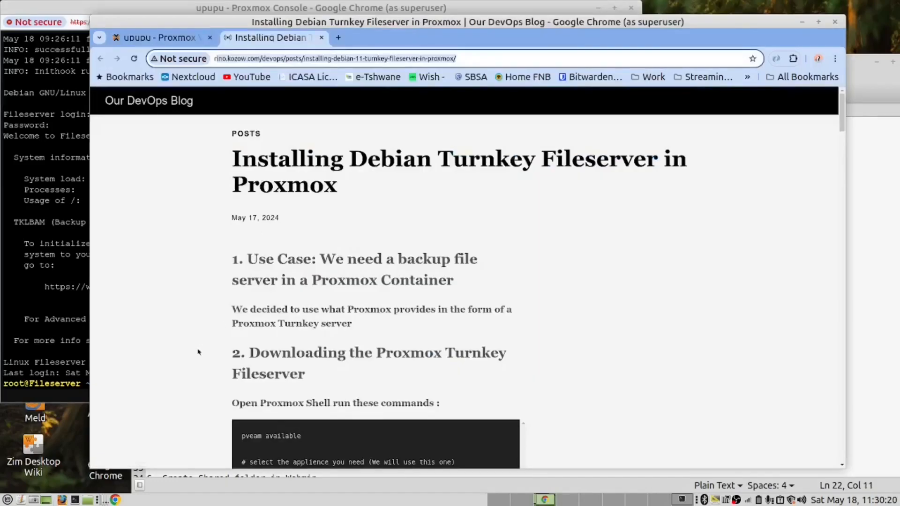
scroll("down", 3)
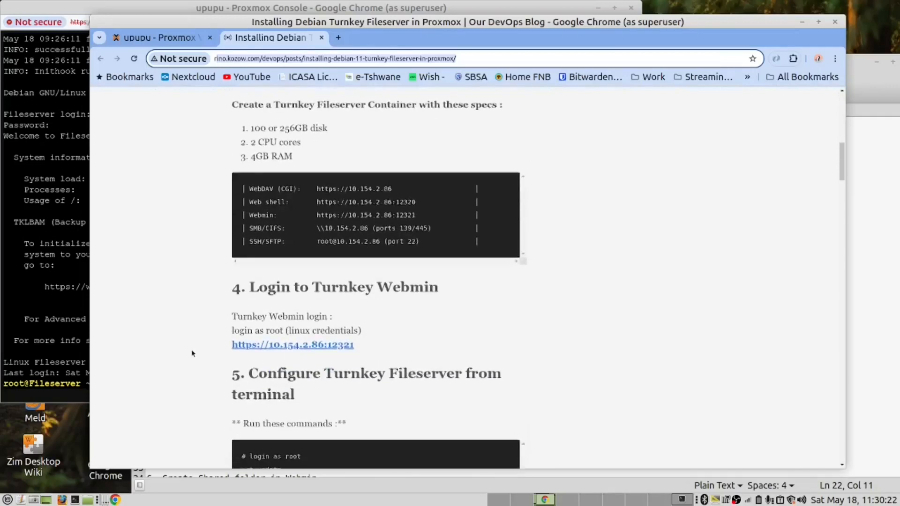
mouse_move(292, 344)
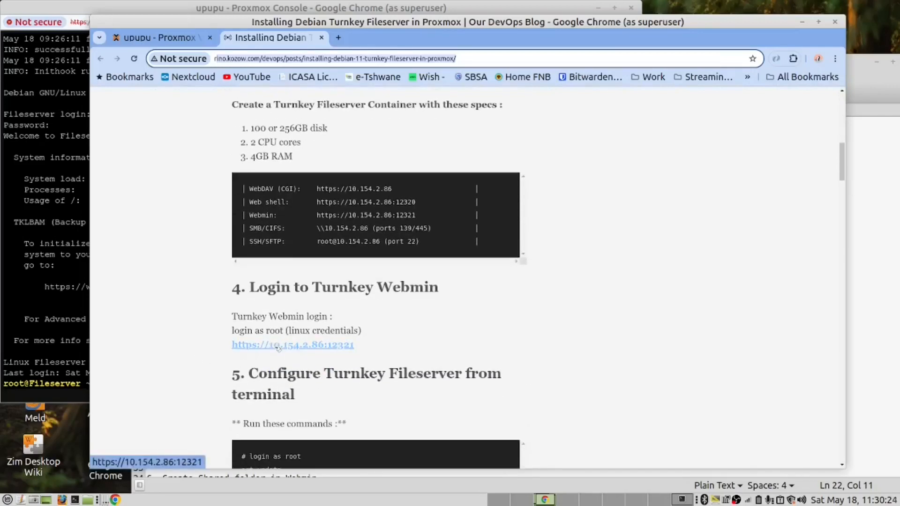
left_click(292, 344)
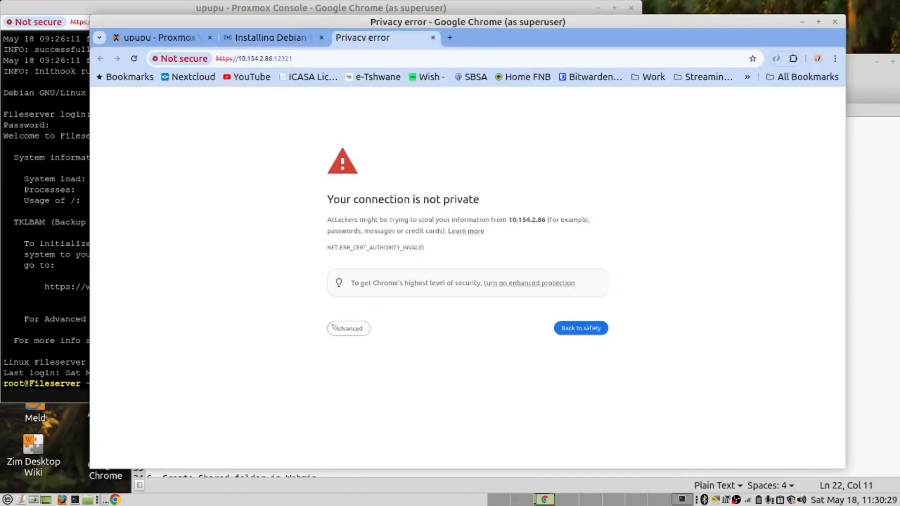
left_click(348, 328)
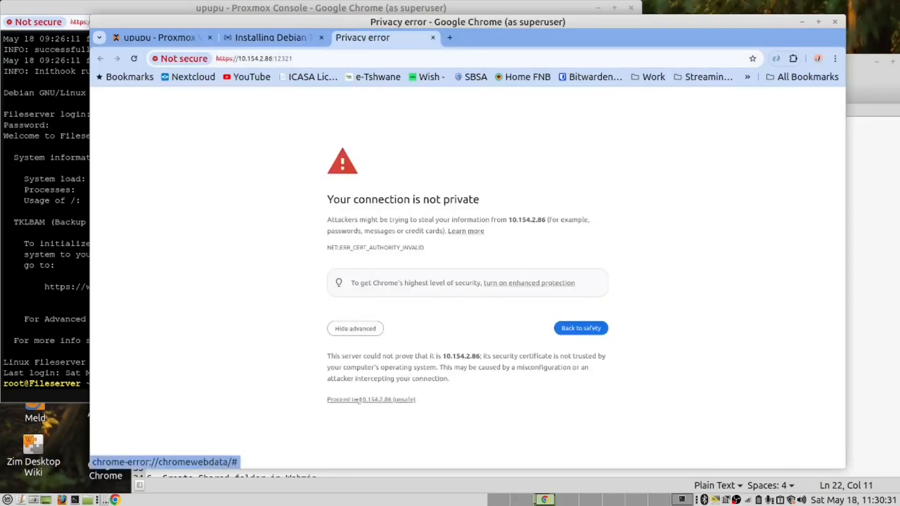
left_click(371, 400)
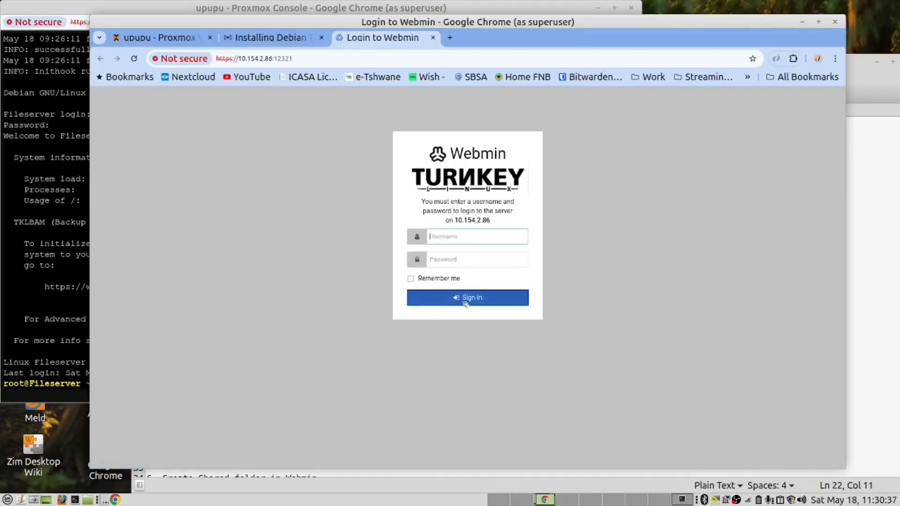
- Sign in to Webmin as root and show the Samba Windows File Sharing shares list
left_click(467, 297)
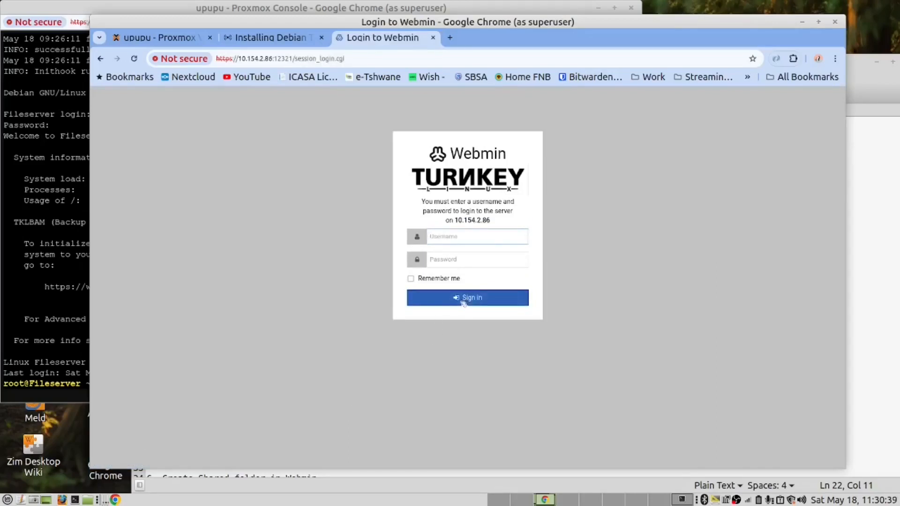
type("root")
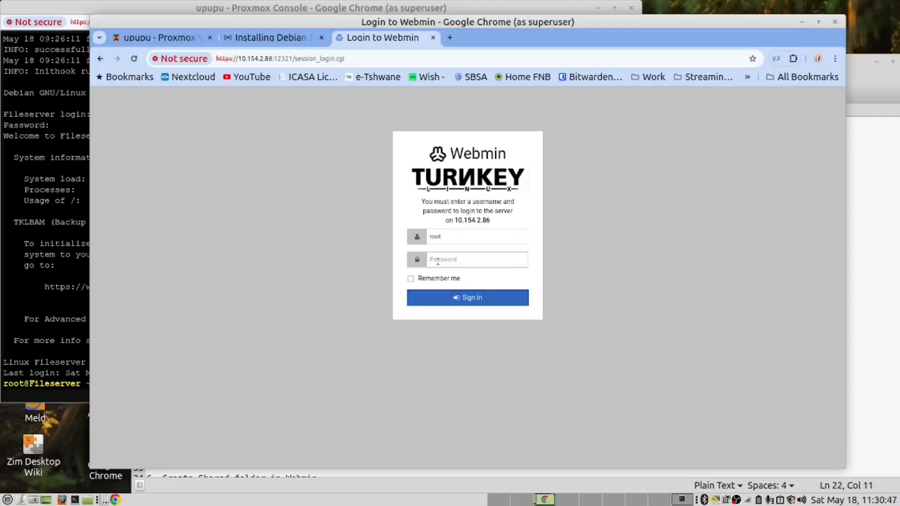
type("password")
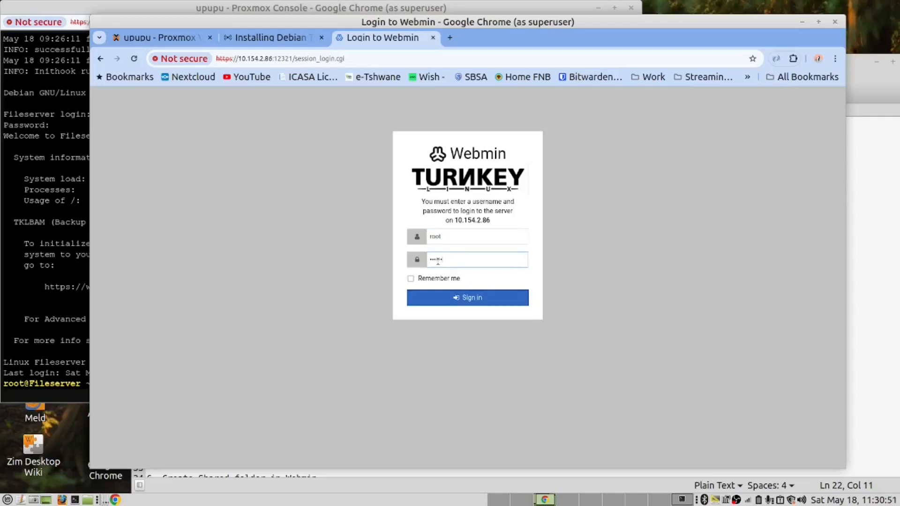
left_click(467, 297)
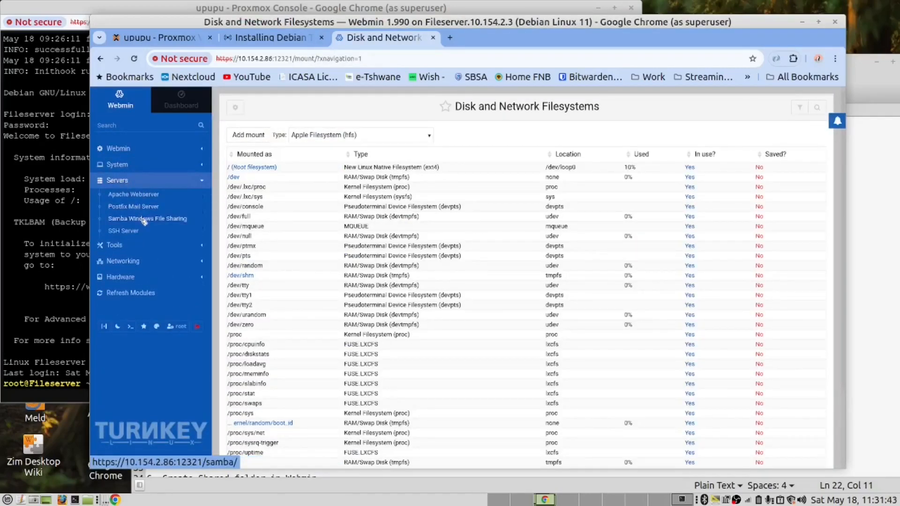
left_click(147, 218)
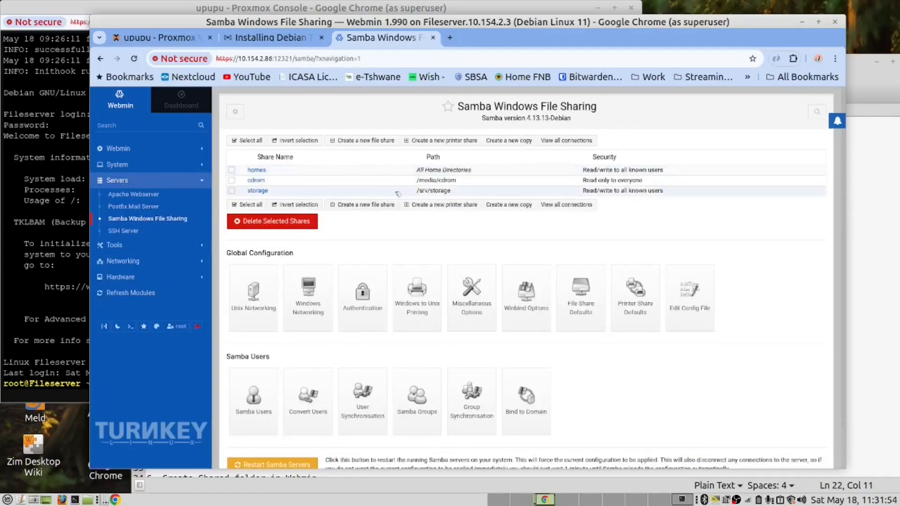
mouse_move(399, 241)
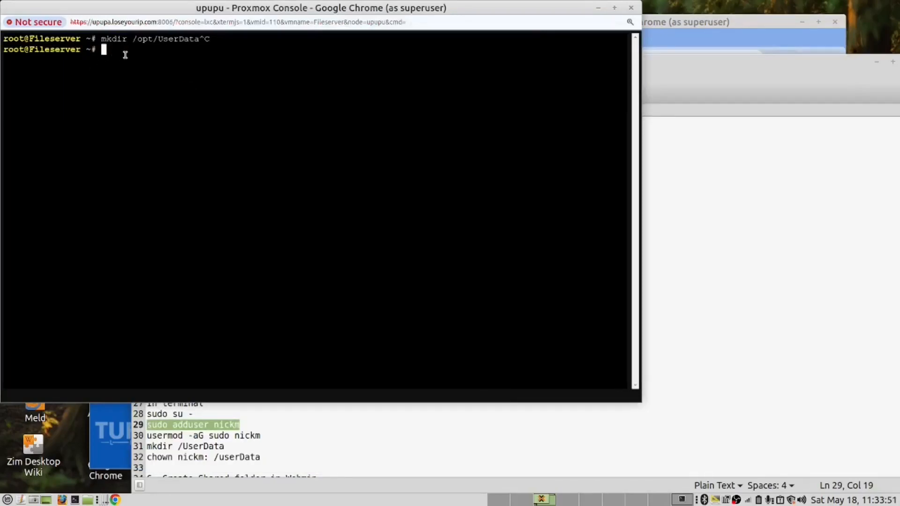
mouse_move(119, 86)
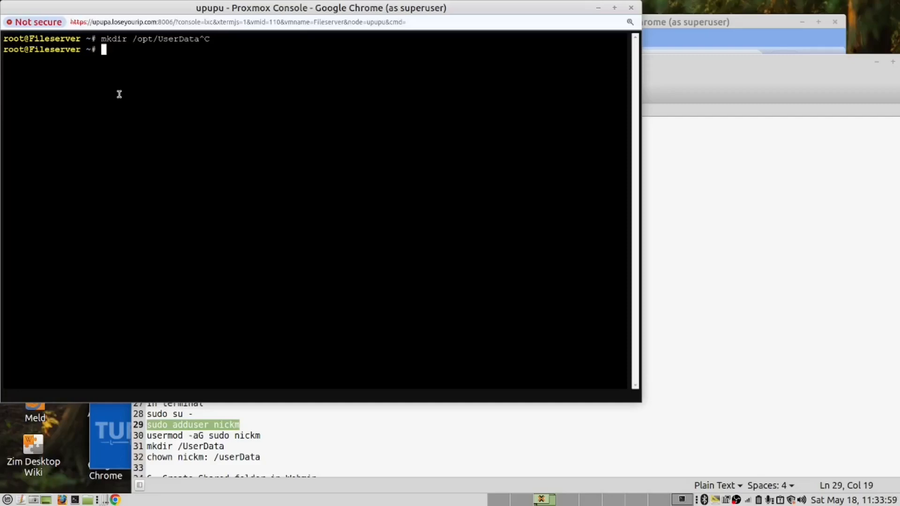
- Run apt update, try the pasted add-user command, then run apt install sudo nano -y
type("apt update")
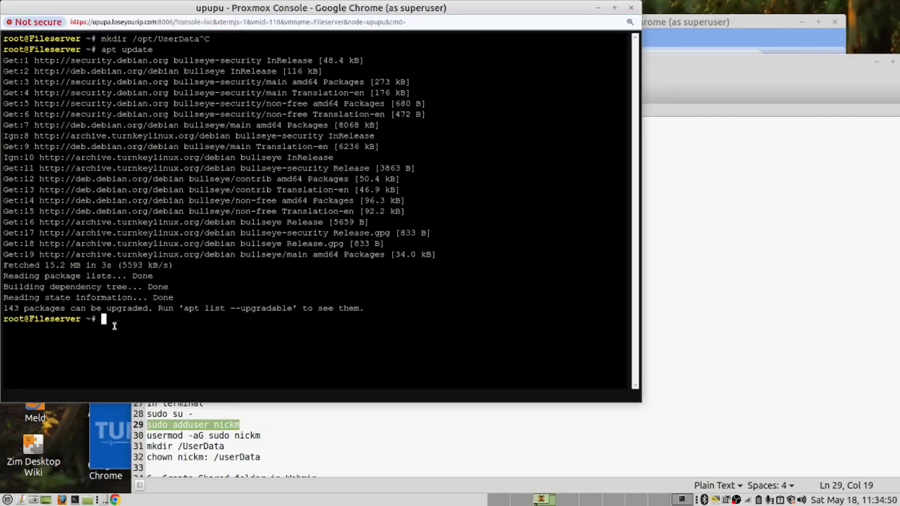
right_click(103, 319)
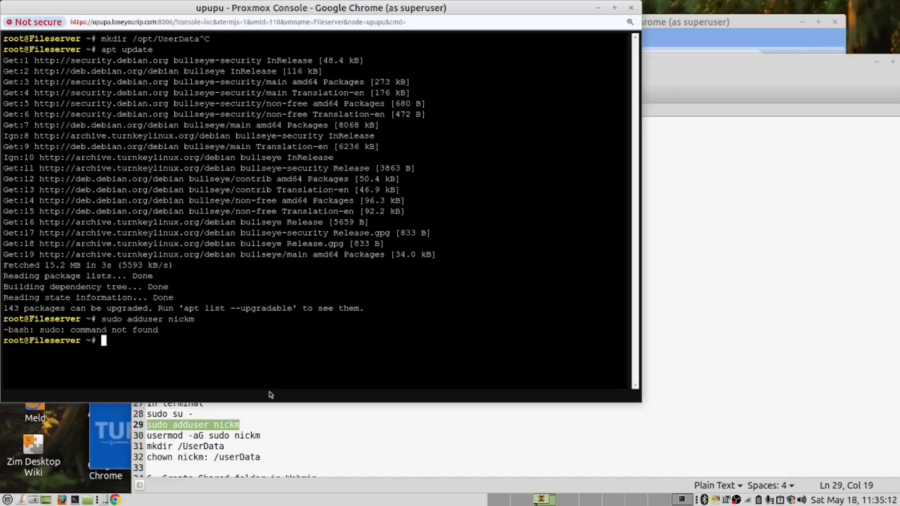
type("a")
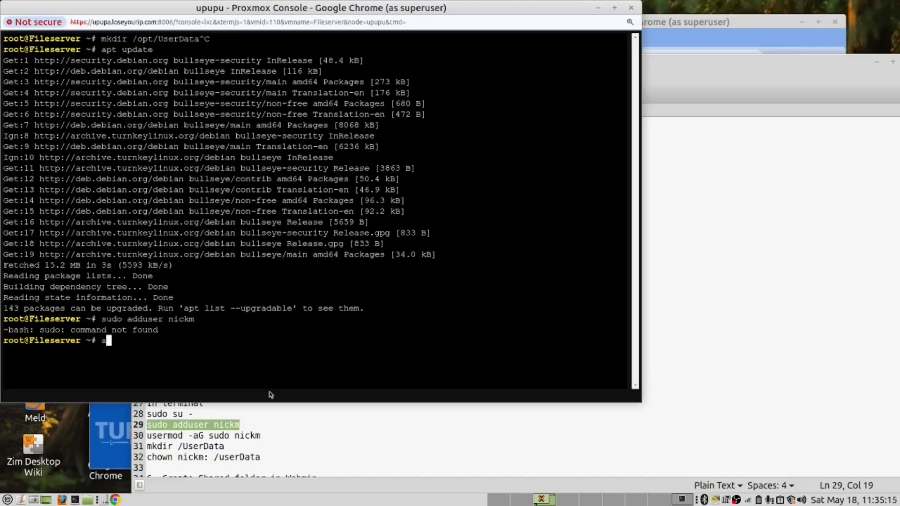
type("pt in")
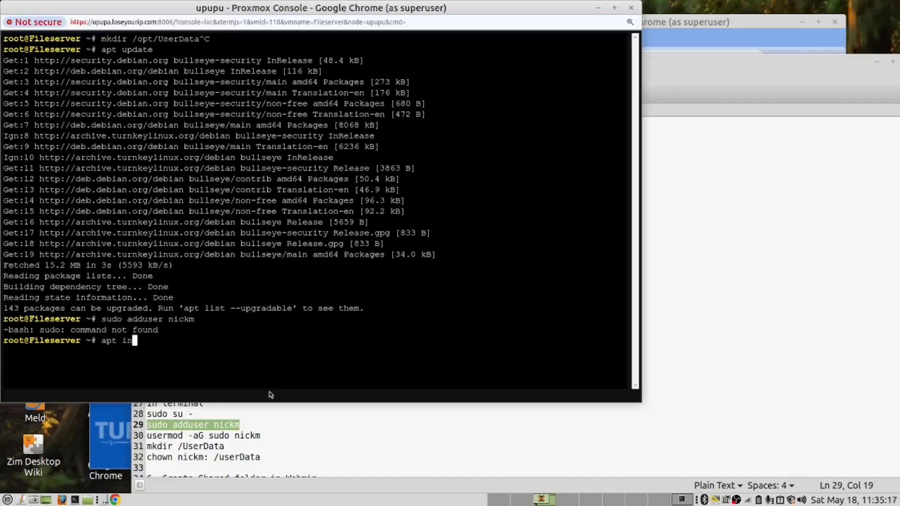
type("stall sud")
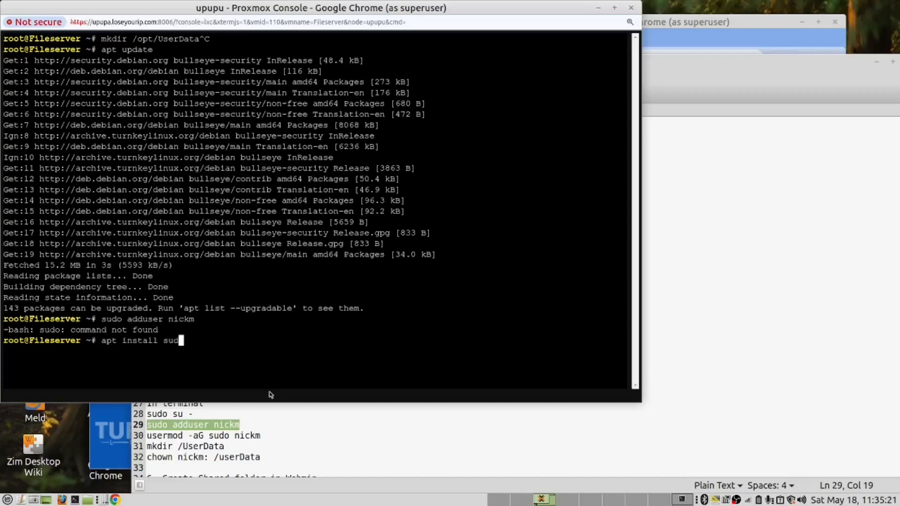
type("nano -")
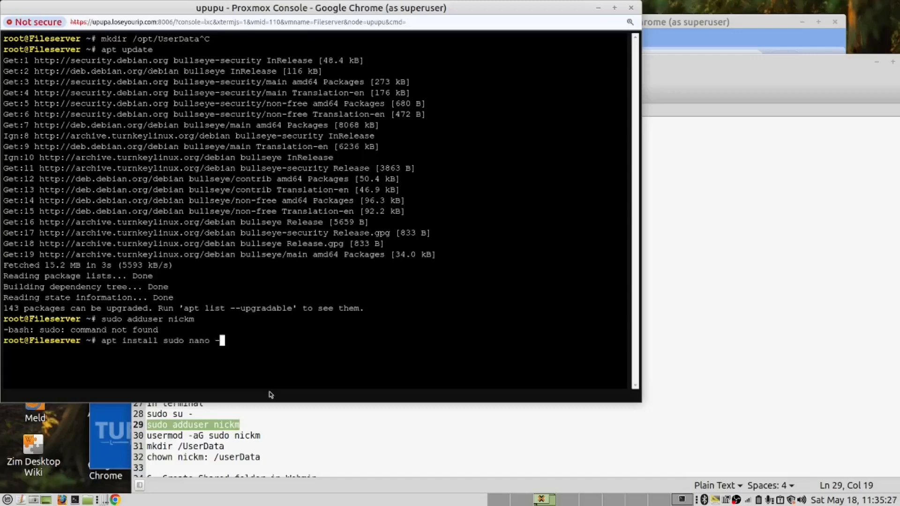
key("Return")
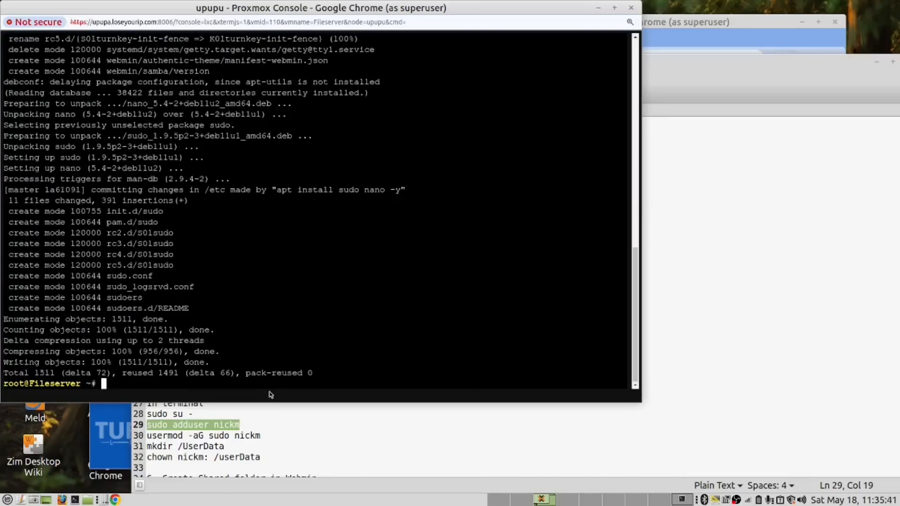
- Run sudo adduser nickm, set its password and Full Name 'Nico the Dodecanese', accepting other defaults
type("apt install sudo nano -y")
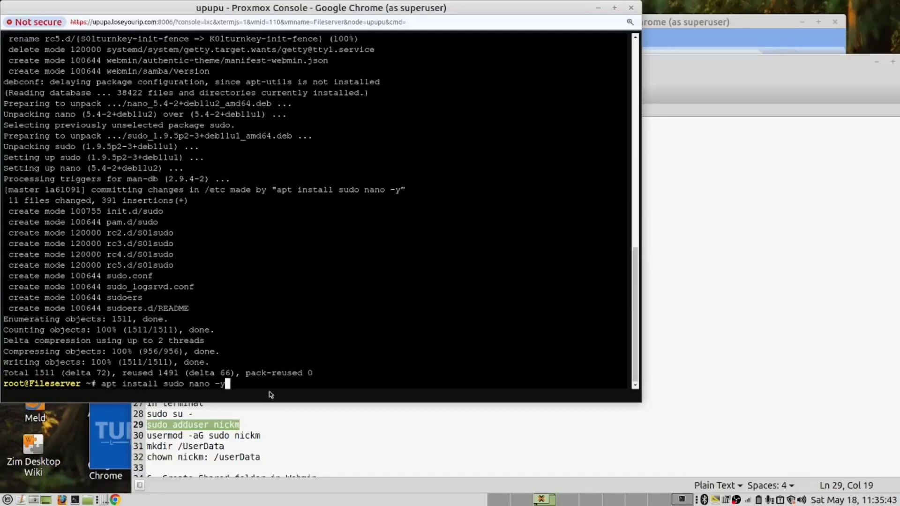
type("sudo adduser nickm")
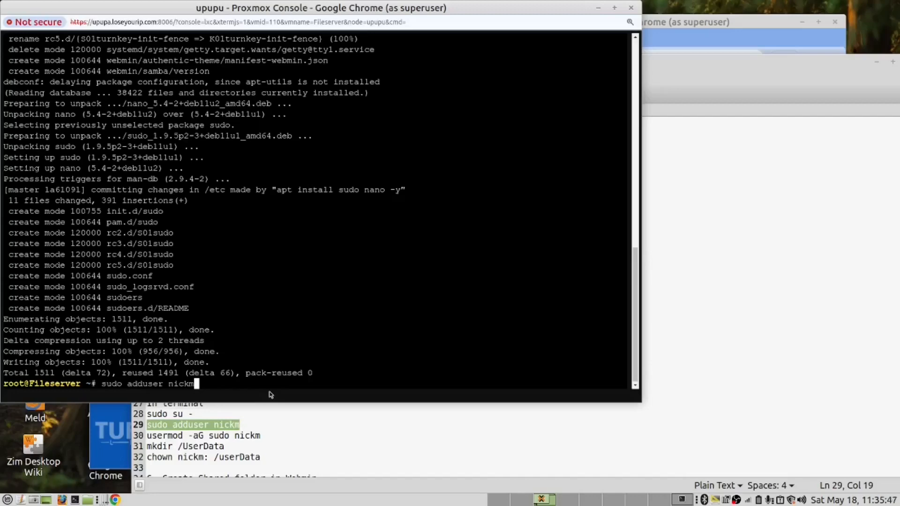
key("Return")
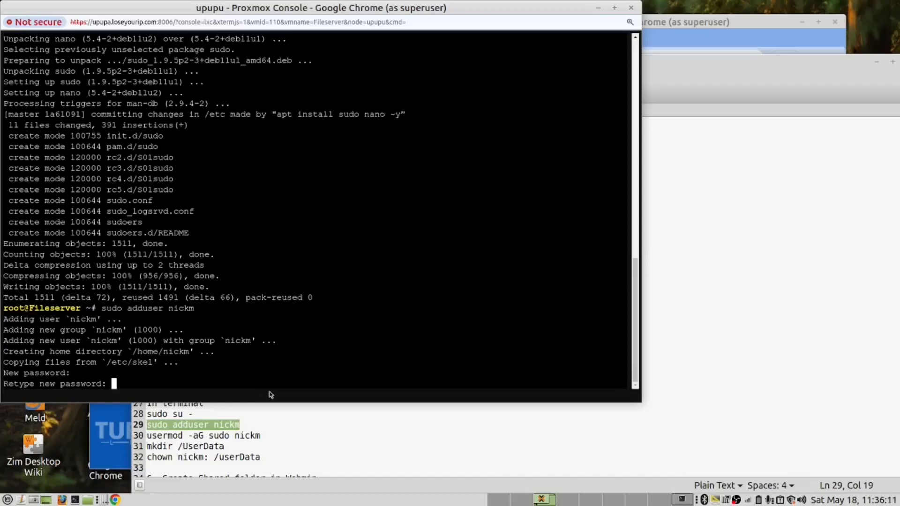
key("Return")
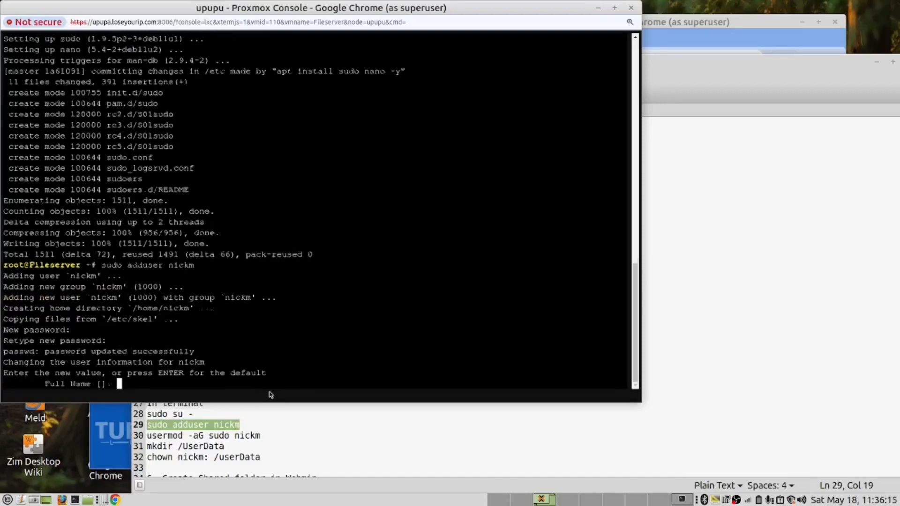
type("Nico the Dodecanese DEVOPS")
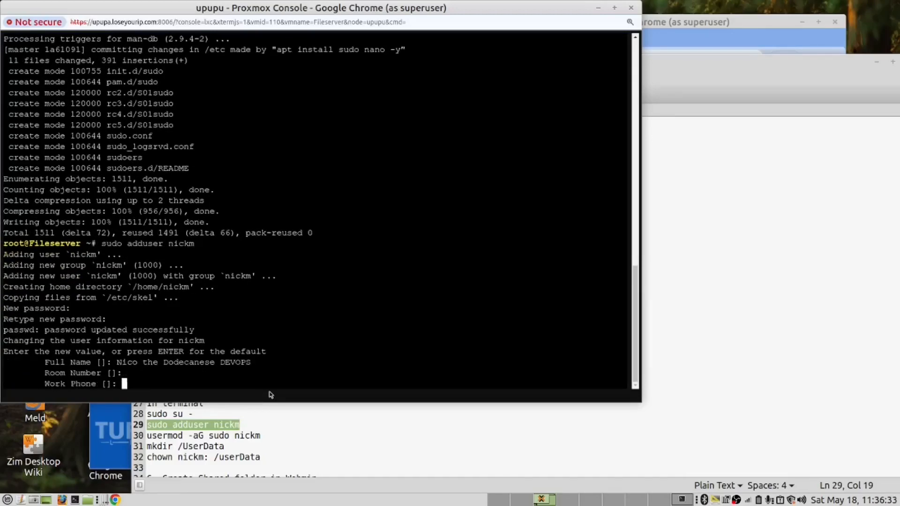
key("Return")
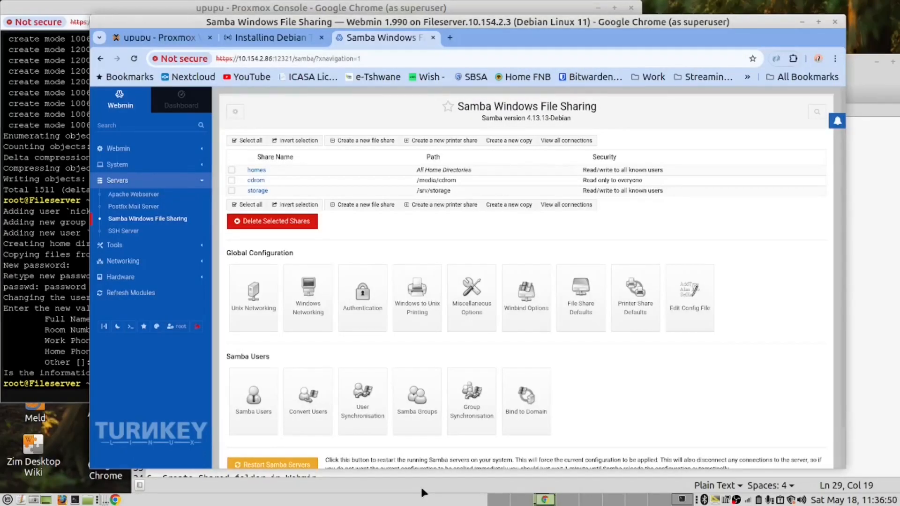
- Back in the container console, run usermod -aG sudo nickm to grant the user sudo
left_click(321, 8)
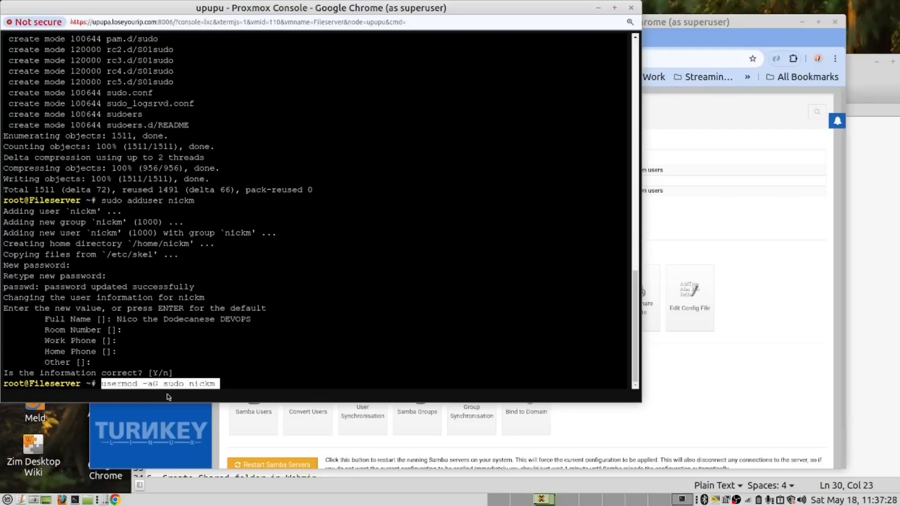
mouse_move(209, 389)
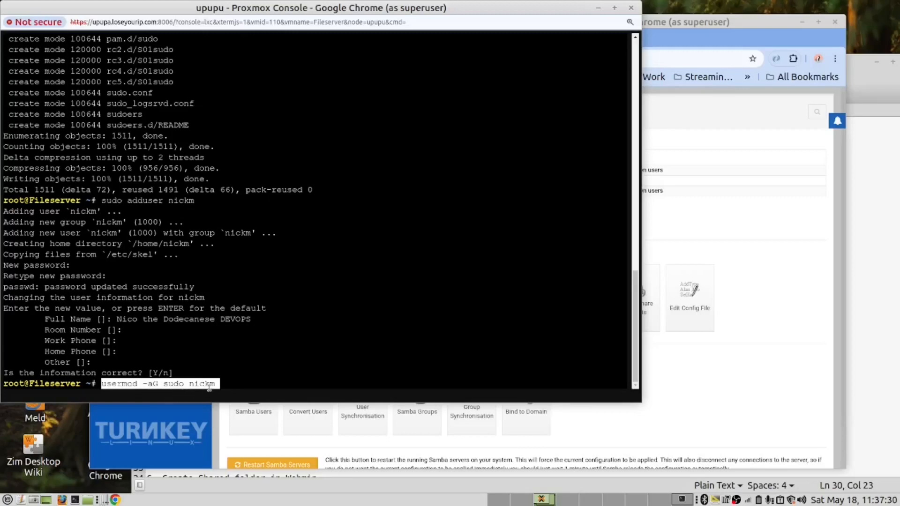
key("Return")
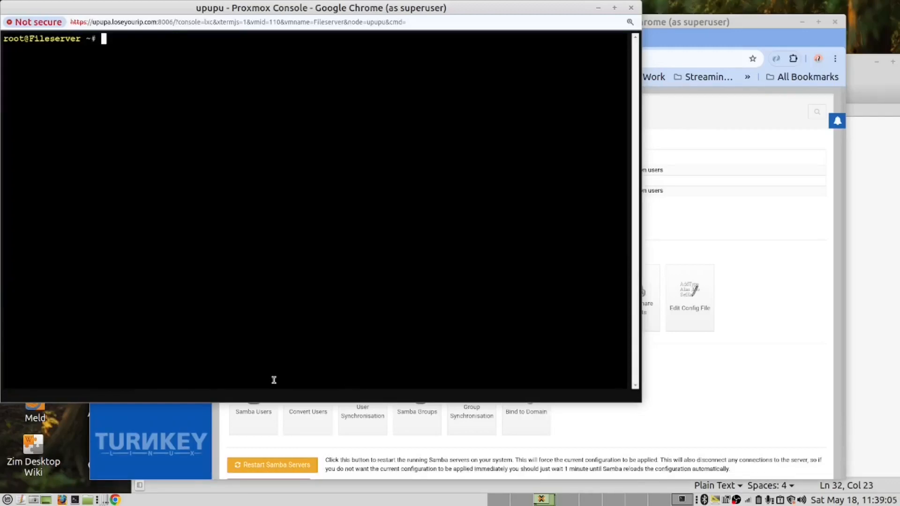
mouse_move(51, 229)
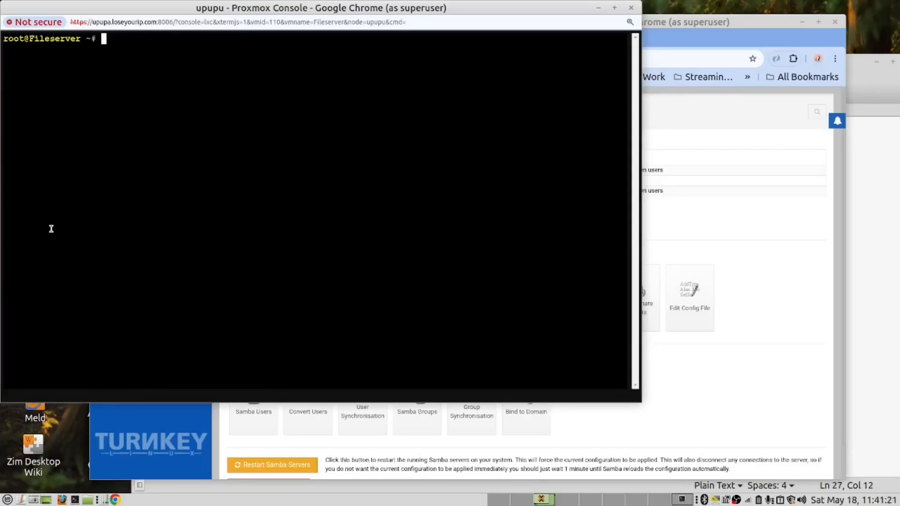
- Create /UserData with mkdir and chown it to the new user
type("/u")
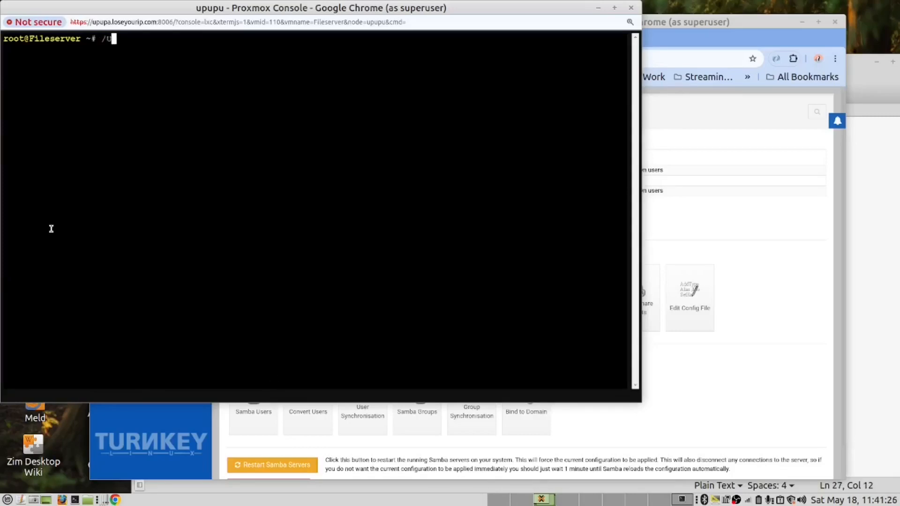
type("UserData")
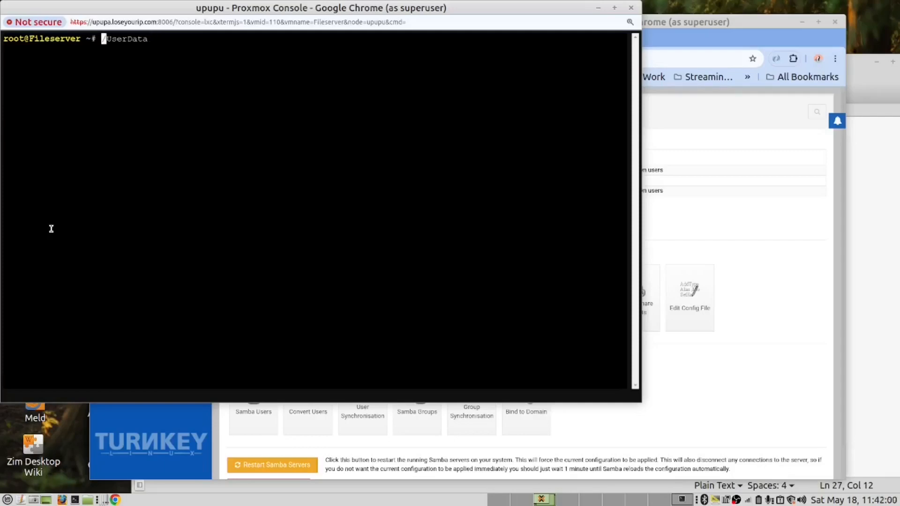
type("mkdir")
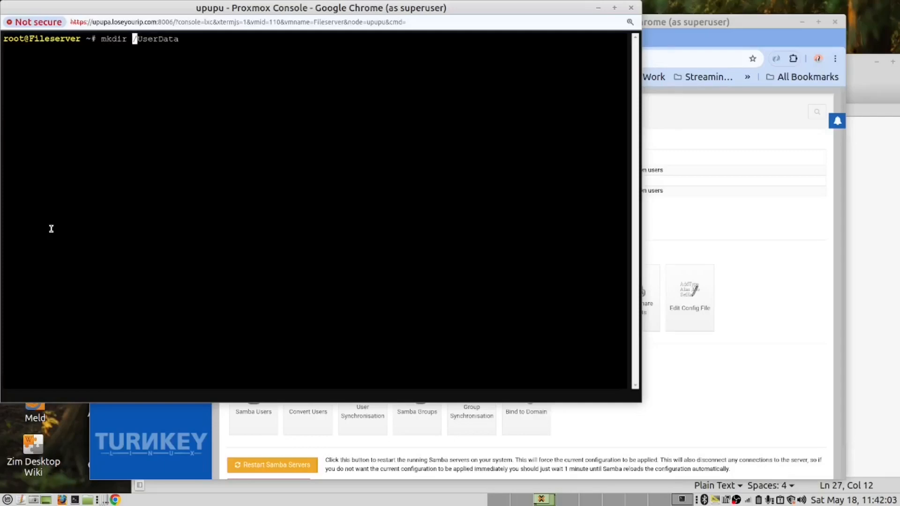
key("Return")
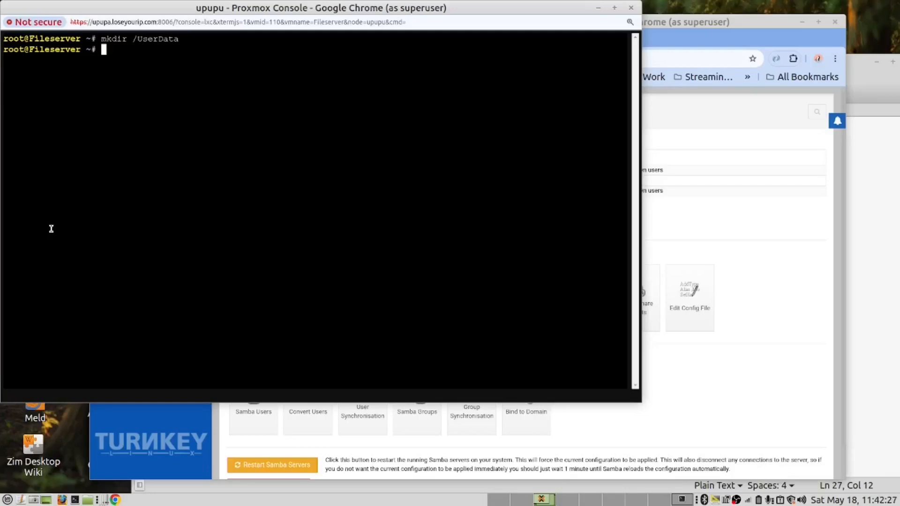
type("/UserData")
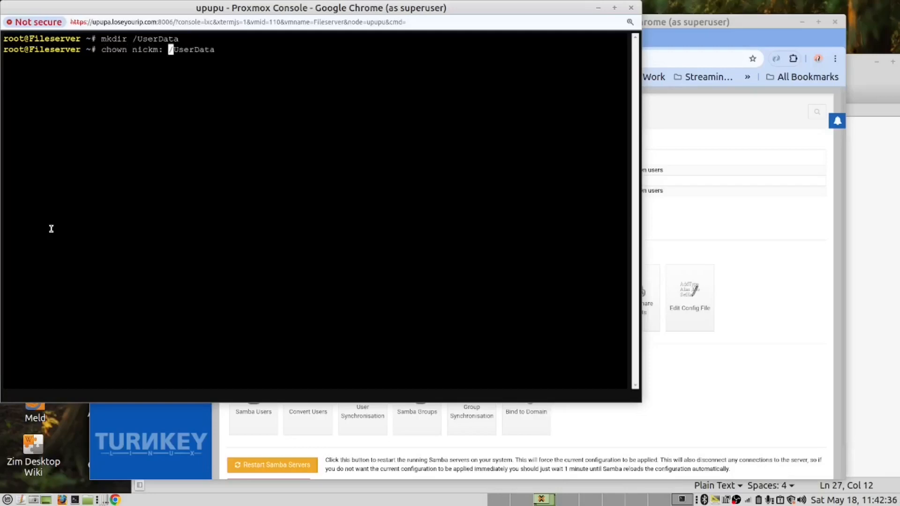
key("Return")
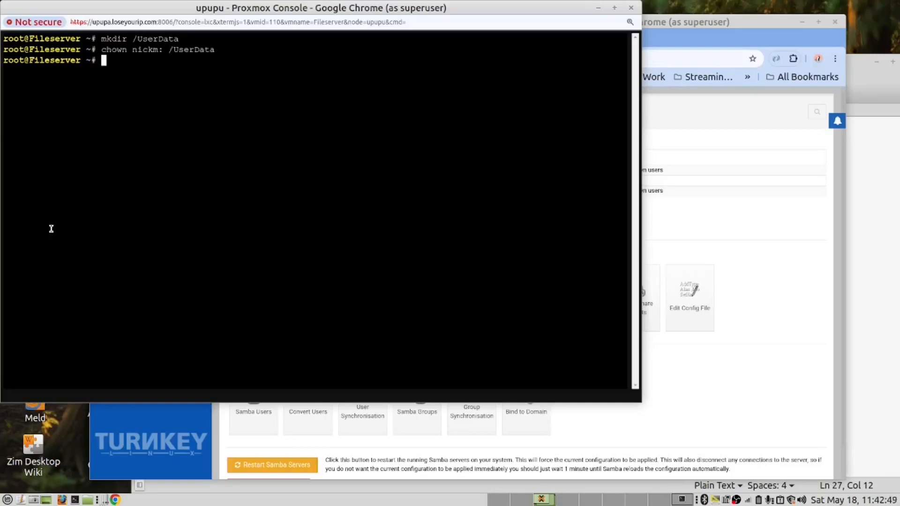
mouse_move(132, 401)
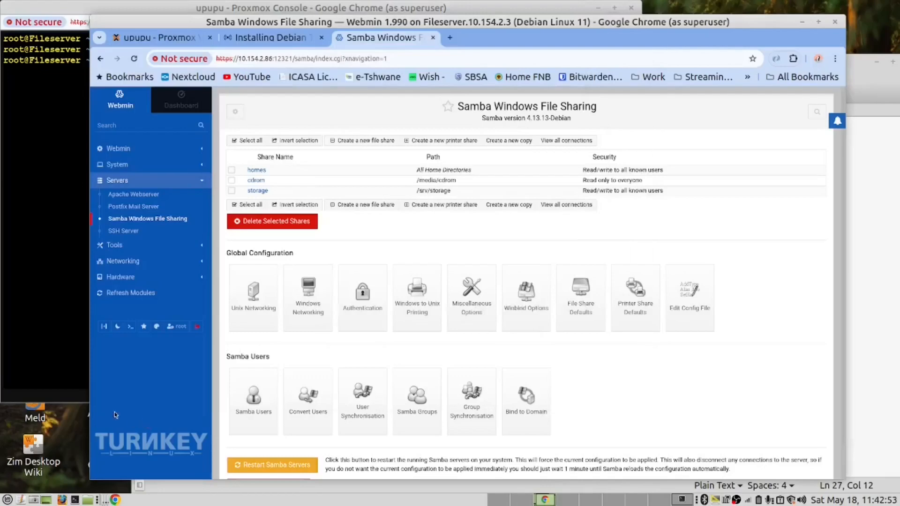
mouse_move(119, 180)
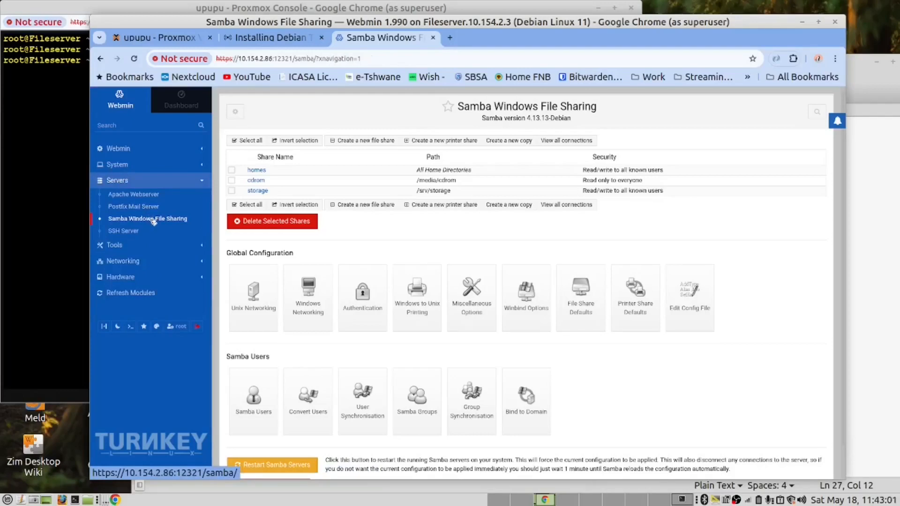
mouse_move(403, 157)
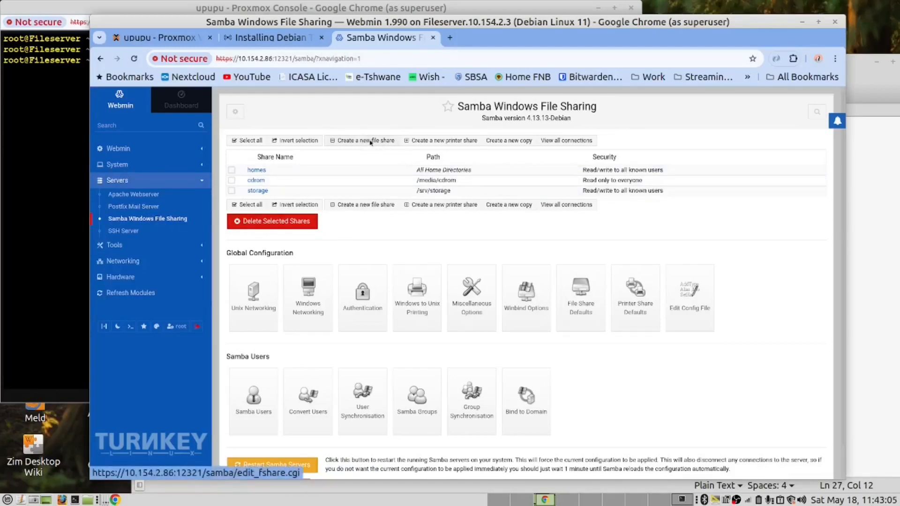
- Start a new file share named UserData sharing the /UserData directory
left_click(365, 140)
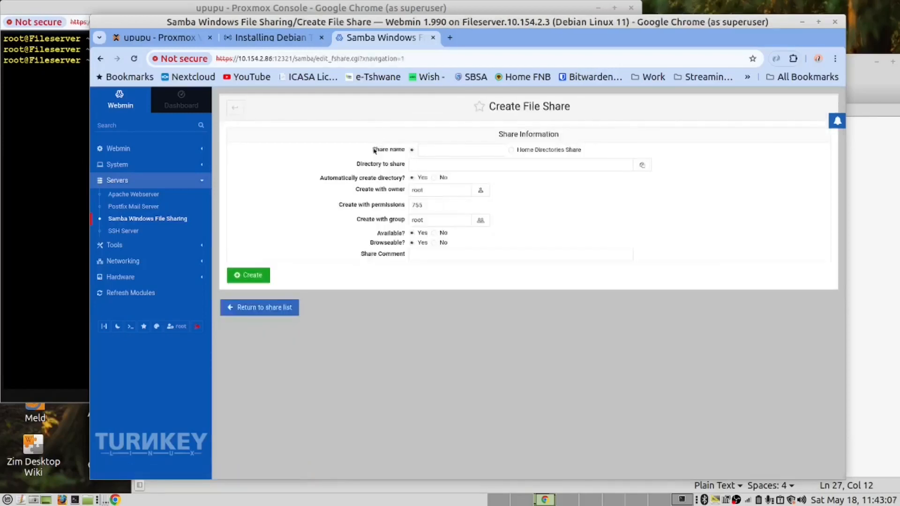
type("UserData")
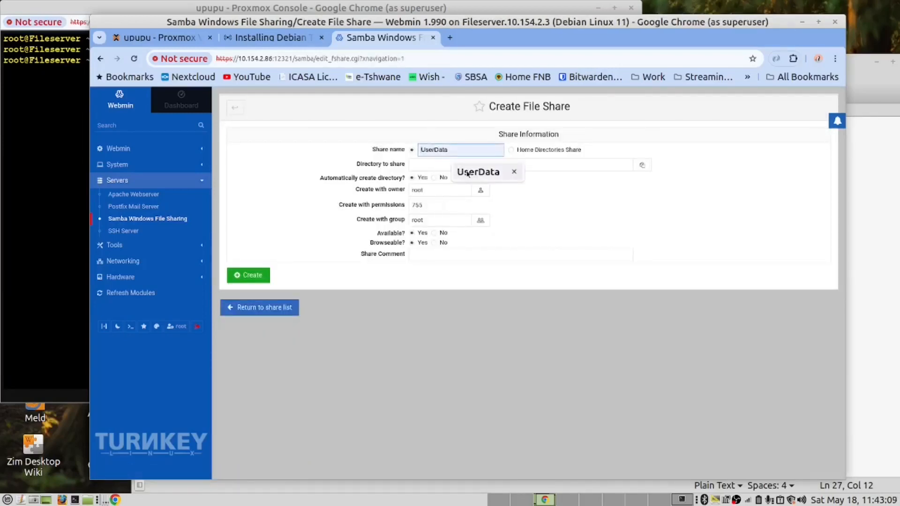
left_click(460, 149)
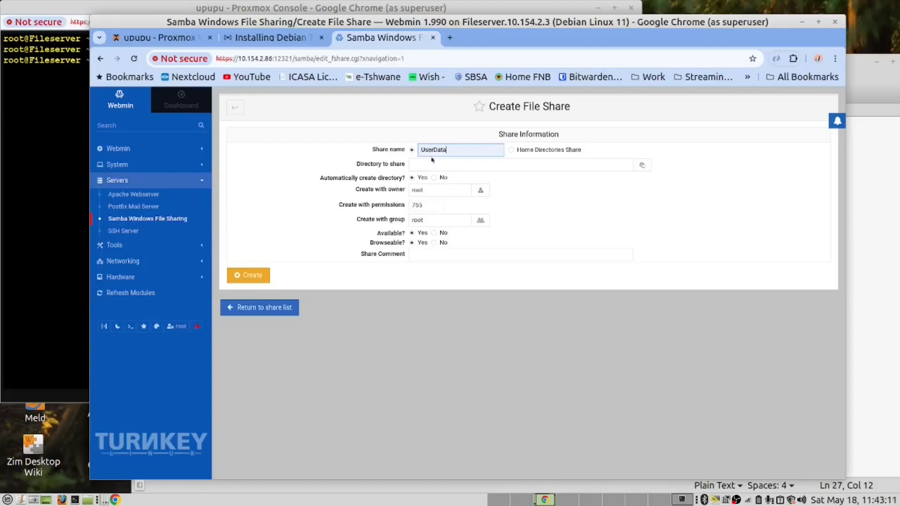
left_click(520, 164)
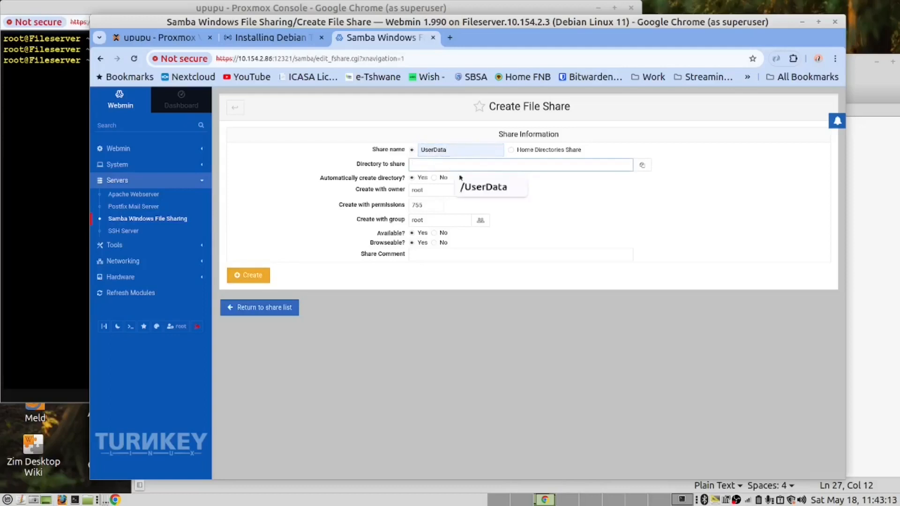
type("/UserData")
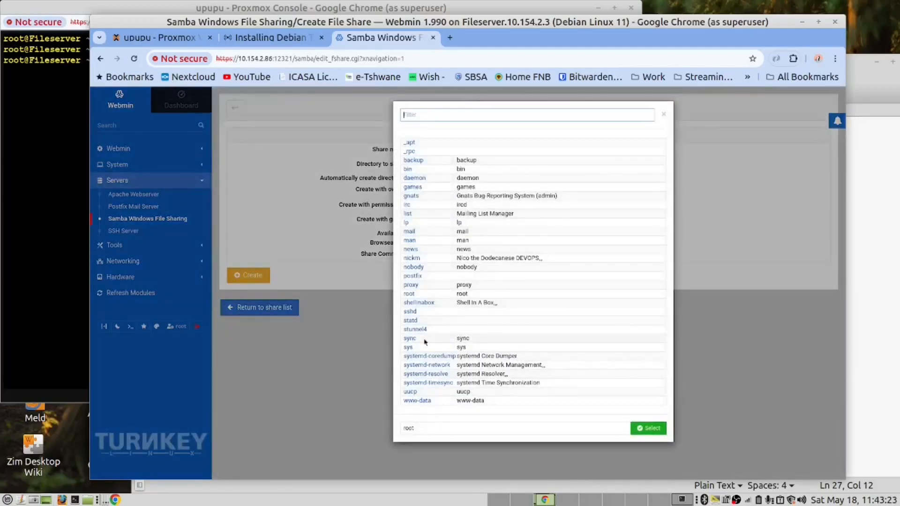
- Choose the share's owner from the user list and create the UserData share
left_click(411, 258)
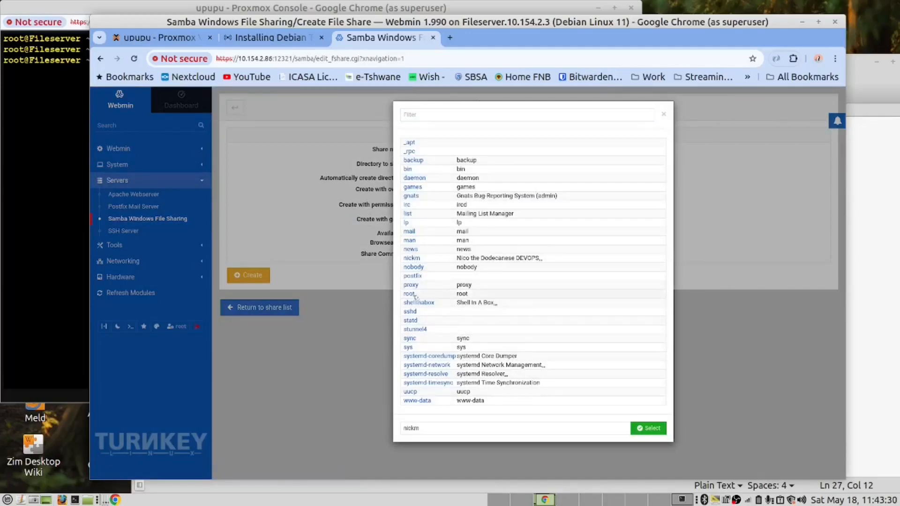
left_click(648, 429)
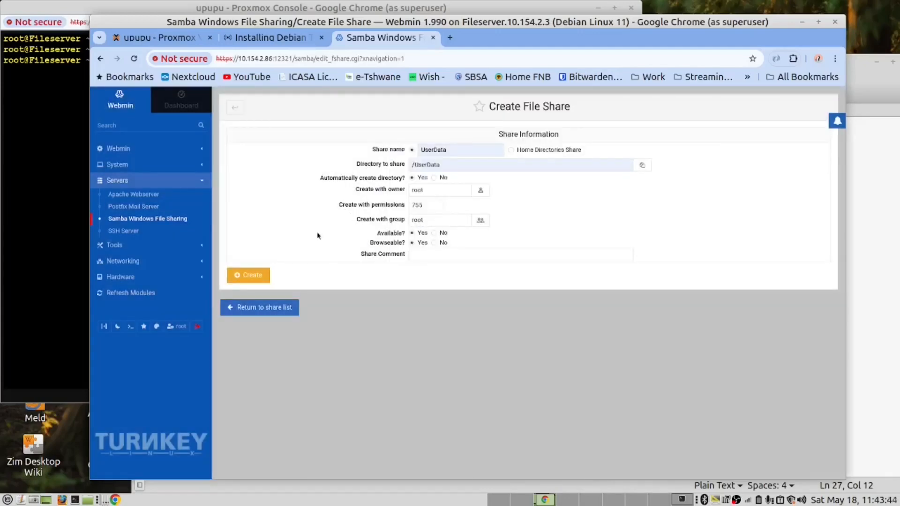
mouse_move(337, 215)
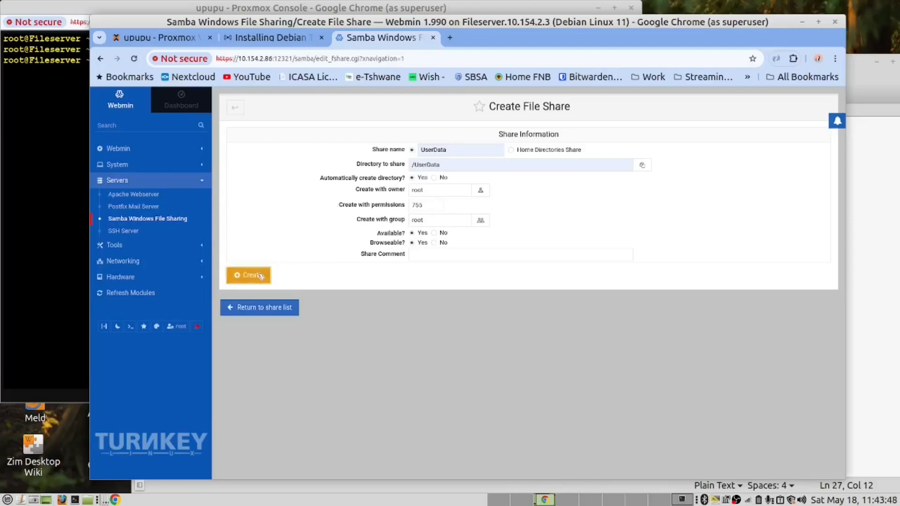
left_click(248, 275)
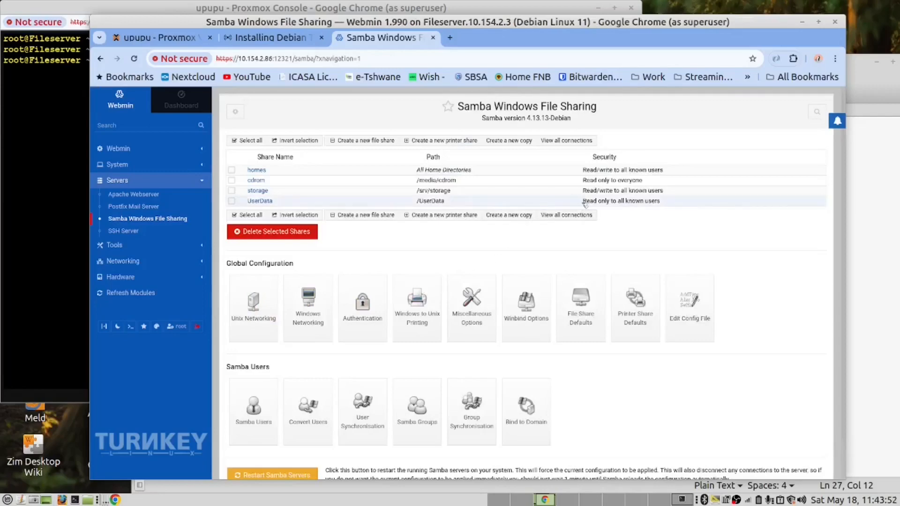
mouse_move(643, 210)
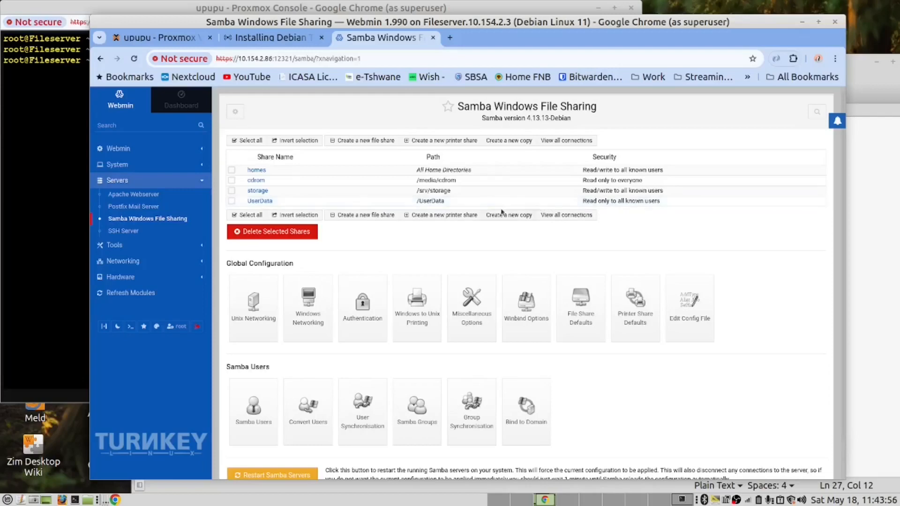
mouse_move(259, 201)
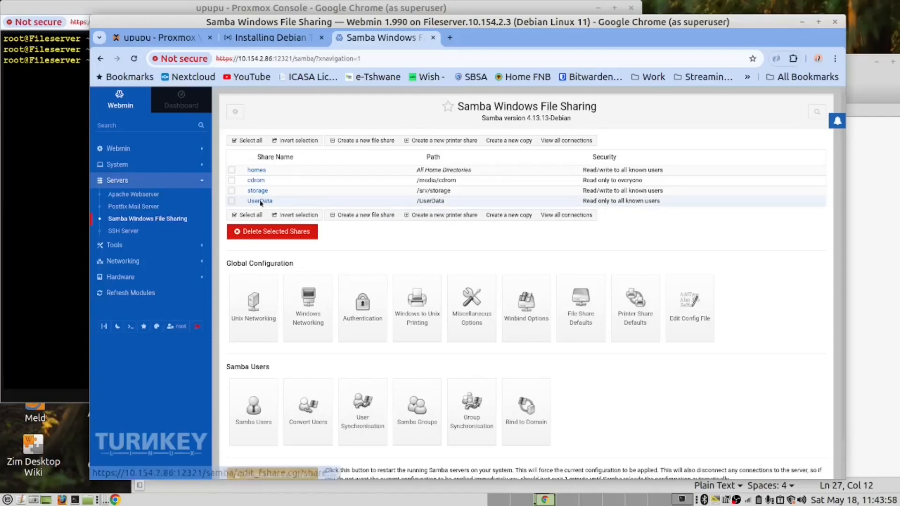
- Open the UserData share's edit page from the Samba share list
left_click(259, 200)
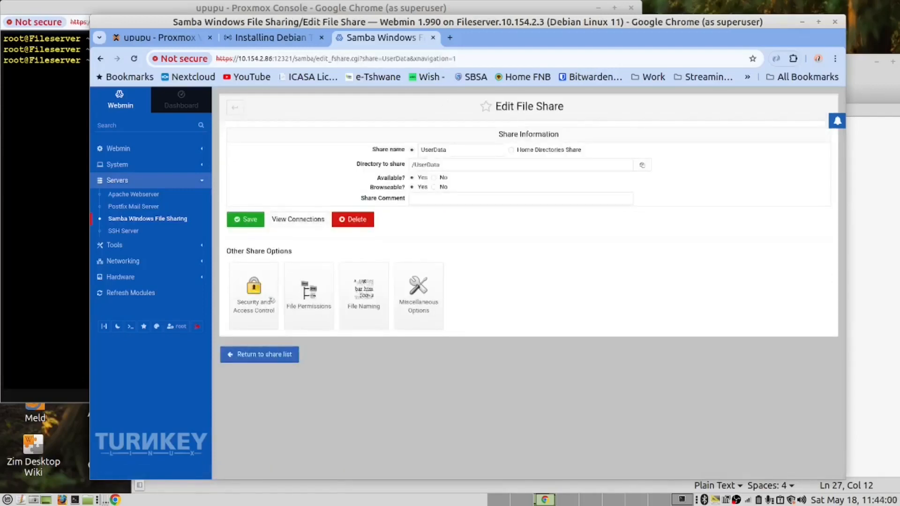
- Set Guest Access to Yes under Security and Access Control, save, and return to the share list
left_click(253, 295)
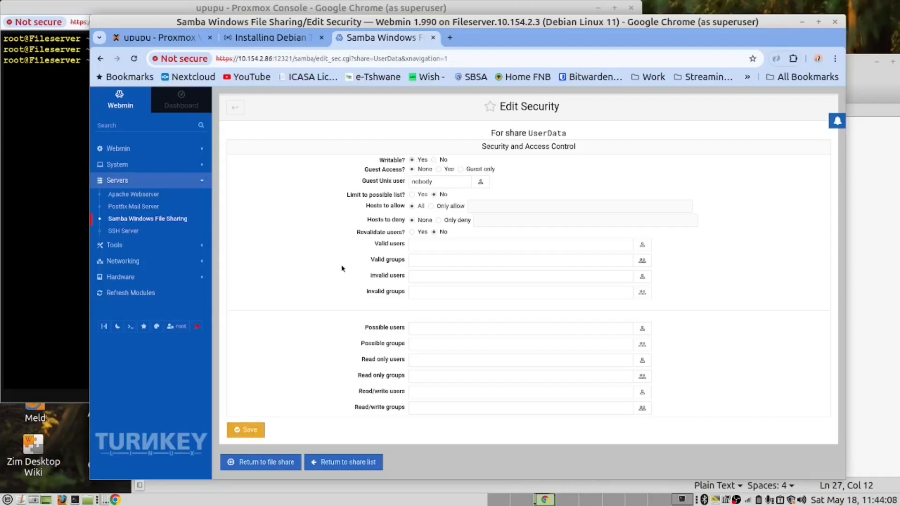
mouse_move(320, 246)
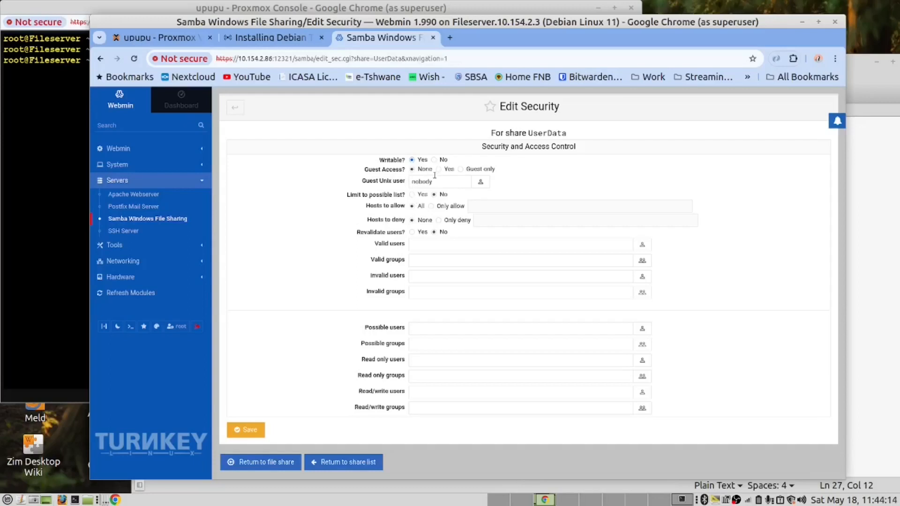
mouse_move(436, 172)
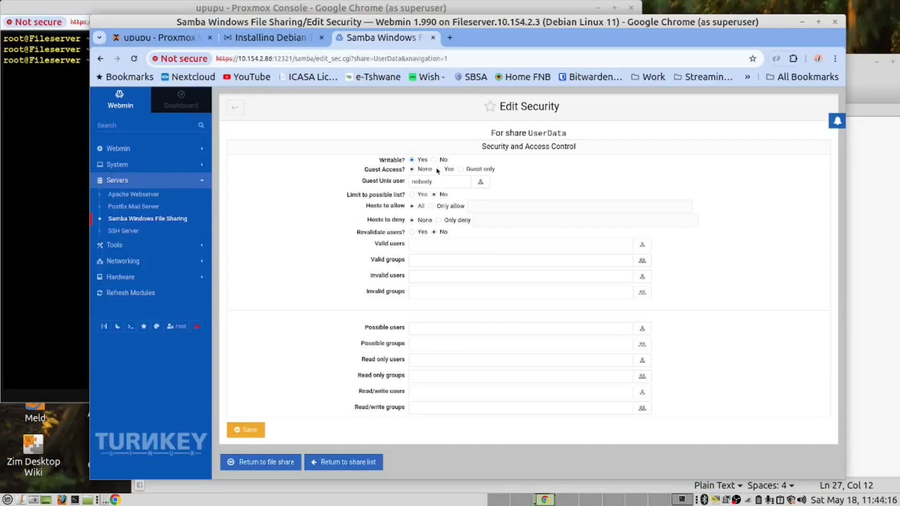
left_click(438, 169)
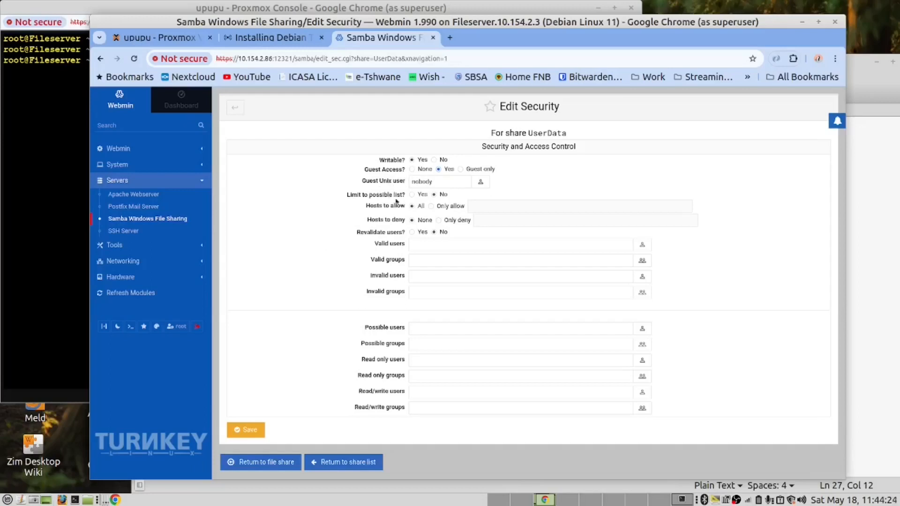
mouse_move(290, 216)
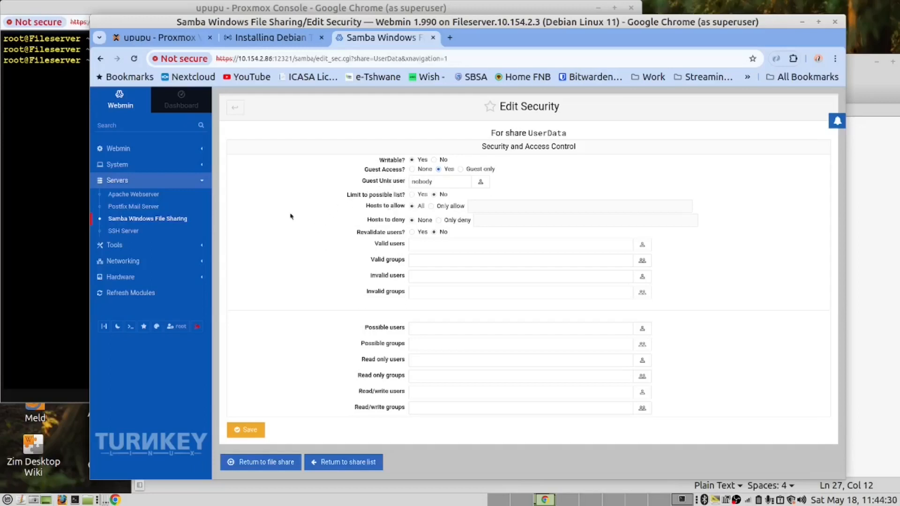
mouse_move(279, 288)
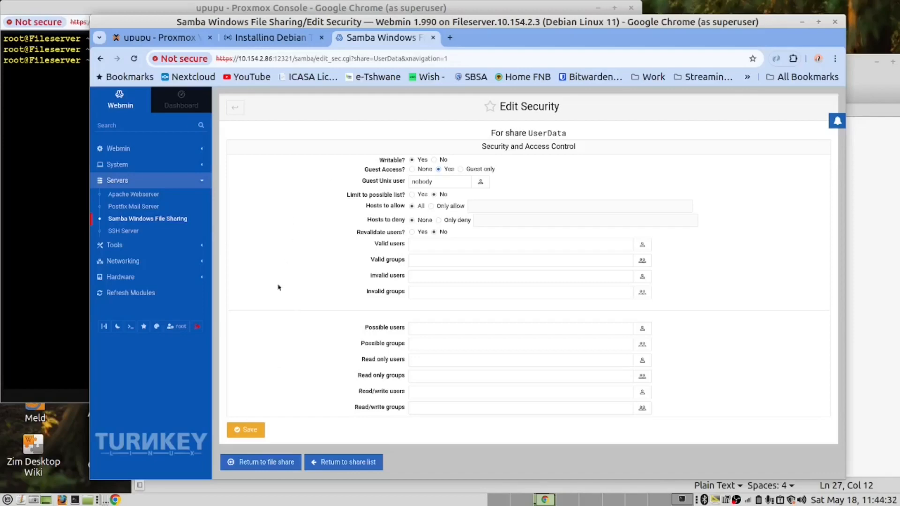
left_click(259, 462)
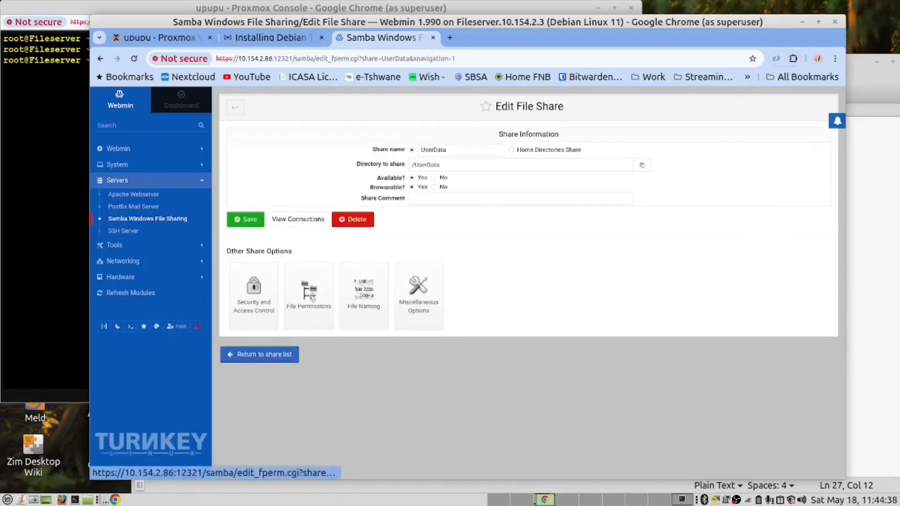
left_click(309, 295)
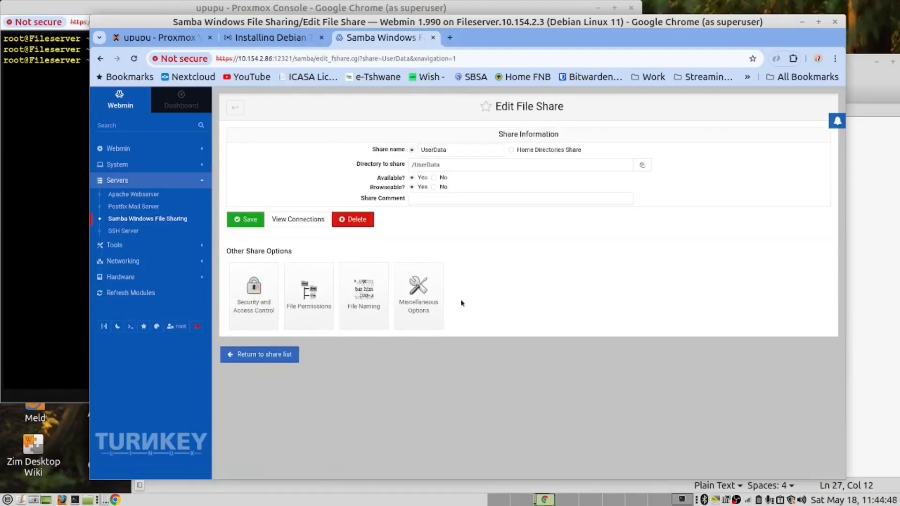
left_click(259, 354)
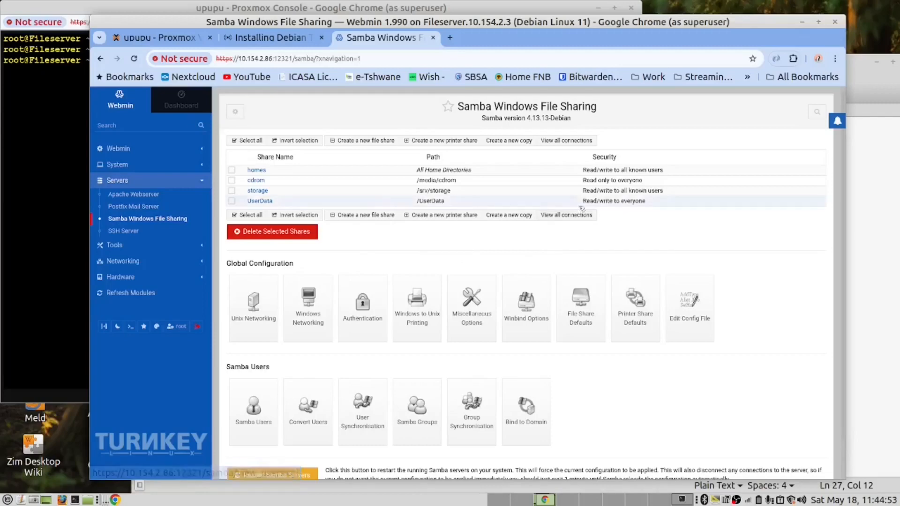
mouse_move(553, 244)
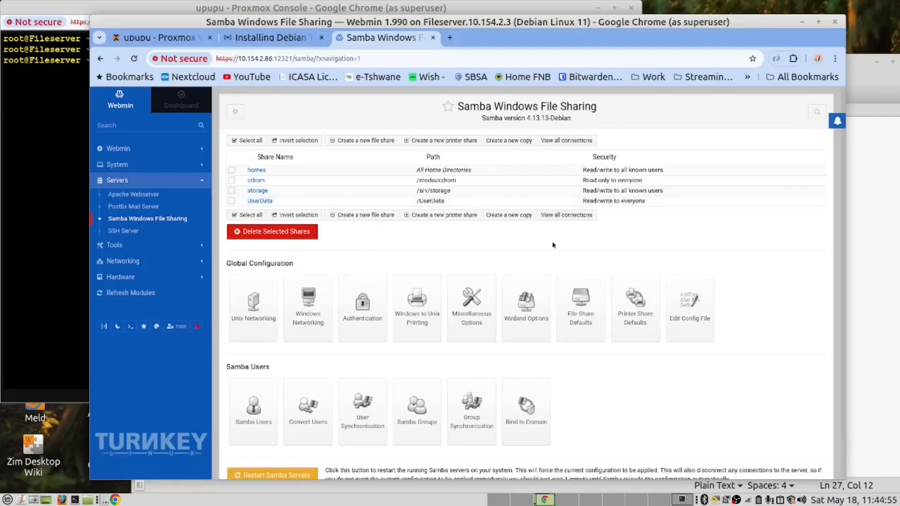
mouse_move(386, 209)
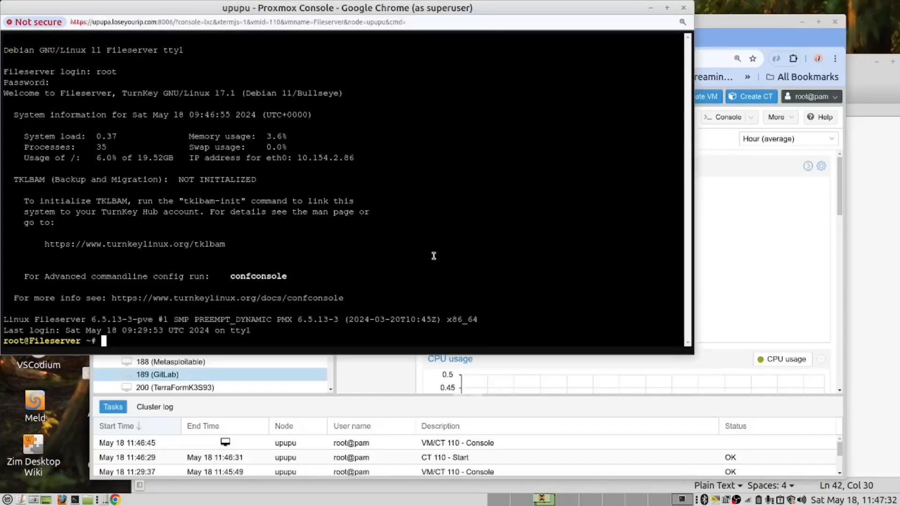
mouse_move(428, 256)
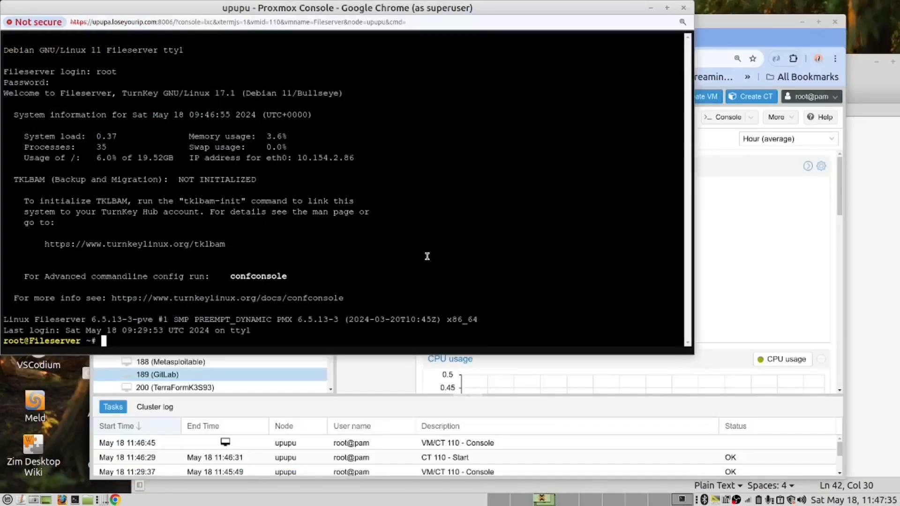
mouse_move(419, 265)
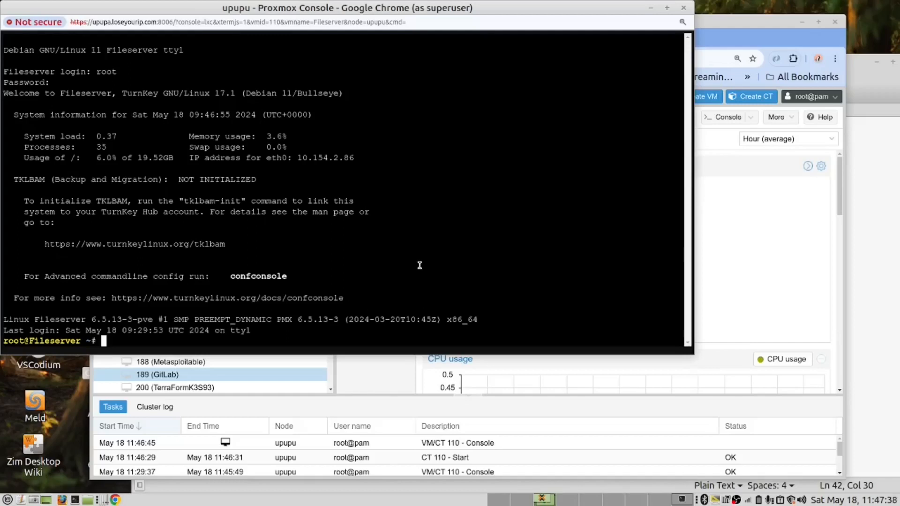
mouse_move(423, 213)
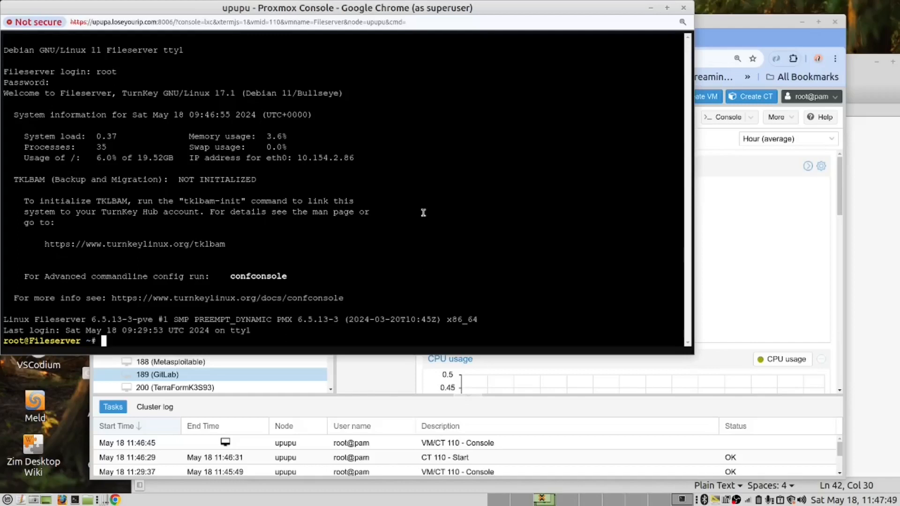
mouse_move(415, 248)
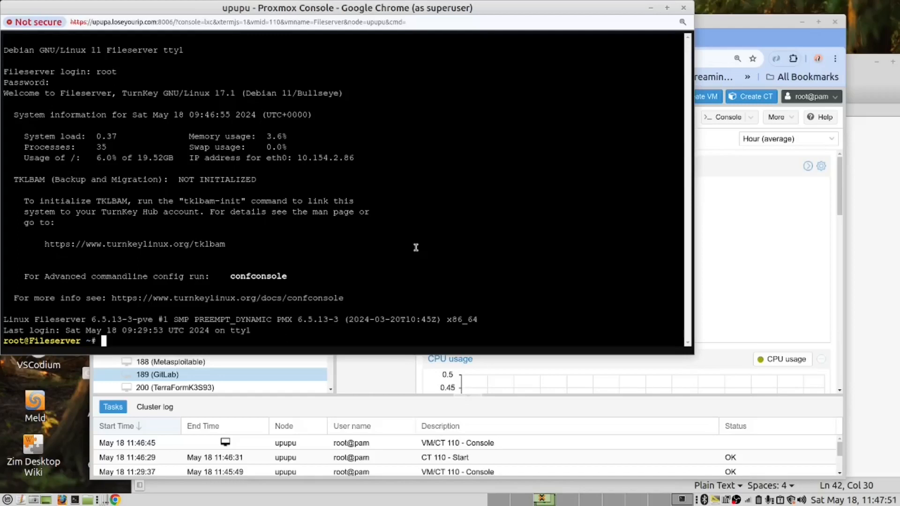
mouse_move(379, 238)
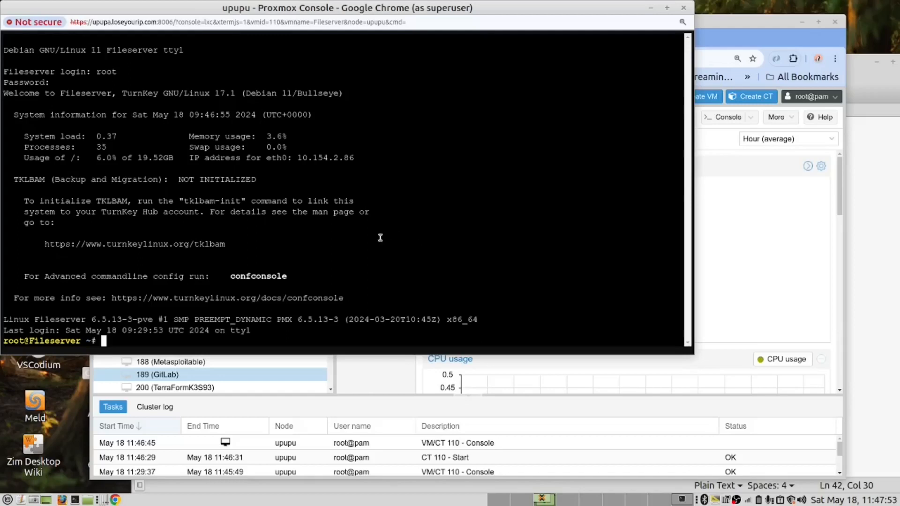
- Open /etc/samba/smb.conf in nano with sudo on the Fileserver console
type("sudo nano /etc/samba/smb.conf")
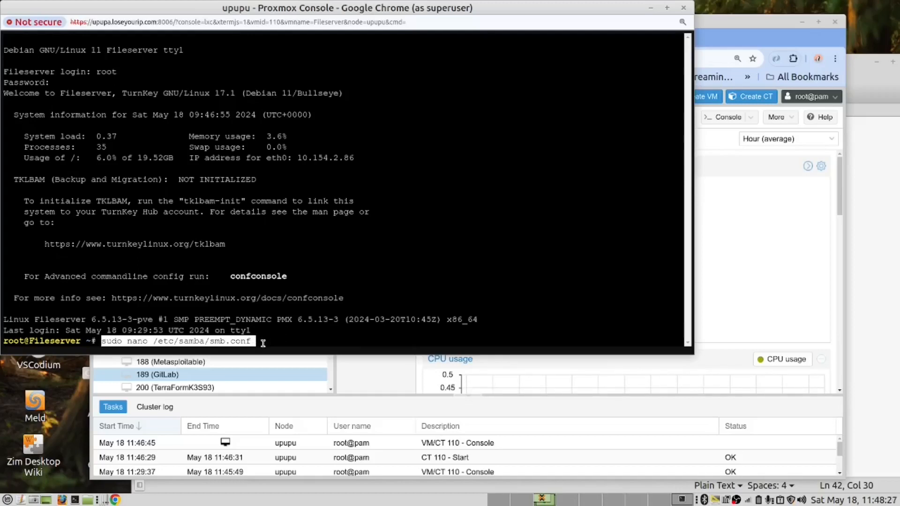
key("Return")
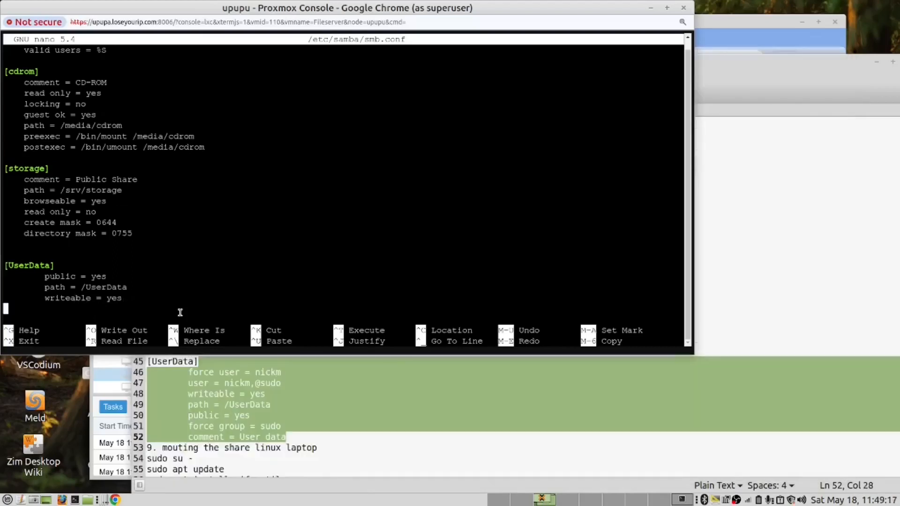
mouse_move(218, 239)
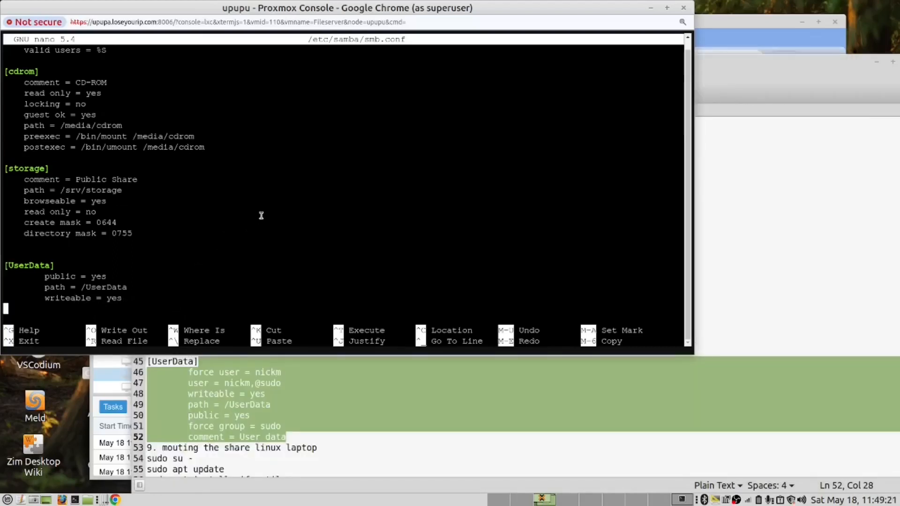
- Paste the UserData block (force user/group, writeable, public, comment User data) into smb.conf and exit nano
right_click(261, 215)
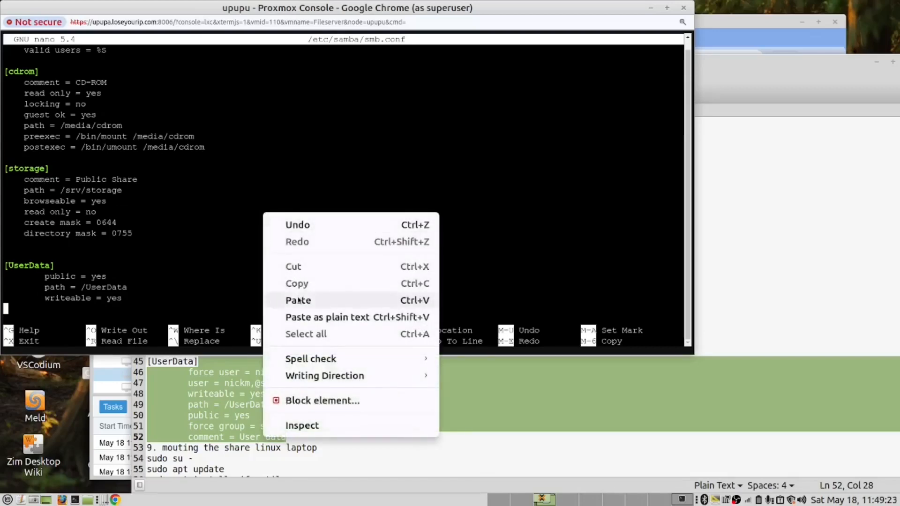
left_click(298, 300)
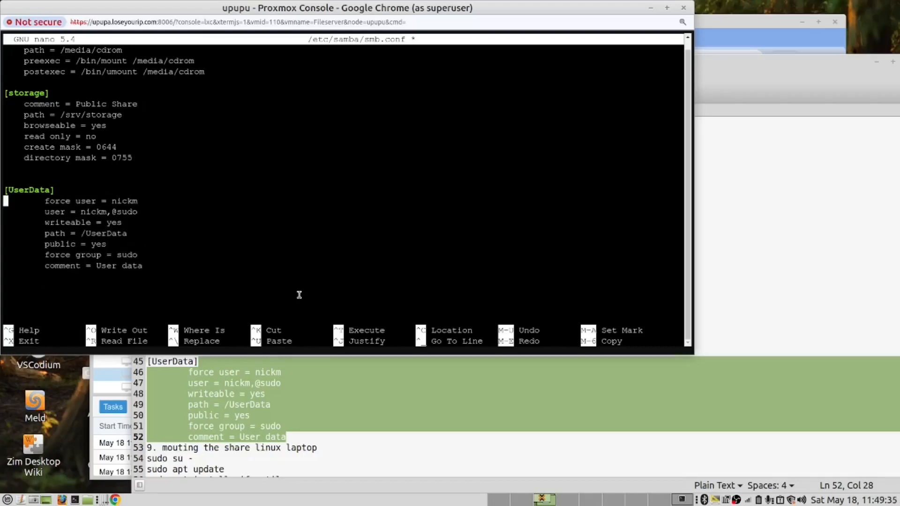
mouse_move(311, 304)
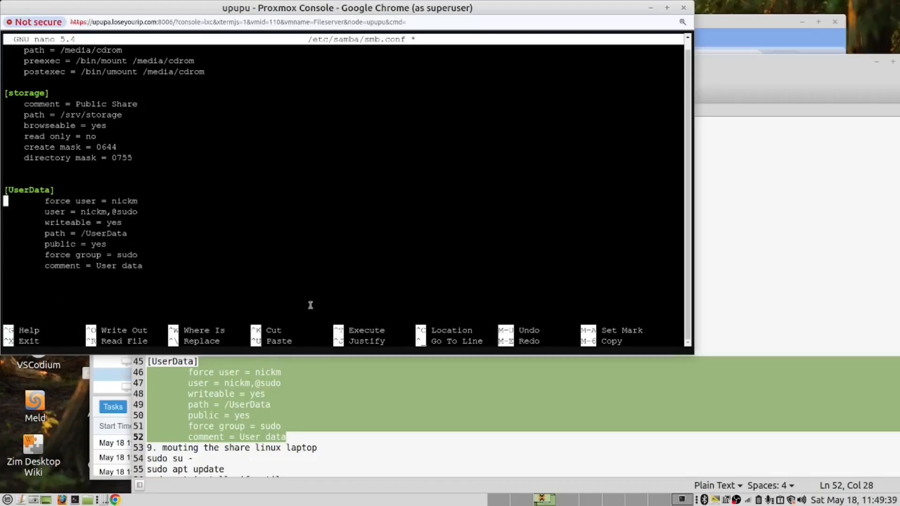
mouse_move(113, 205)
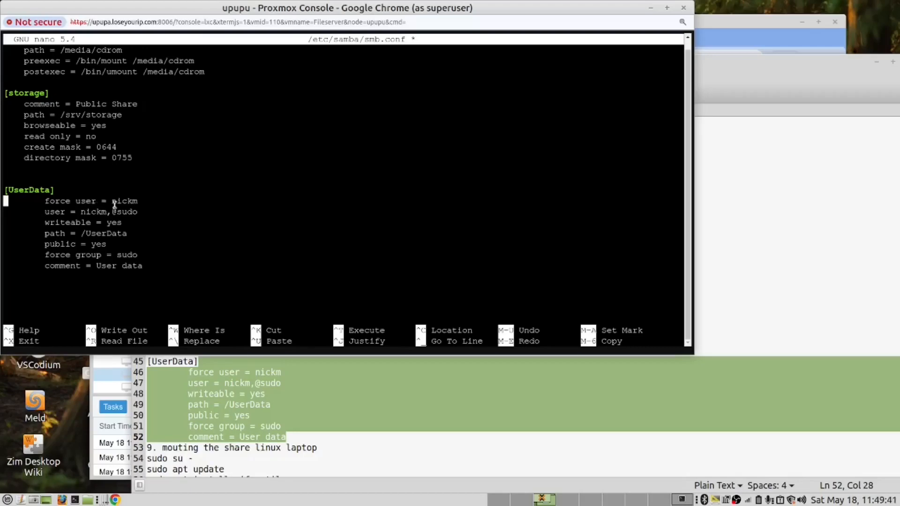
double_click(124, 201)
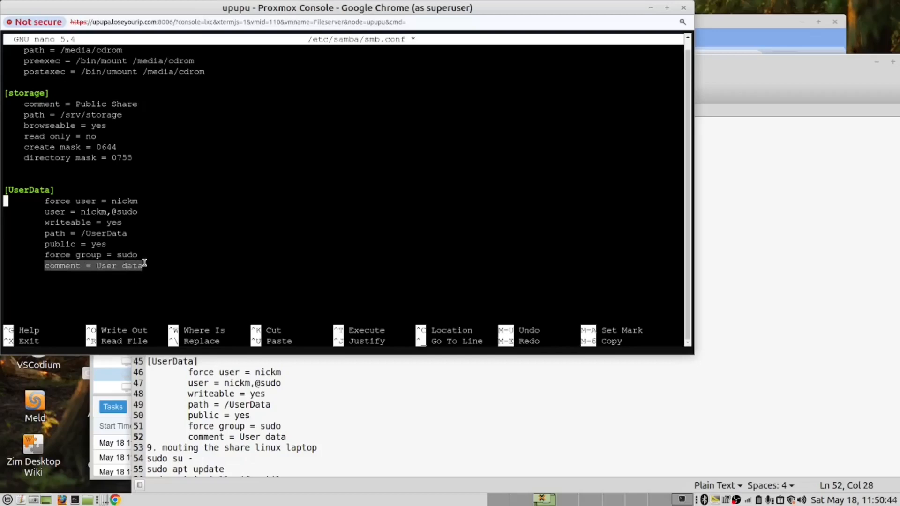
left_click(230, 243)
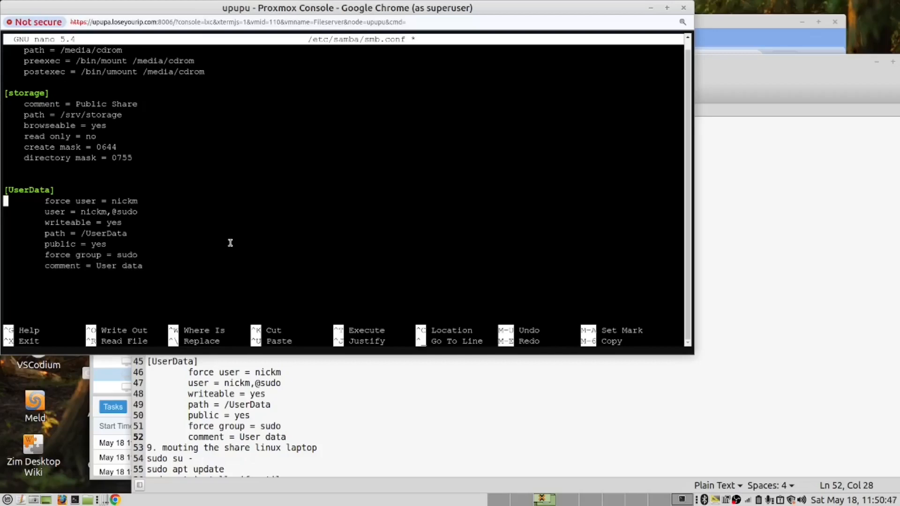
key("ctrl+x")
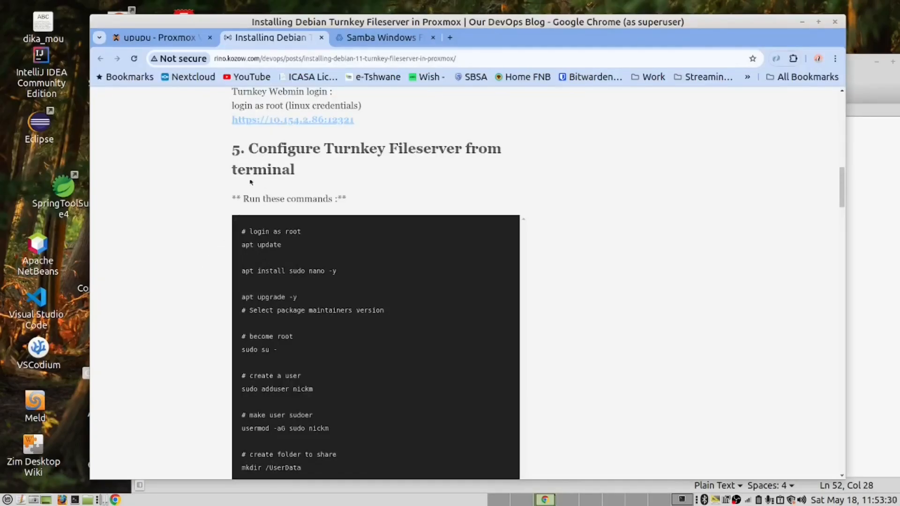
mouse_move(219, 265)
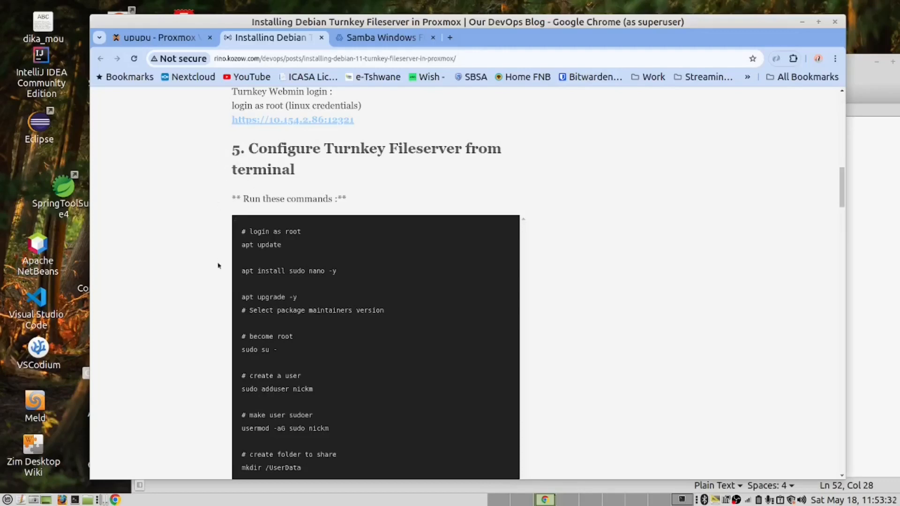
- Scroll the Turnkey fileserver guide down to section 7, Make share read and write access
scroll("down", 3)
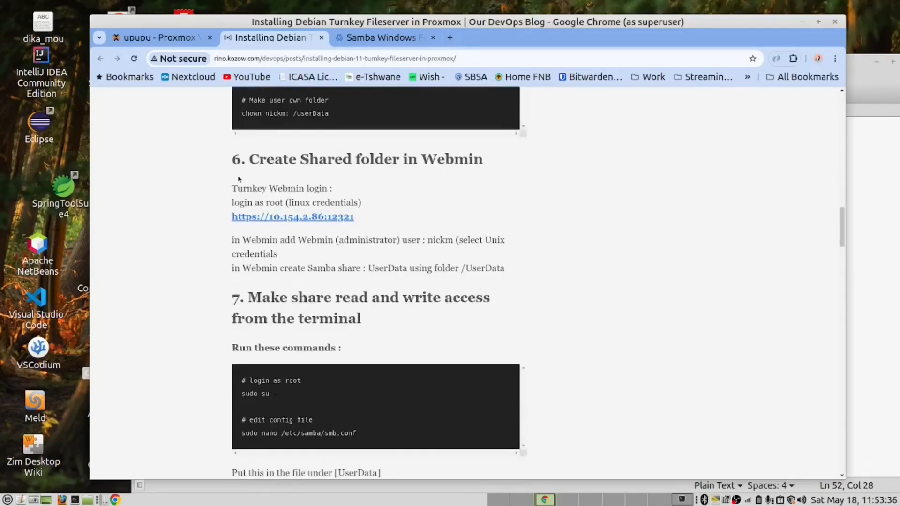
scroll("down", 3)
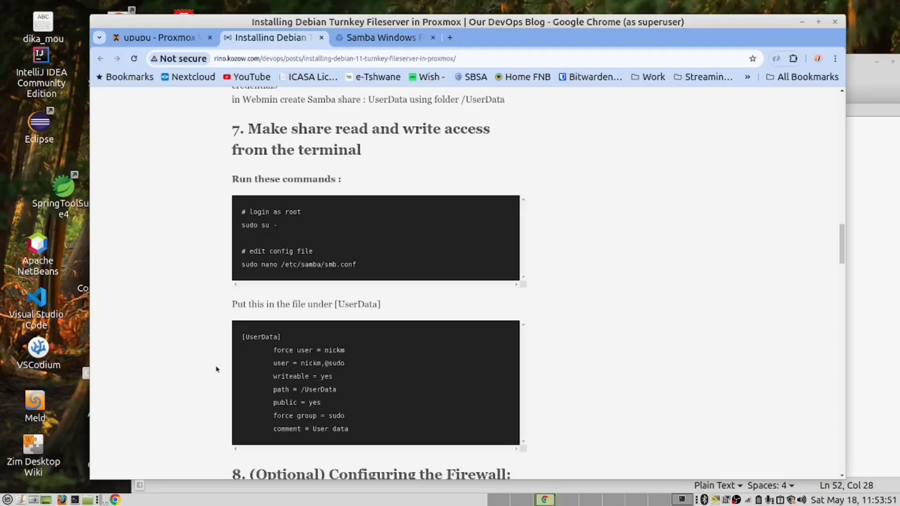
mouse_move(206, 381)
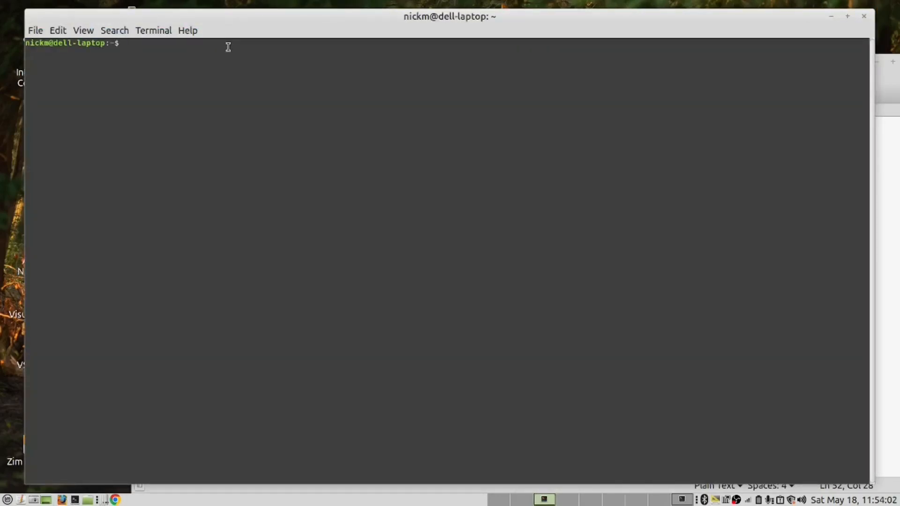
- Become root on the laptop with sudo su and the password
type("sudo su")
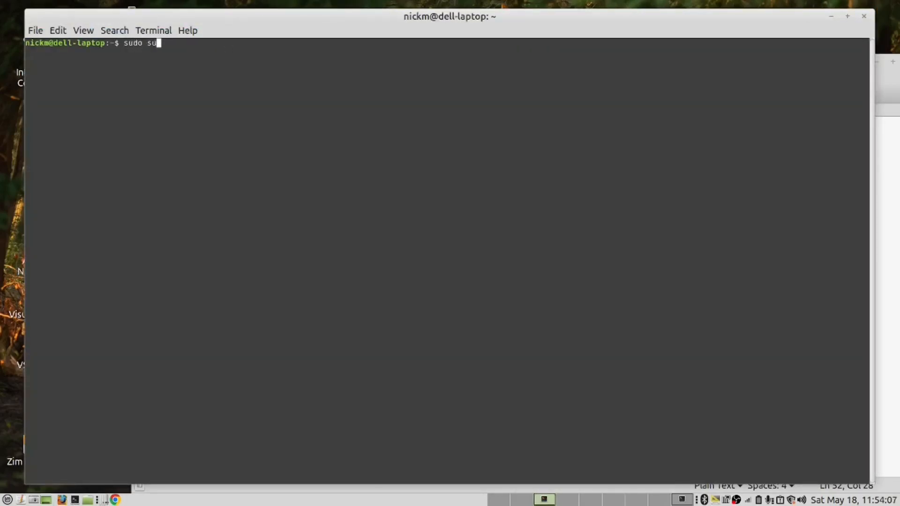
key("Return")
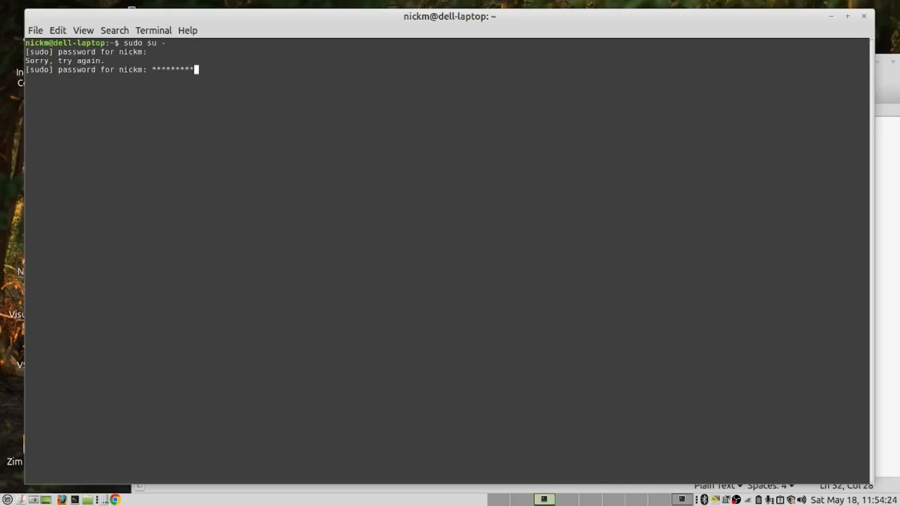
key("Return")
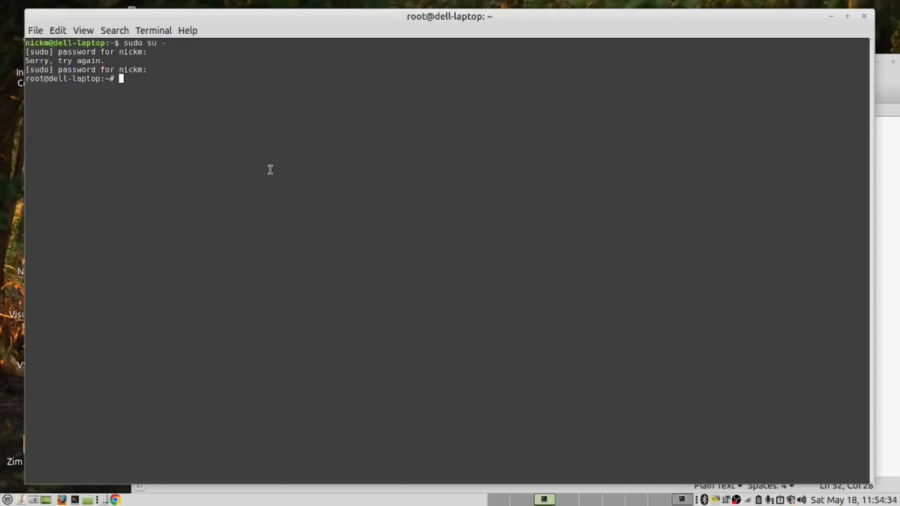
mouse_move(425, 160)
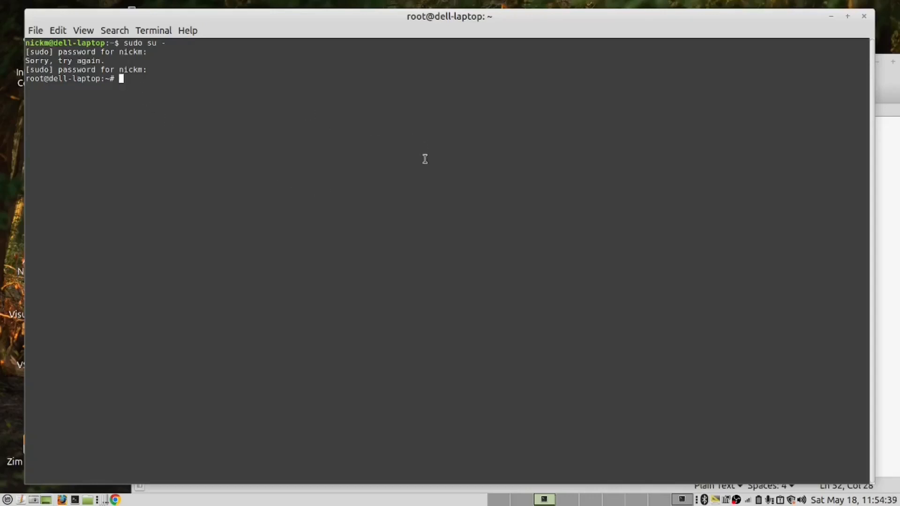
right_click(189, 259)
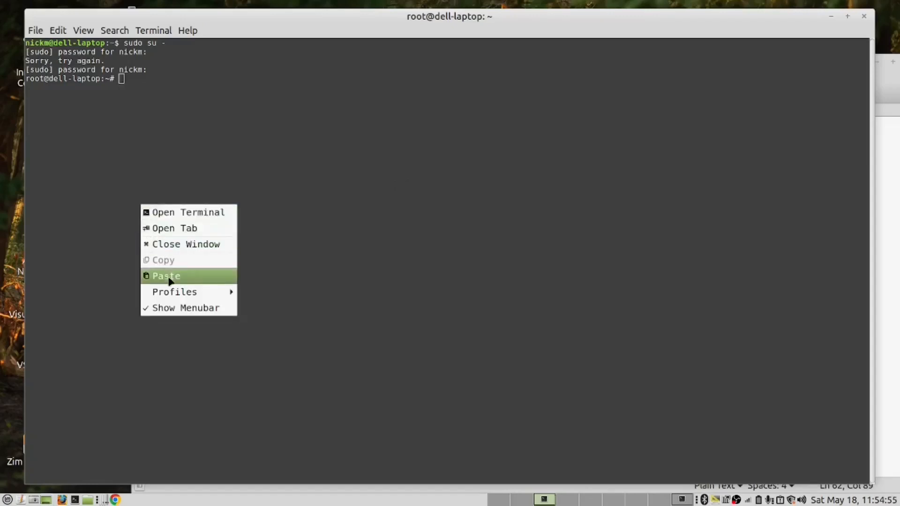
left_click(166, 276)
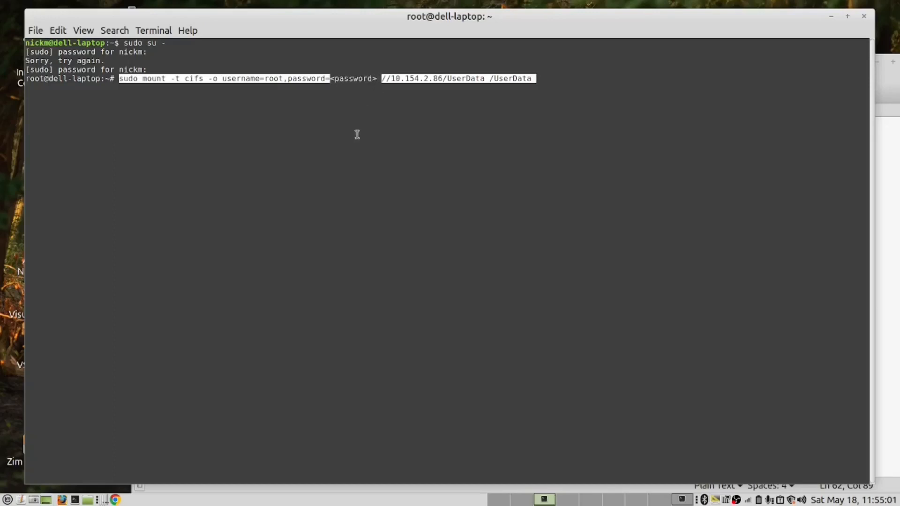
mouse_move(348, 161)
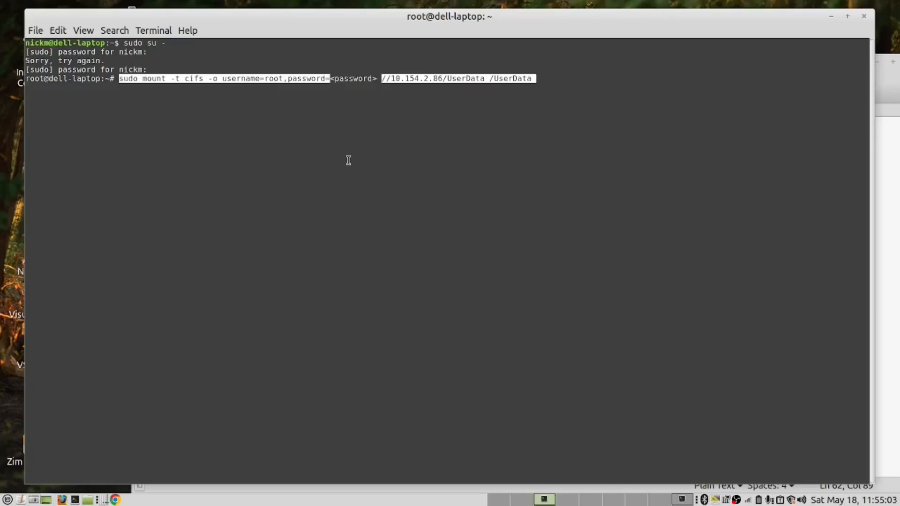
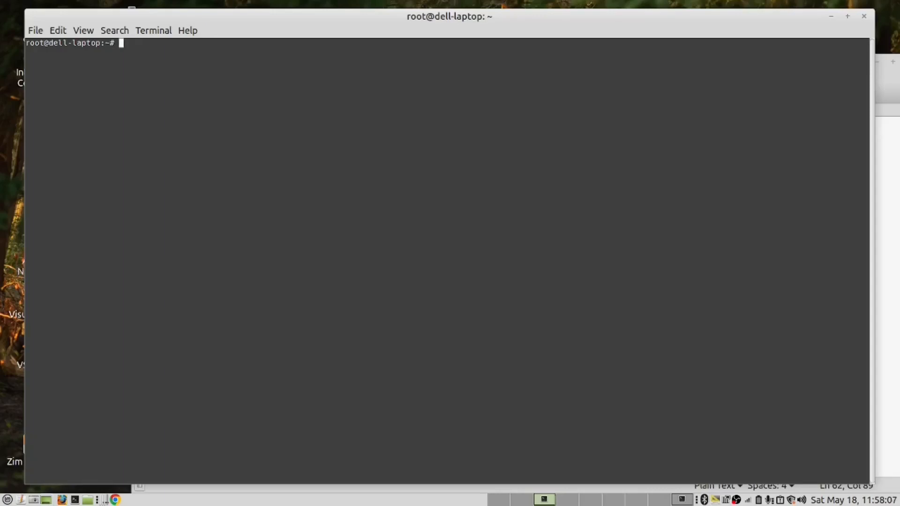
- Create the /UserData mount folder on the laptop with mkdir
type("mkdir /User")
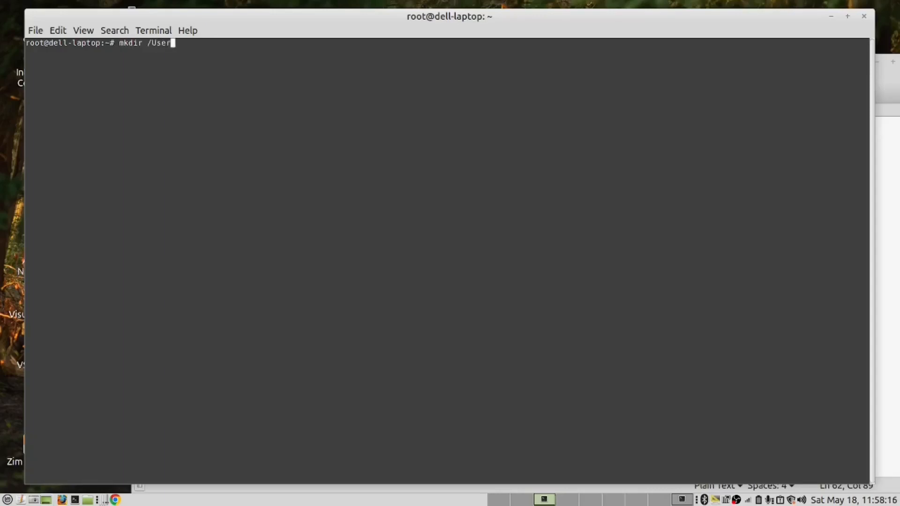
type("Data/")
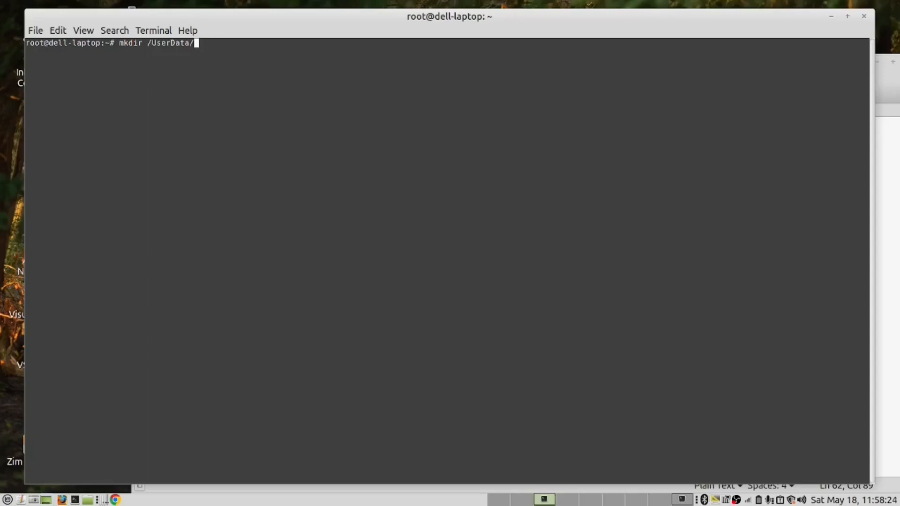
key("Return")
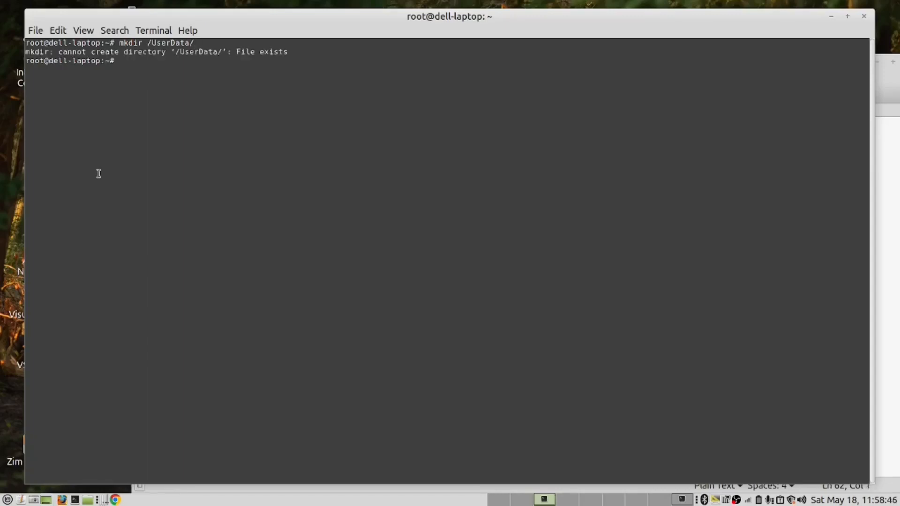
- Write the mount -t cifs command for //10.154.2.86/UserData to /UserData, then cancel it with Ctrl+C
type("sudo mount -t cifs -o username=root,password=<password> //10.154.2.86/UserData /UserData")
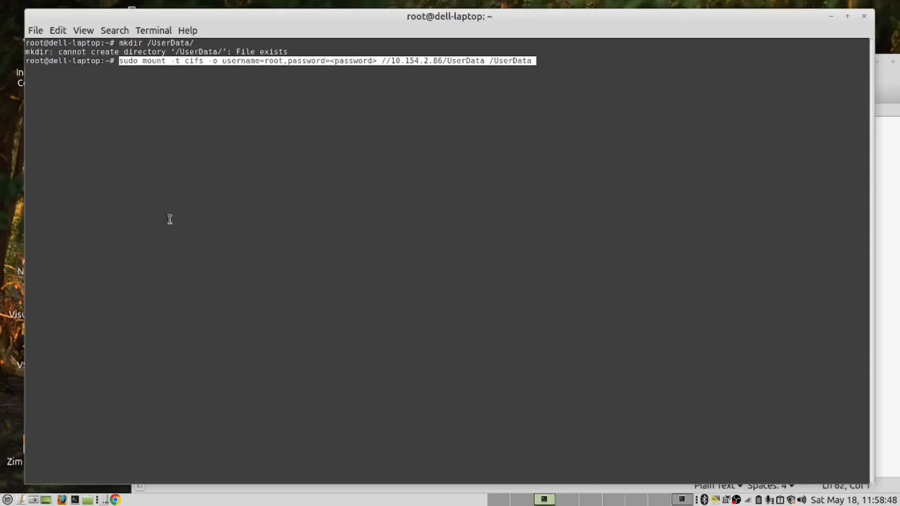
double_click(349, 61)
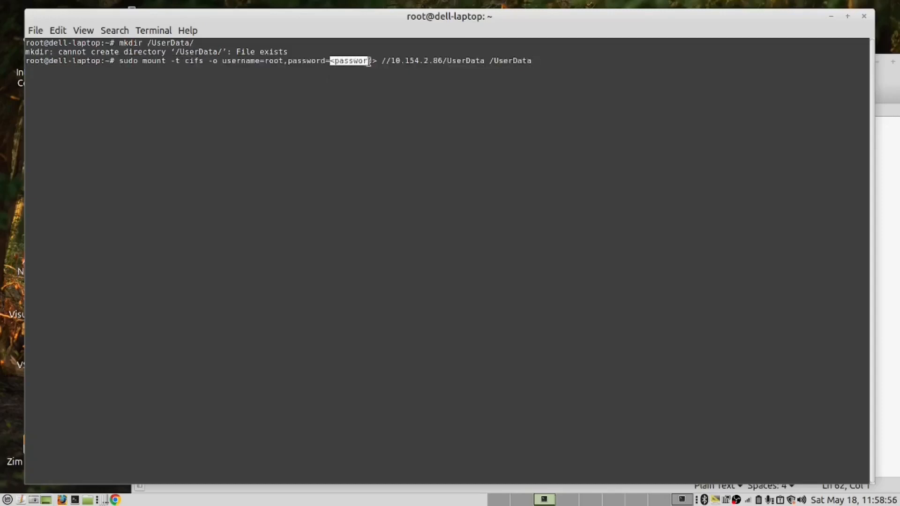
mouse_move(303, 111)
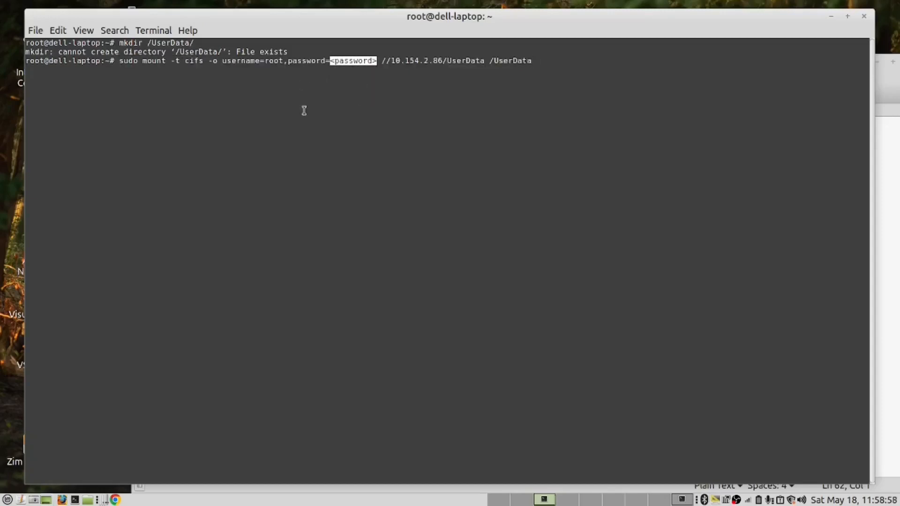
key("ctrl+c")
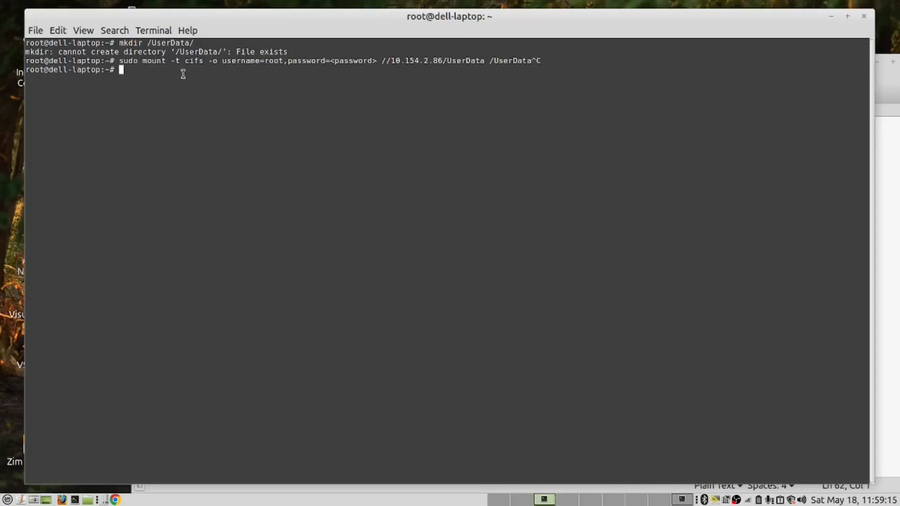
mouse_move(166, 62)
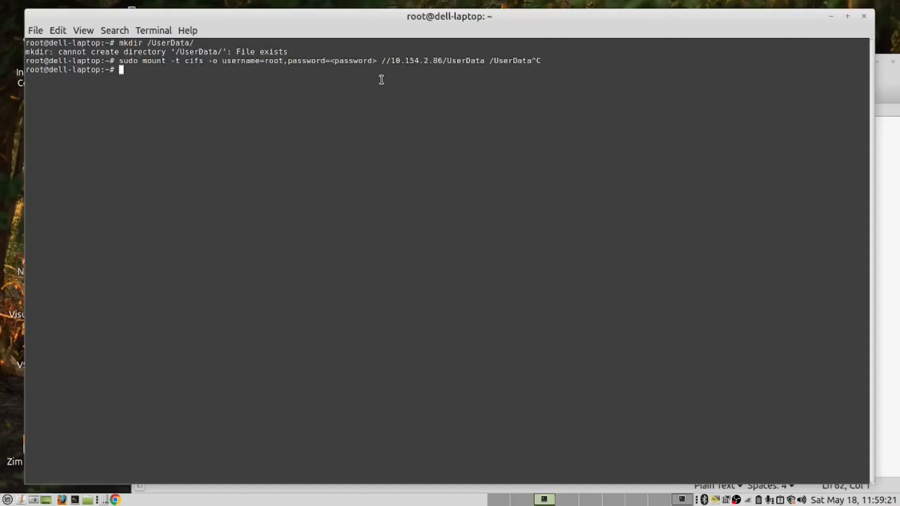
mouse_move(482, 62)
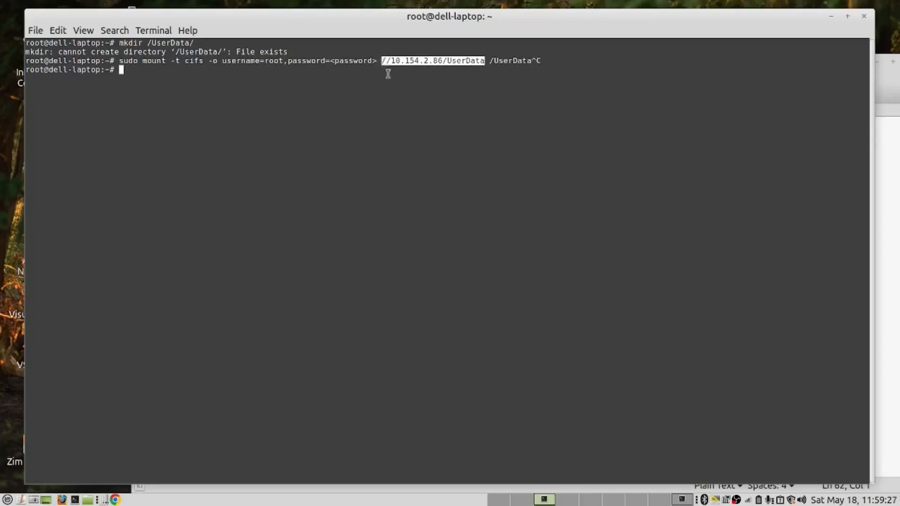
mouse_move(455, 70)
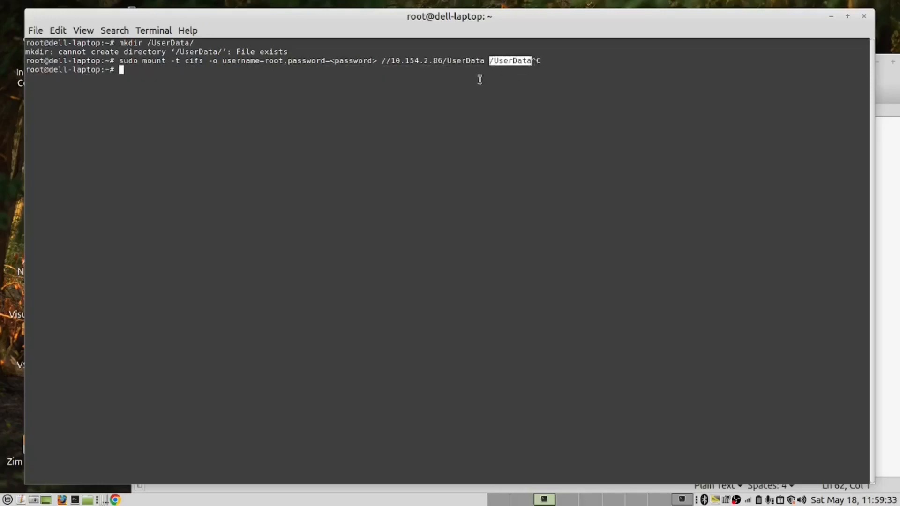
mouse_move(139, 104)
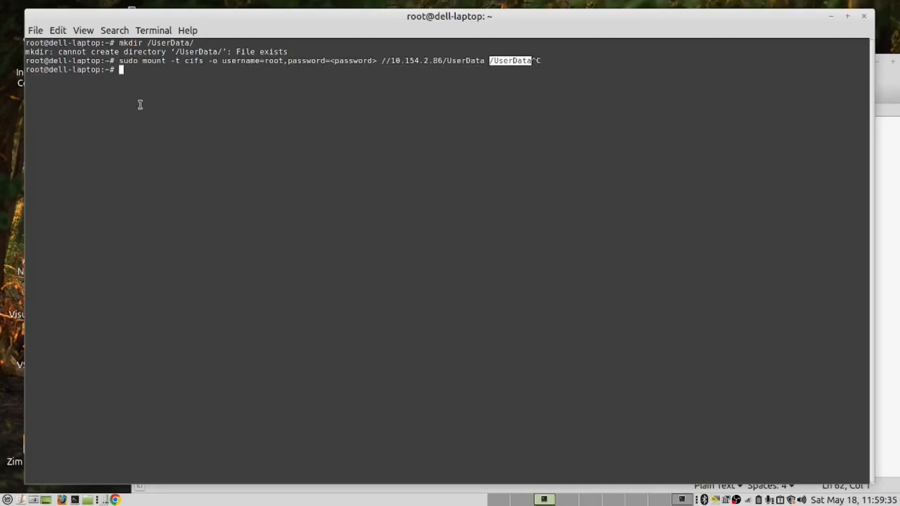
right_click(635, 84)
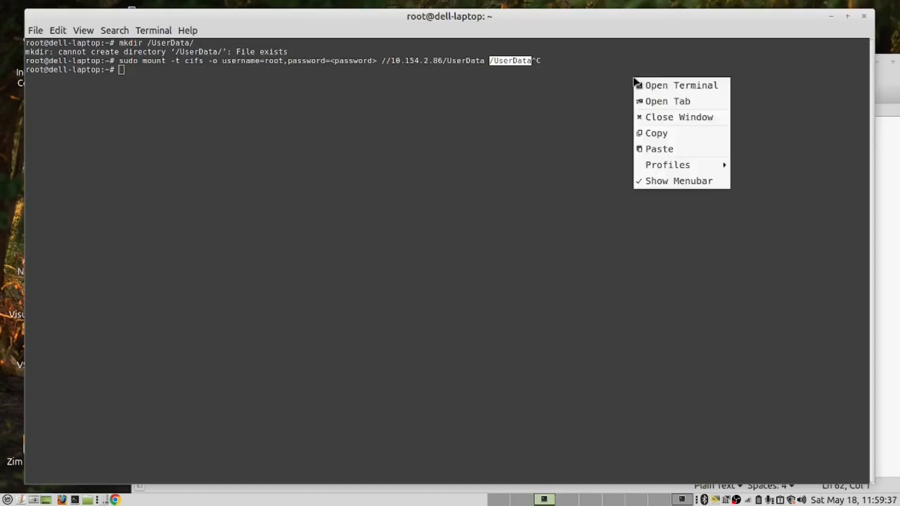
left_click(649, 126)
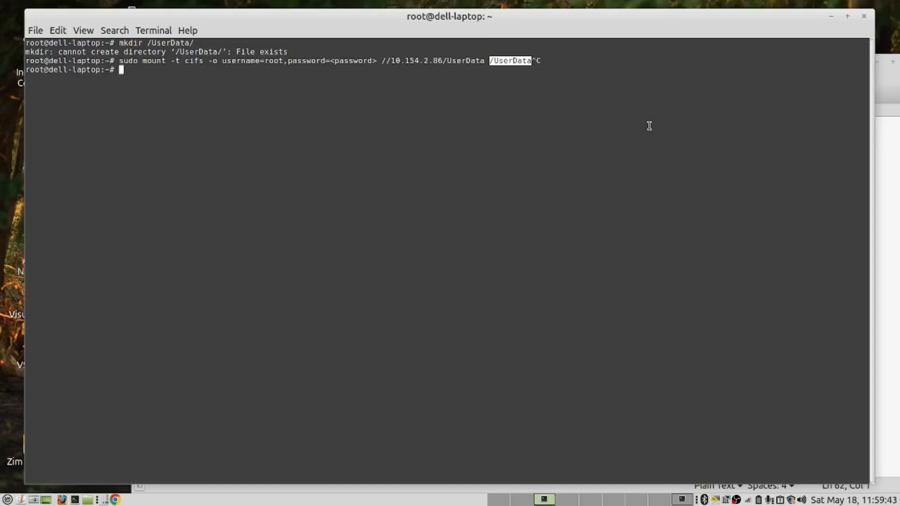
- List /UserData with ls -la, then switch to user nickm with su - nickm
type("ls -la /UserData")
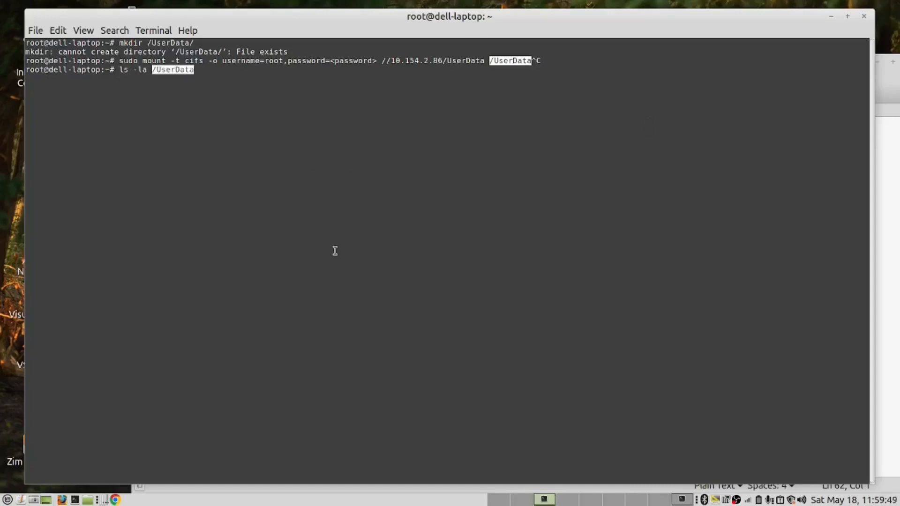
key("Return")
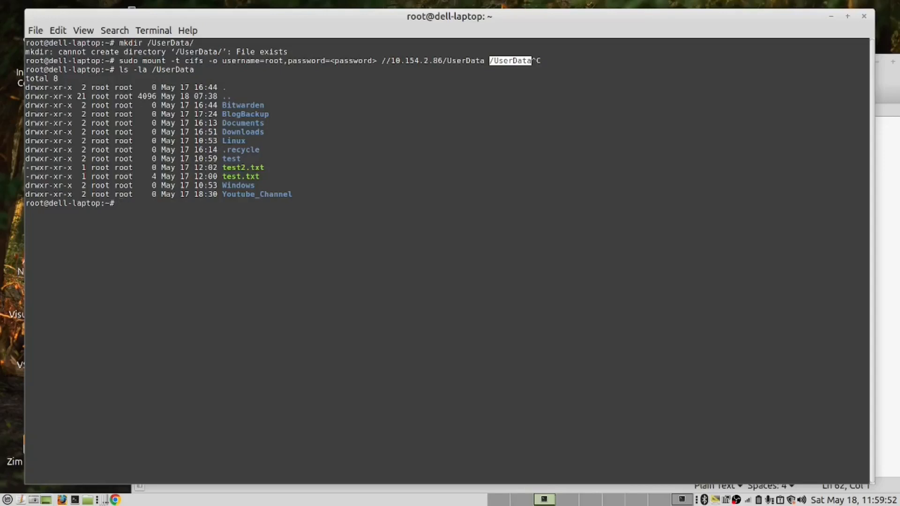
mouse_move(229, 324)
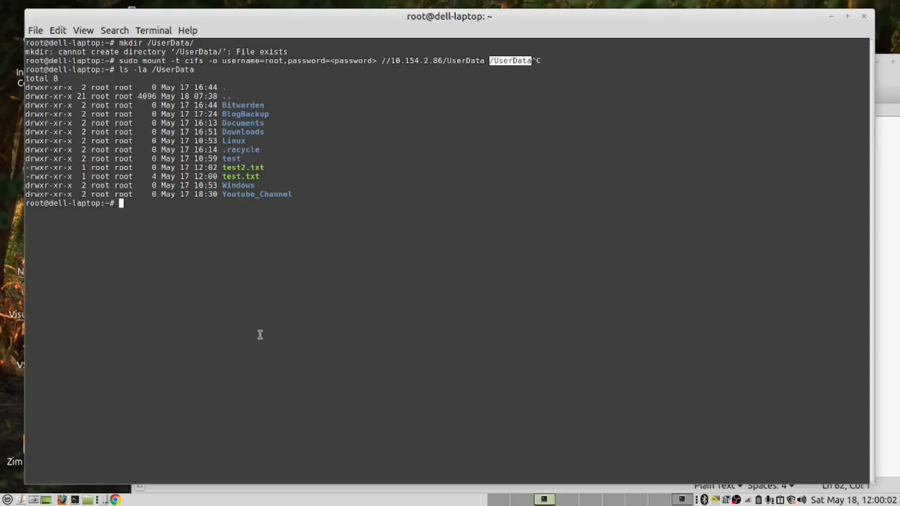
type("su - nickm")
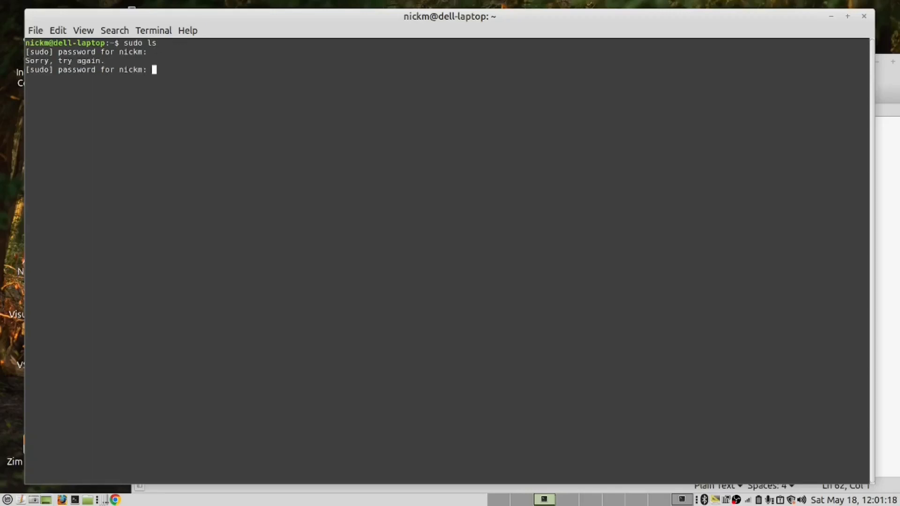
- Launch Caja as superuser, open the UserData bookmark and create folder Nico-was-here
key("Return")
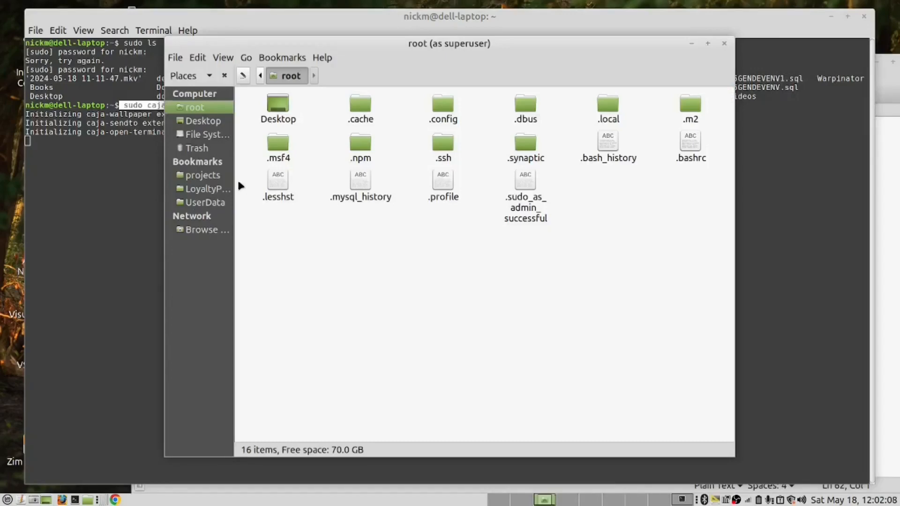
left_click(205, 203)
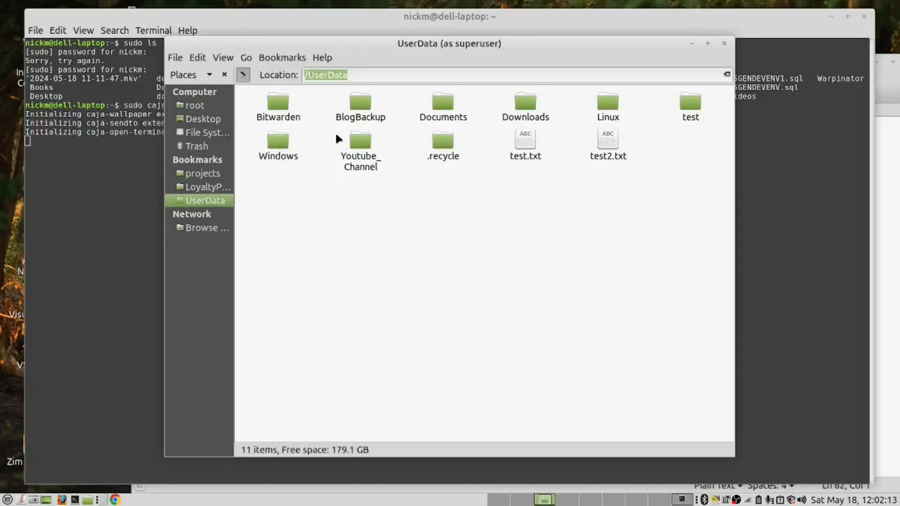
left_click(344, 75)
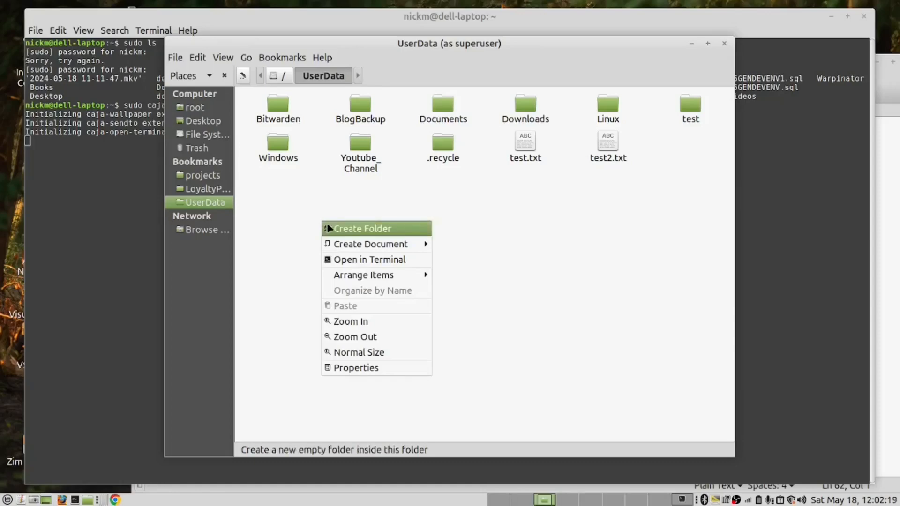
mouse_move(371, 244)
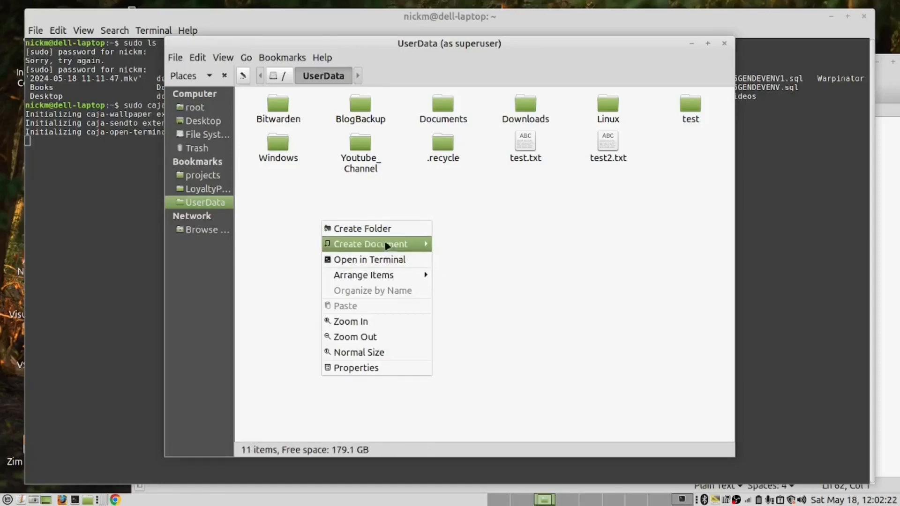
left_click(362, 228)
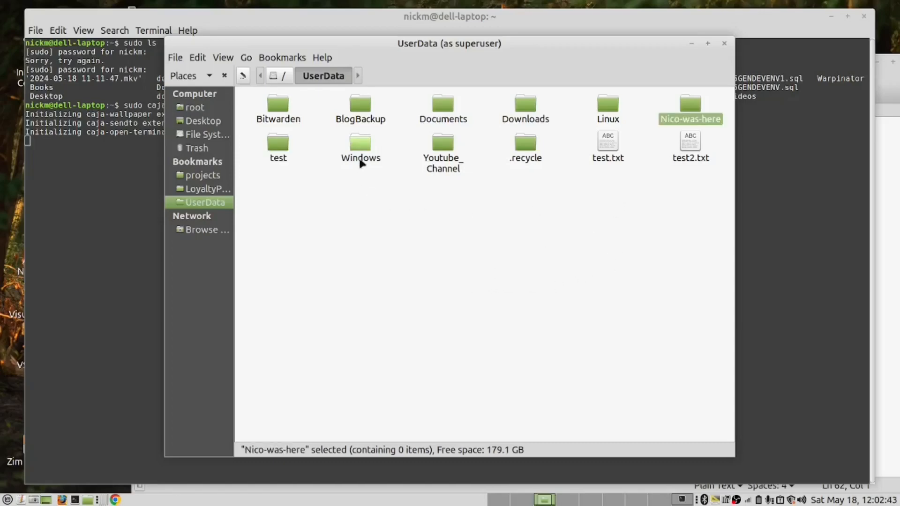
mouse_move(416, 303)
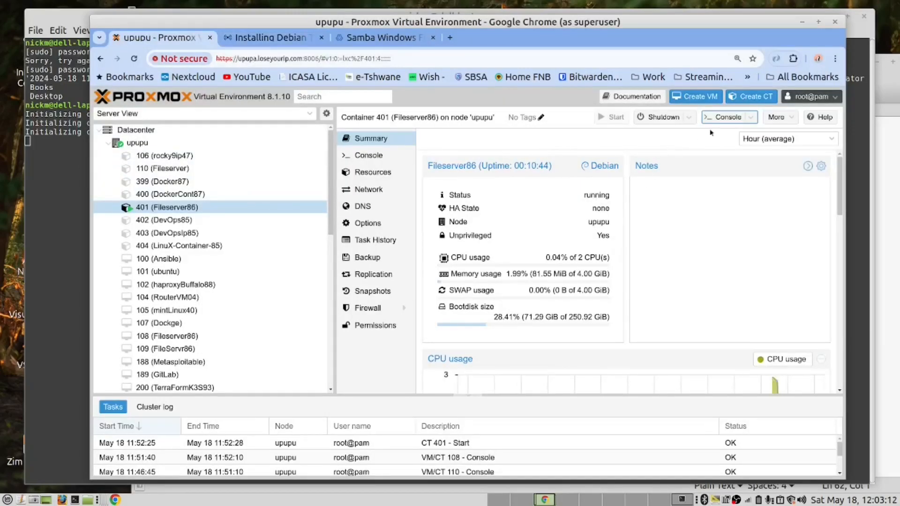
- List /UserData on the Fileserver86 console and pick out the root-owned Nico-was-here folder
left_click(726, 117)
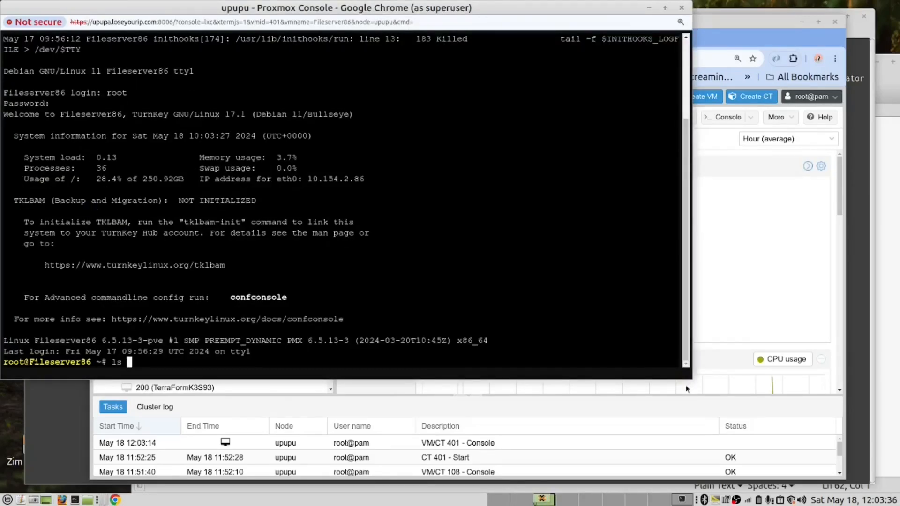
type("-la")
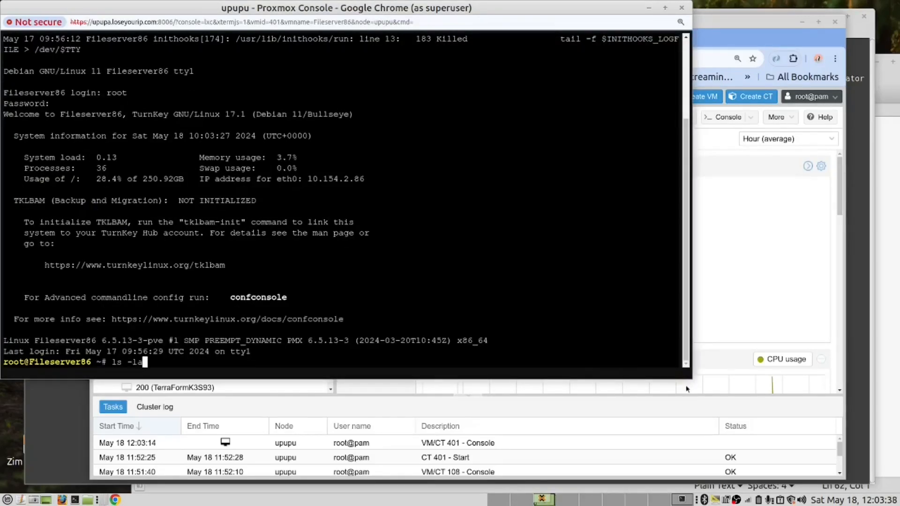
key("Return")
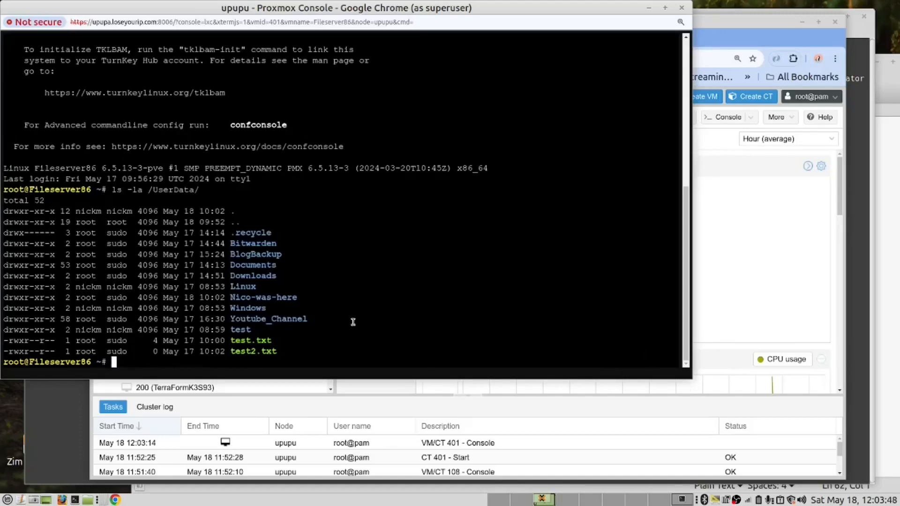
double_click(263, 297)
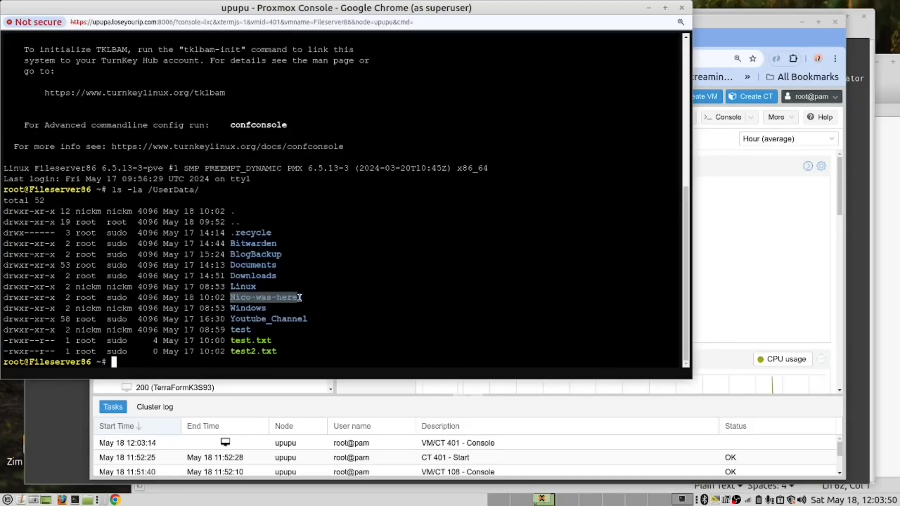